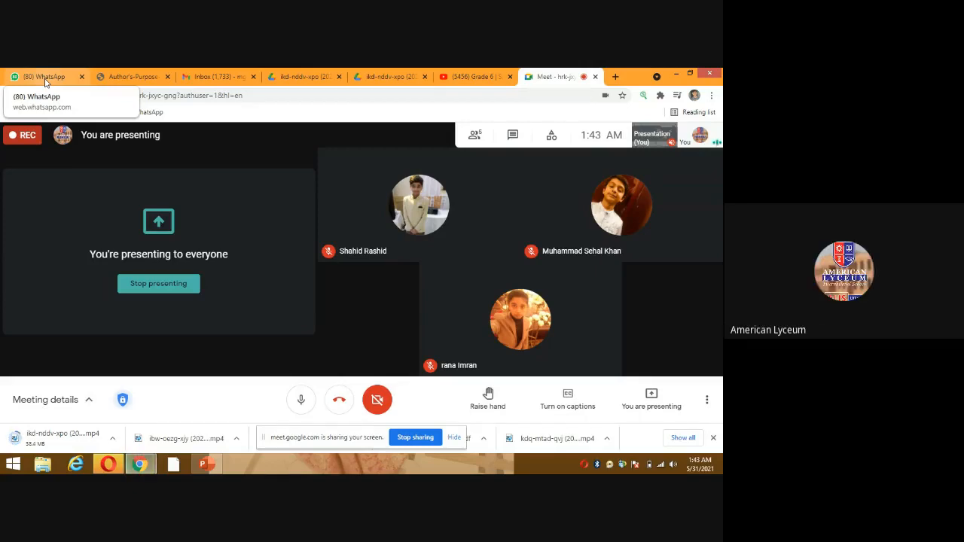
- Switch to the WhatsApp conversation showing the shared Air chapter textbook photo
click(43, 76)
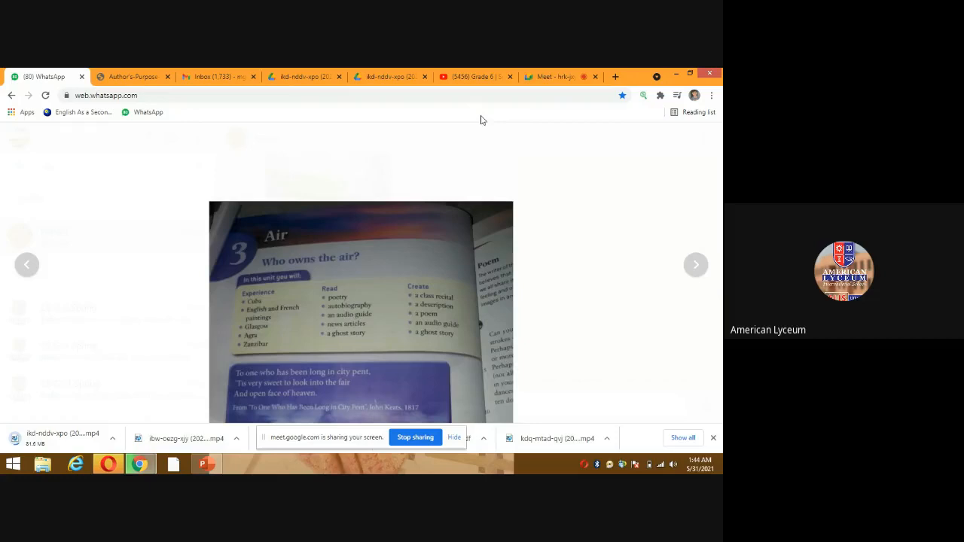
- Admit the waiting participant in Google Meet and return to the Air chapter photo in WhatsApp
click(557, 75)
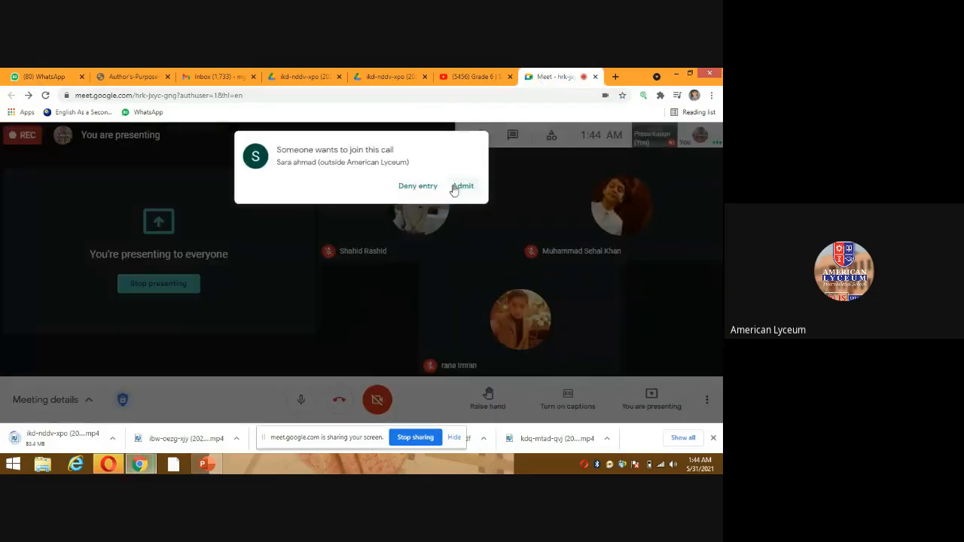
click(42, 75)
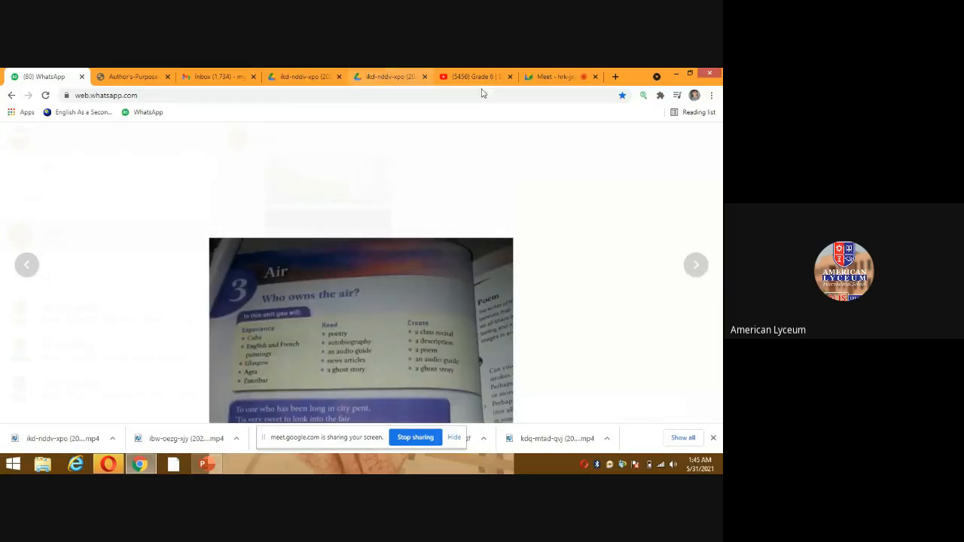
click(560, 75)
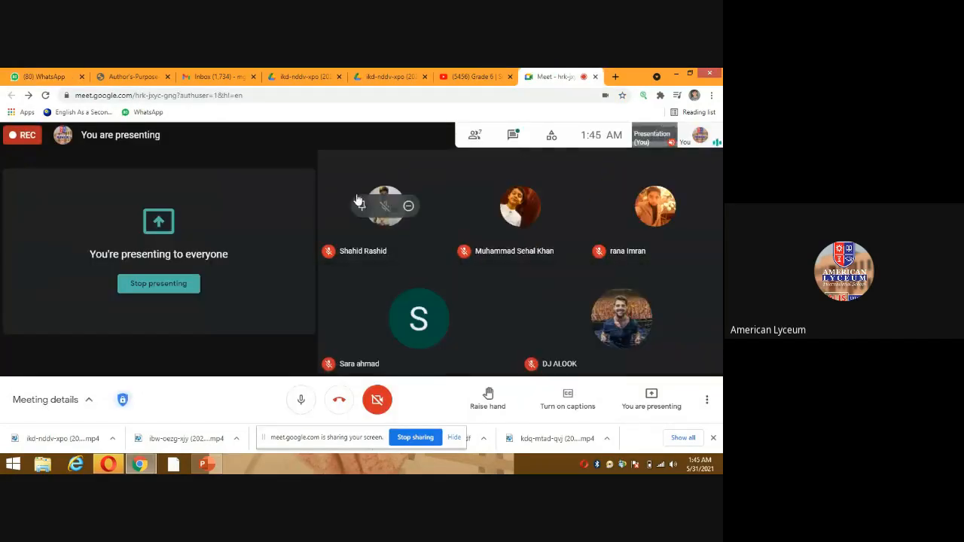
click(42, 75)
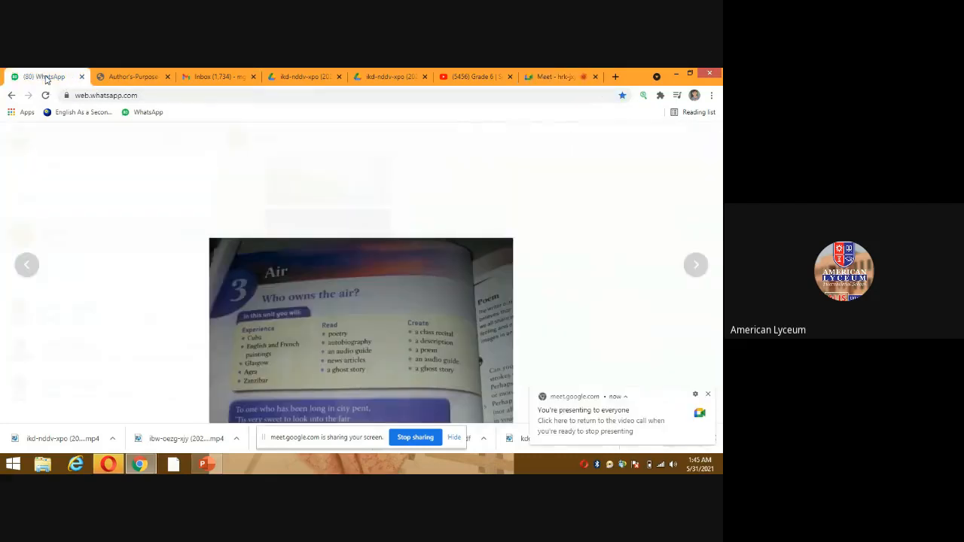
- Scroll the Air chapter photo to show the Keats poem excerpt, glossary and talking points
scroll(down, 3)
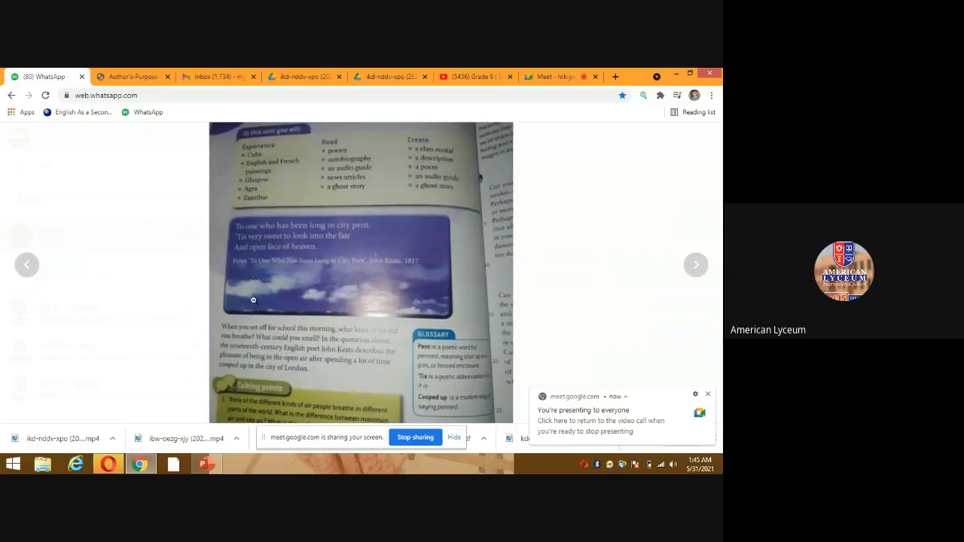
scroll(down, 3)
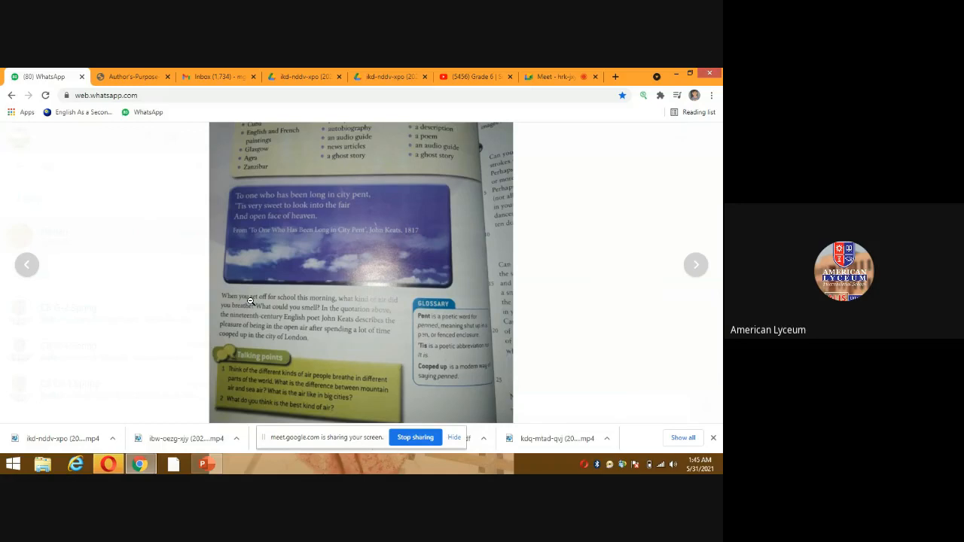
scroll(up, 3)
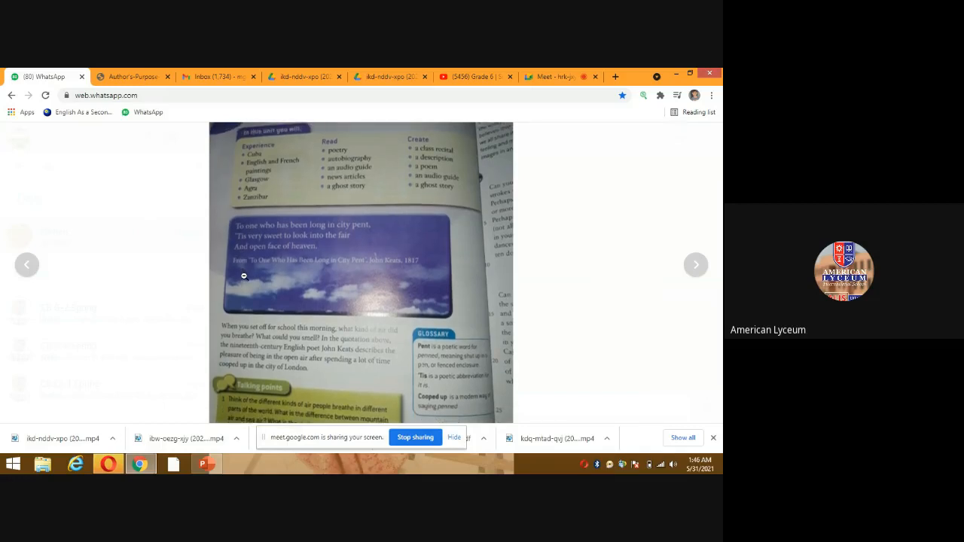
scroll(down, 3)
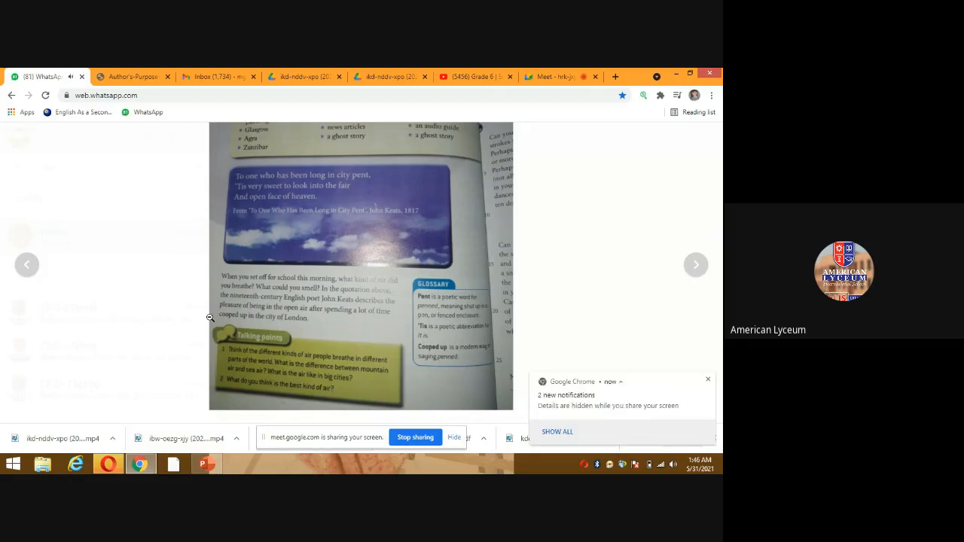
click(554, 75)
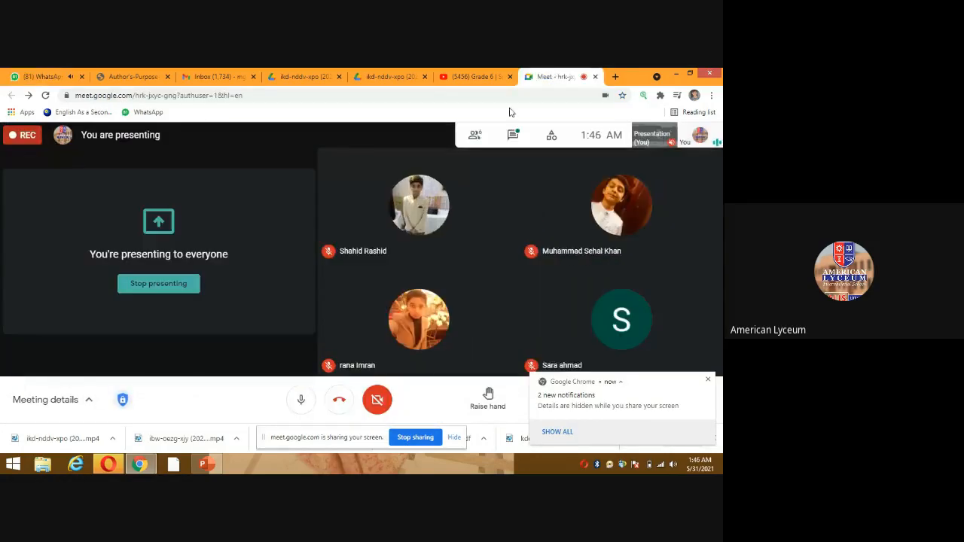
click(43, 76)
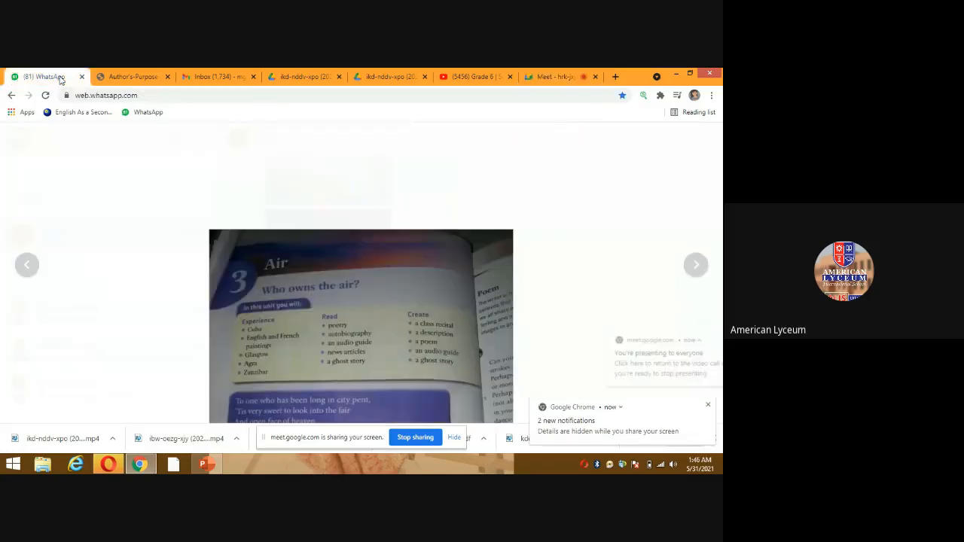
scroll(down, 3)
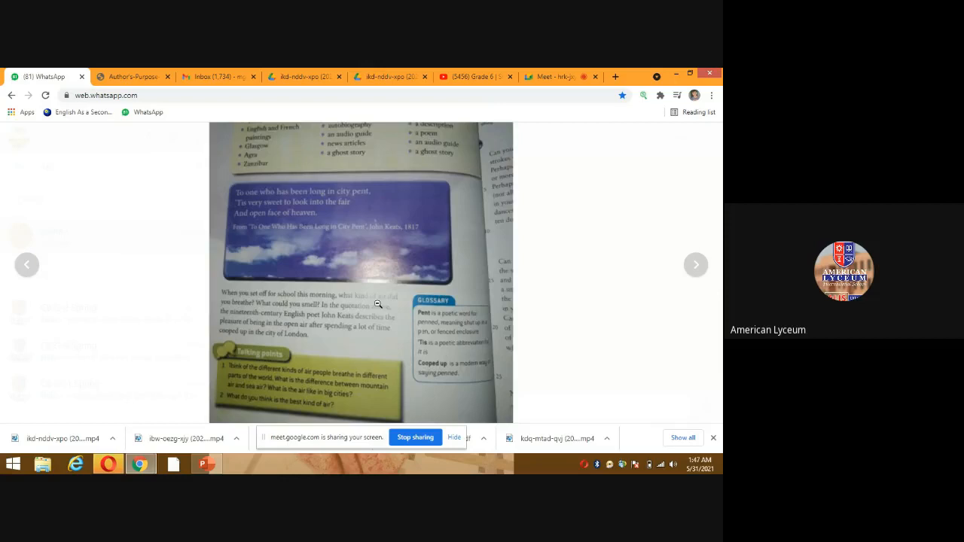
click(557, 75)
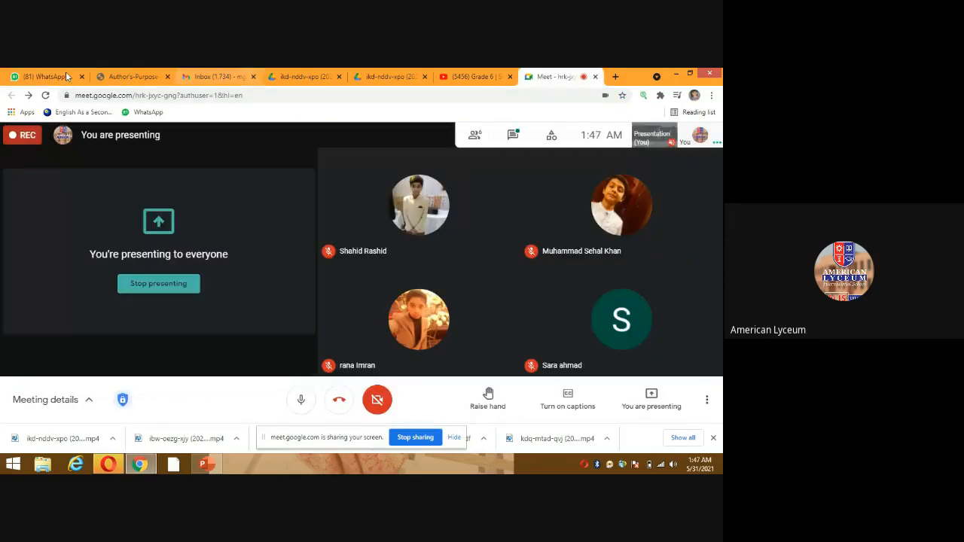
click(42, 76)
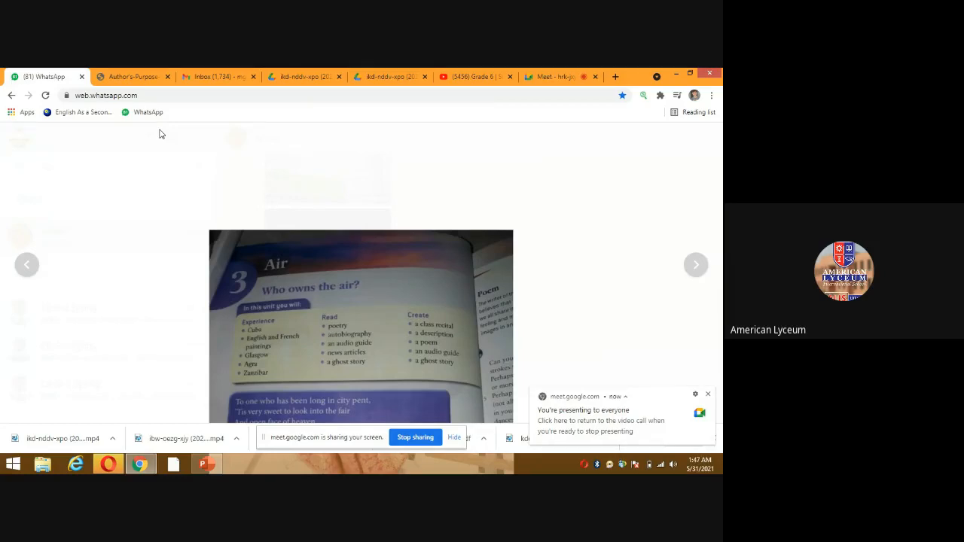
- Scroll the Air chapter photo back down to the poem excerpt and talking points
scroll(down, 3)
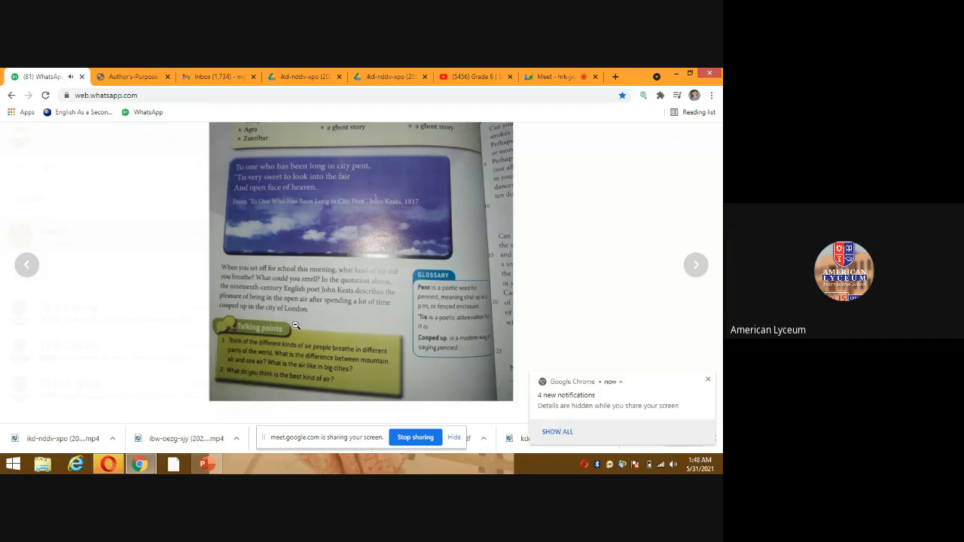
- Check the Meet call briefly, then show the full Air chapter page photo among the chat's shared photos
click(560, 75)
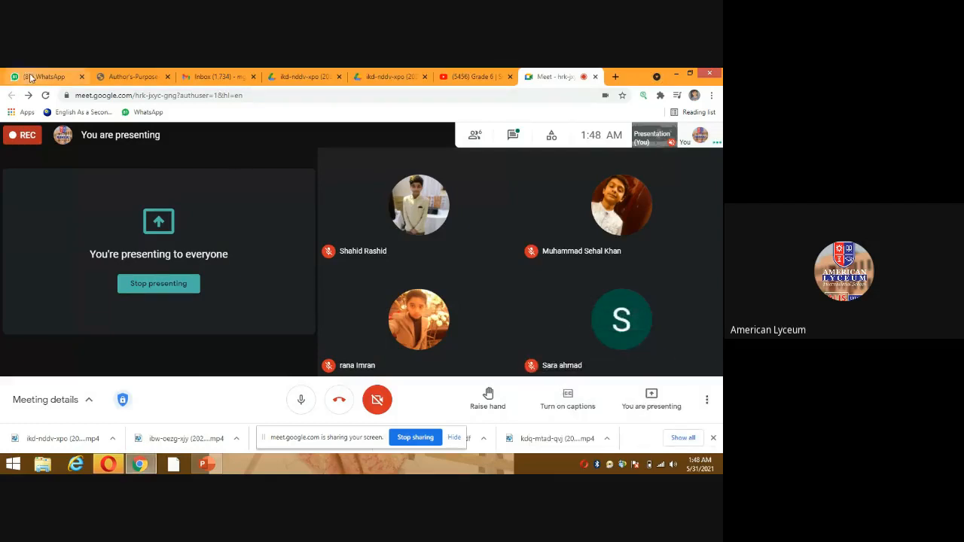
click(42, 76)
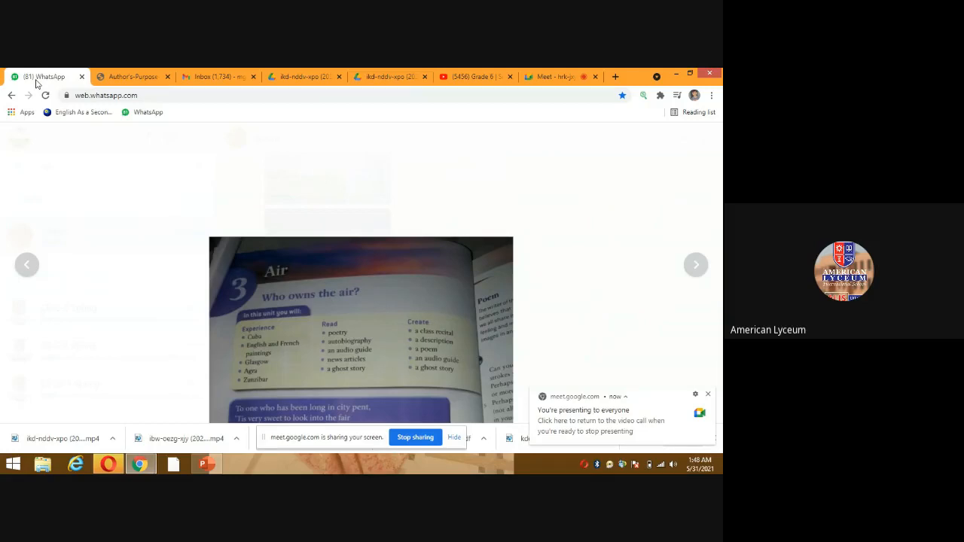
scroll(down, 3)
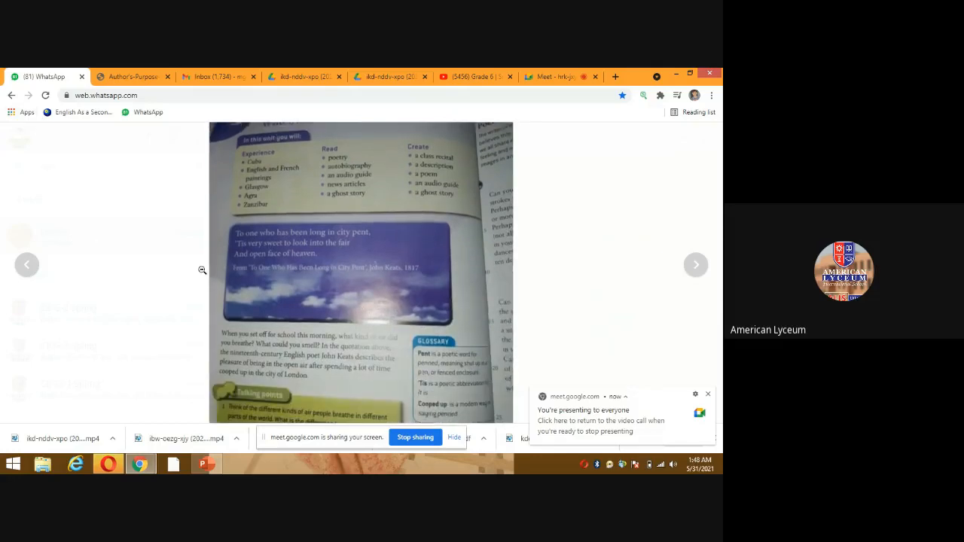
scroll(down, 3)
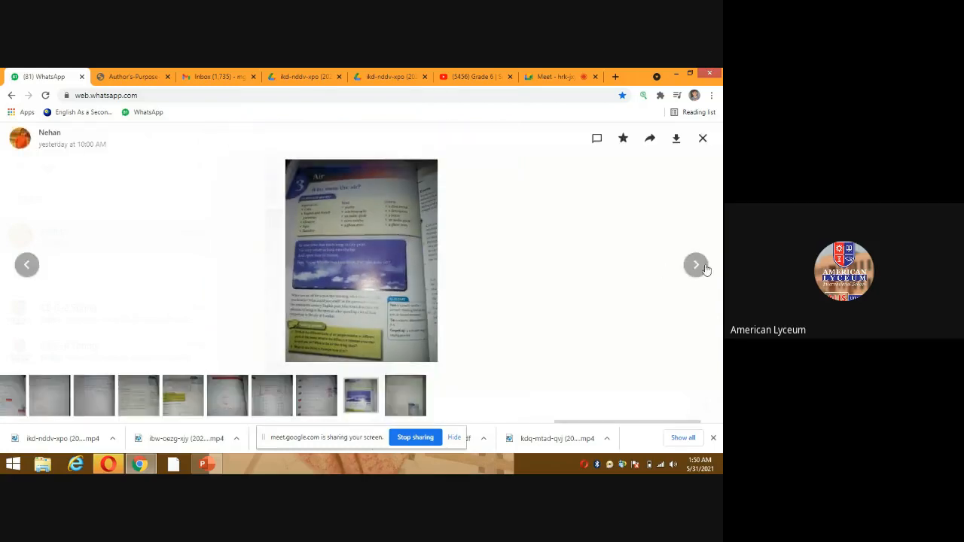
- Move to the next shared photo, the textbook page with the poem 'Can You?' and Wordspot box
click(695, 265)
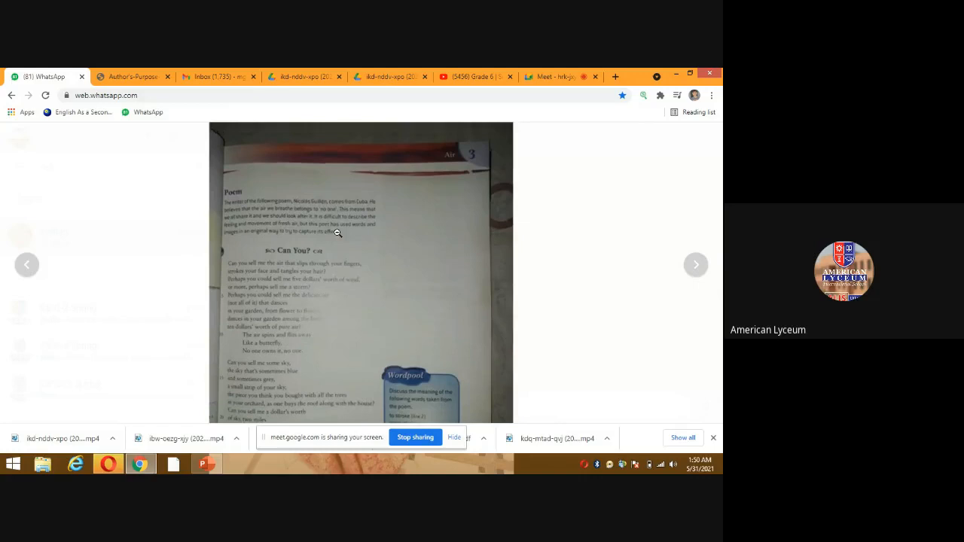
scroll(down, 3)
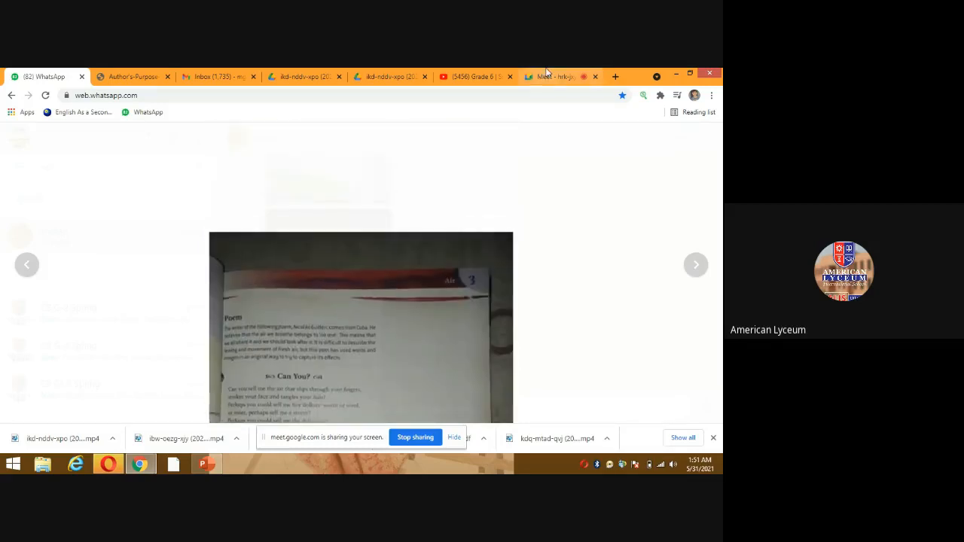
- Switch to the YouTube lesson video on 'Can You?' by Nicolas Guillen
click(557, 75)
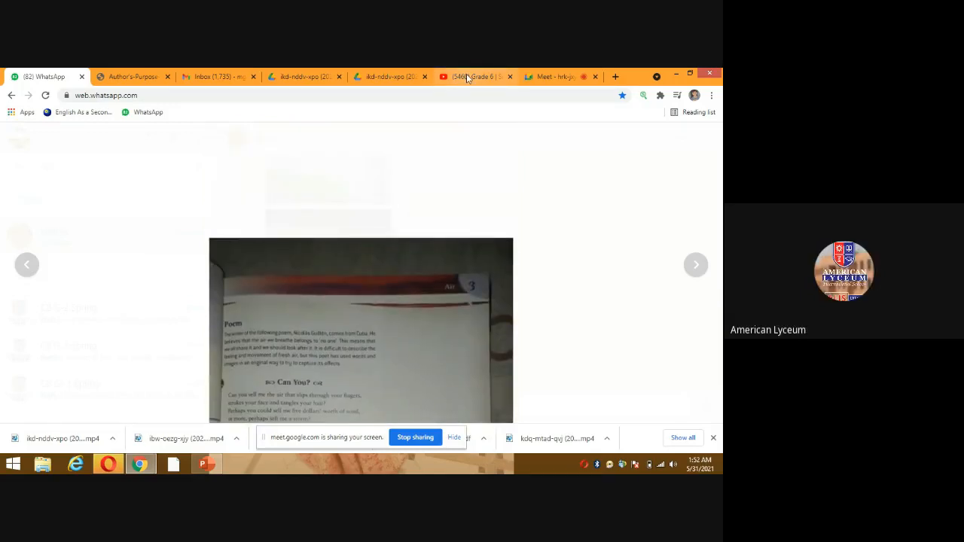
click(474, 76)
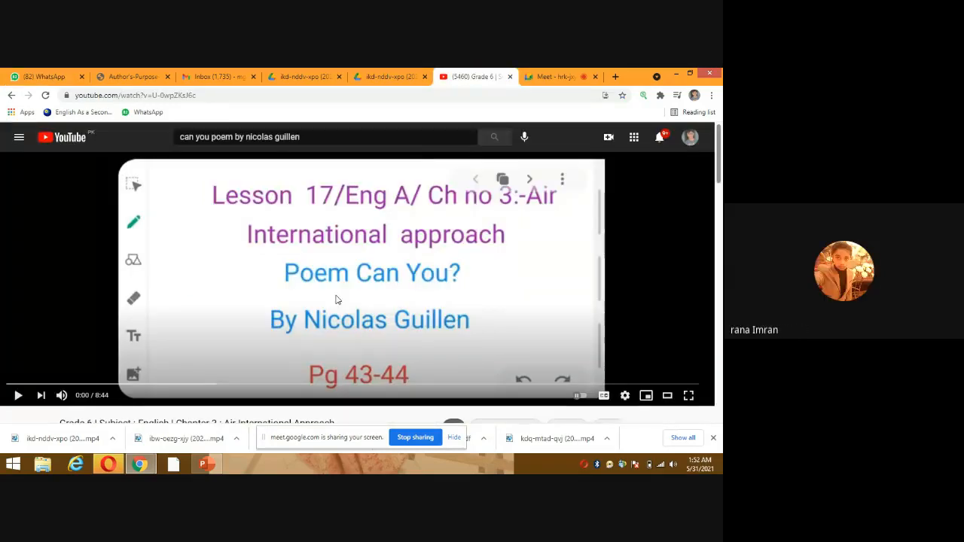
- Play the video and underline the chapter/page numbers and the poem title 'Can You?'
click(18, 394)
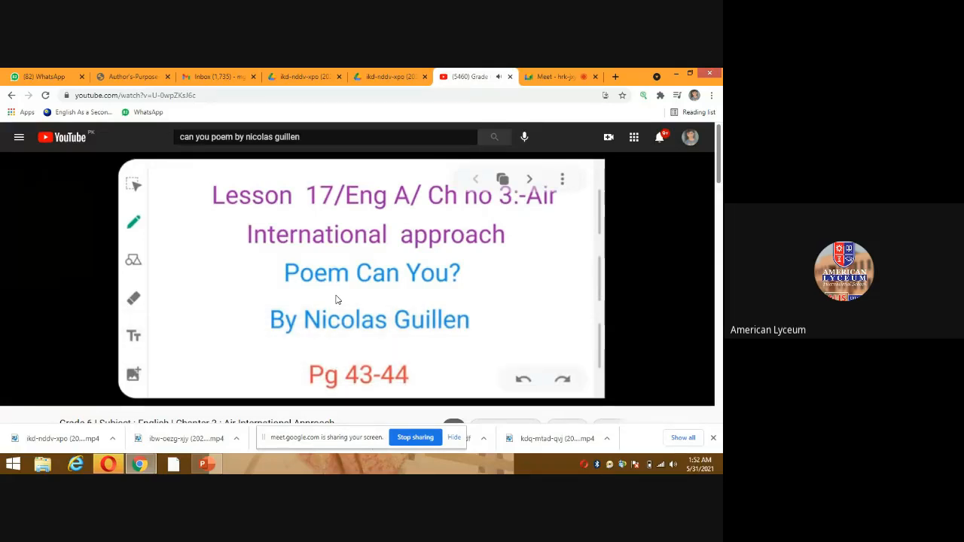
drag(485, 213, 563, 208)
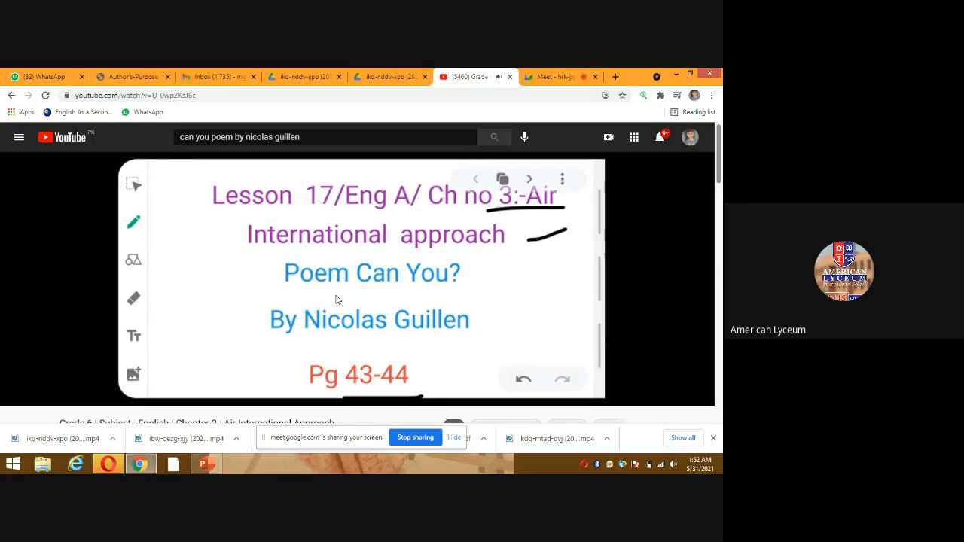
drag(309, 295, 422, 293)
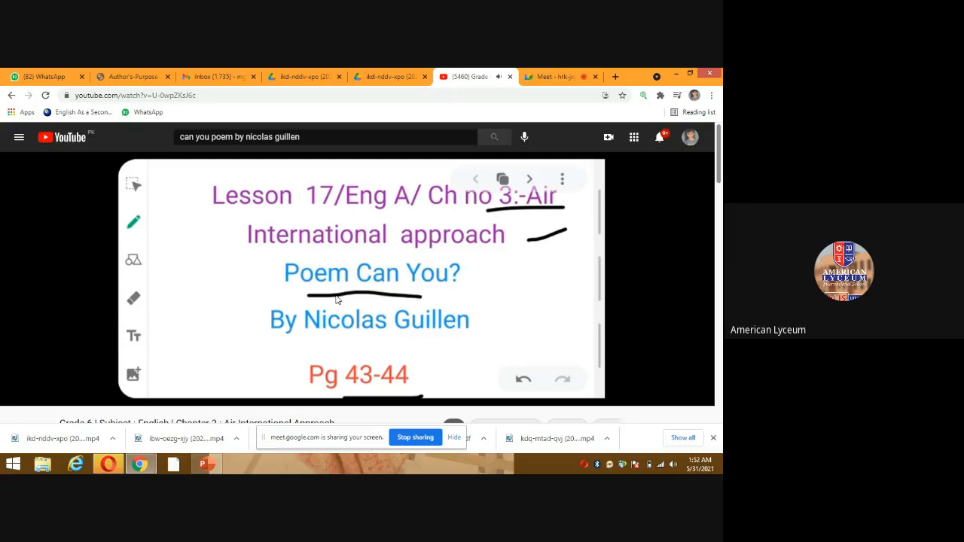
click(528, 178)
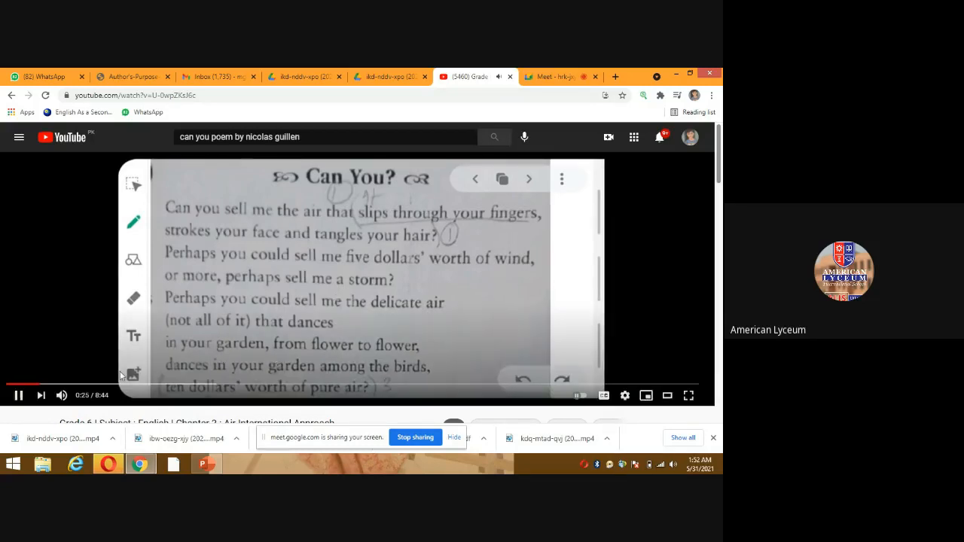
mouse_move(45, 387)
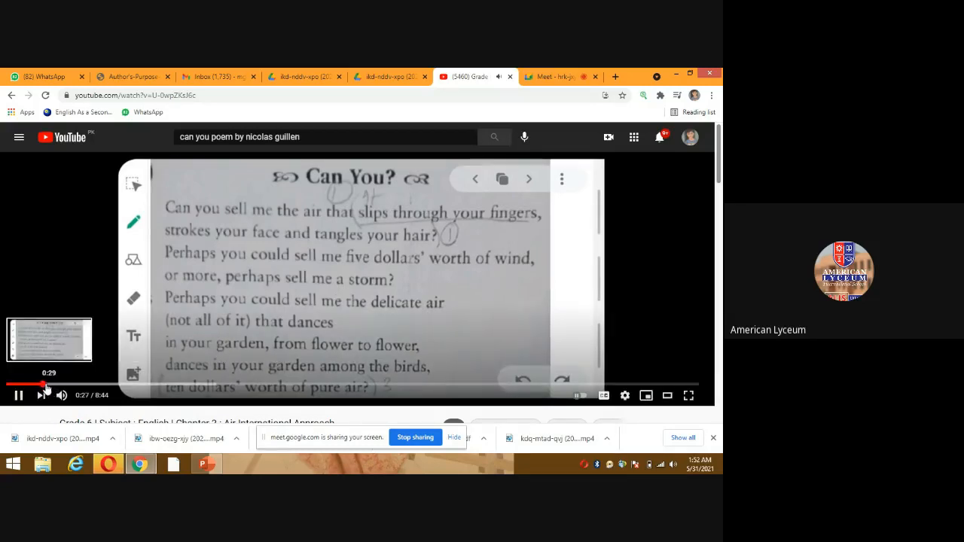
- Play the video to the poem's text, pause it, and switch to the Google Meet call
click(51, 385)
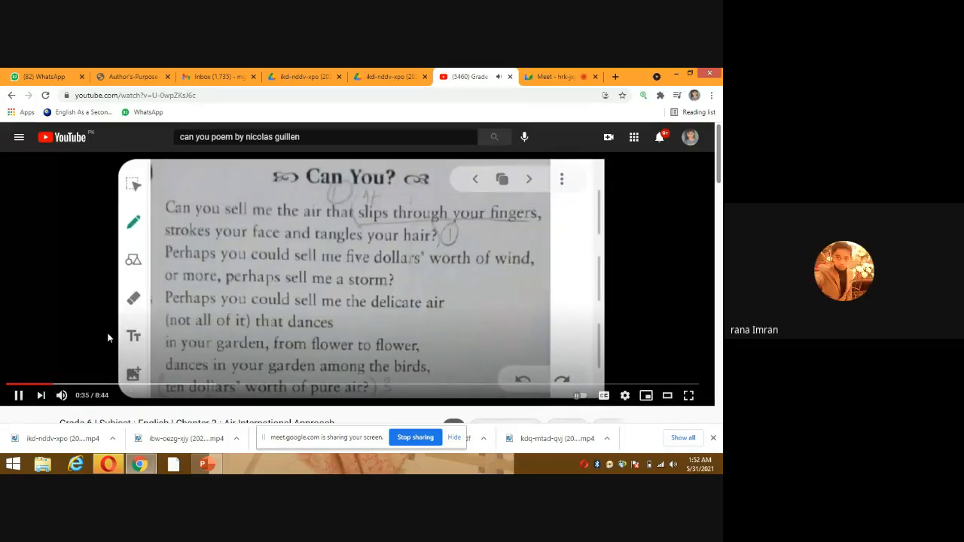
click(57, 386)
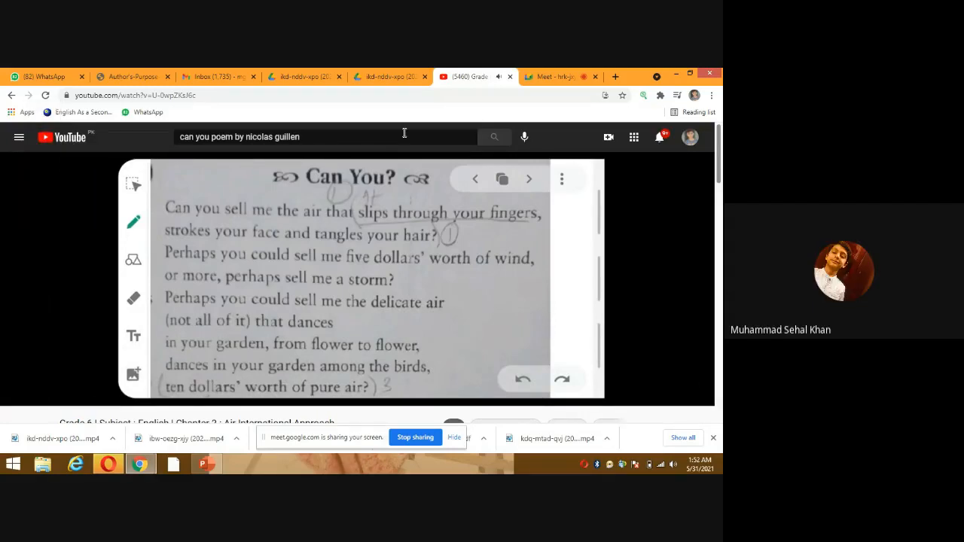
click(361, 278)
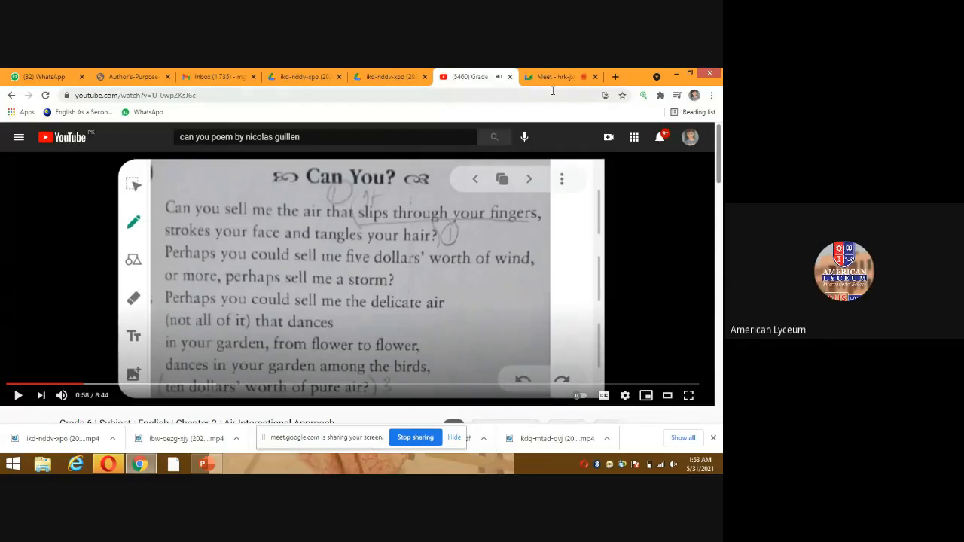
click(560, 75)
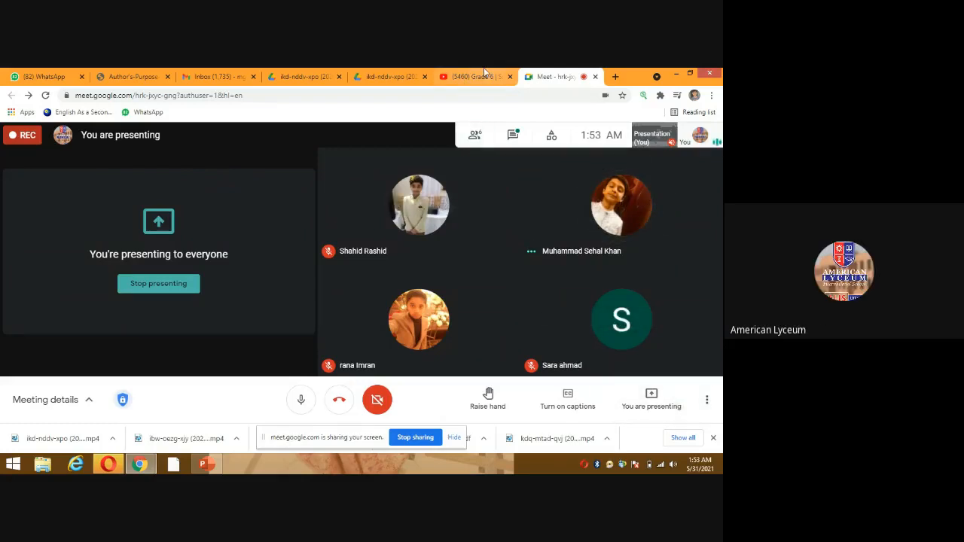
mouse_move(475, 75)
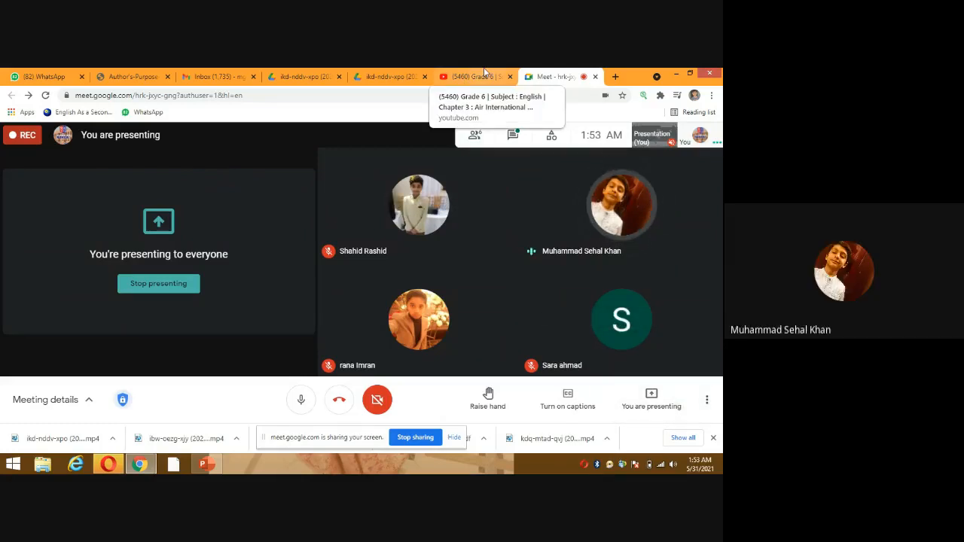
- Return from the Meet presenting screen to the paused 'Can You?' poem video
click(474, 75)
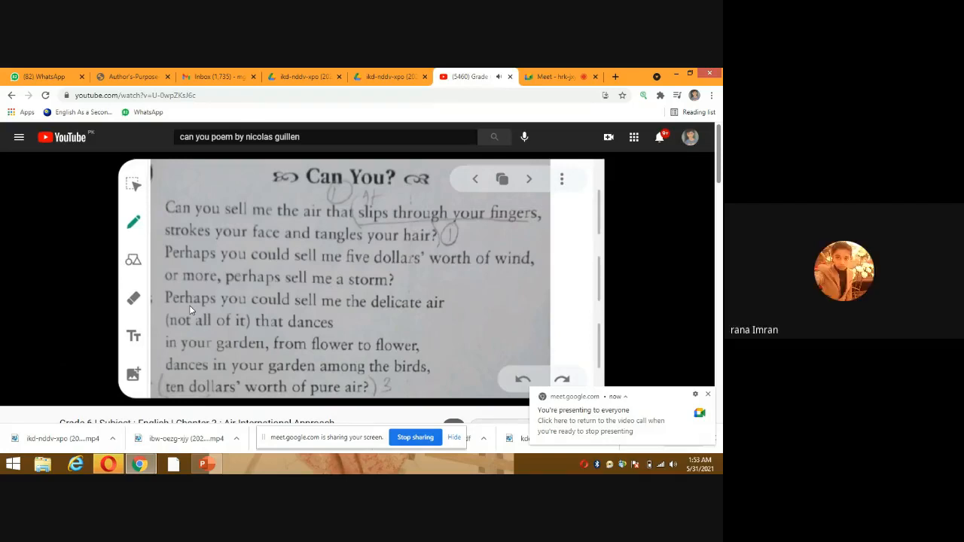
- Play the poem video a little further, check the Meet call, and leave the video paused on the 'Can You?' text
click(358, 279)
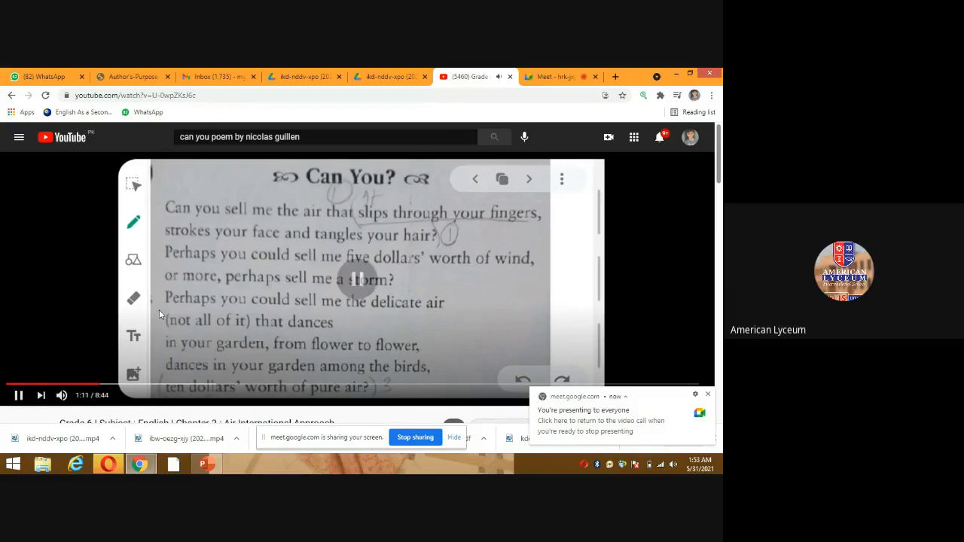
click(358, 278)
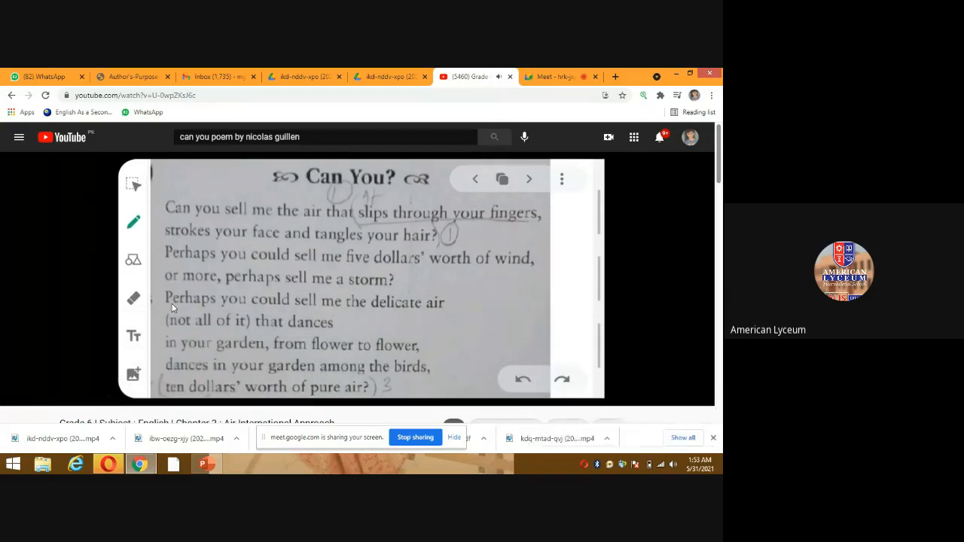
click(354, 279)
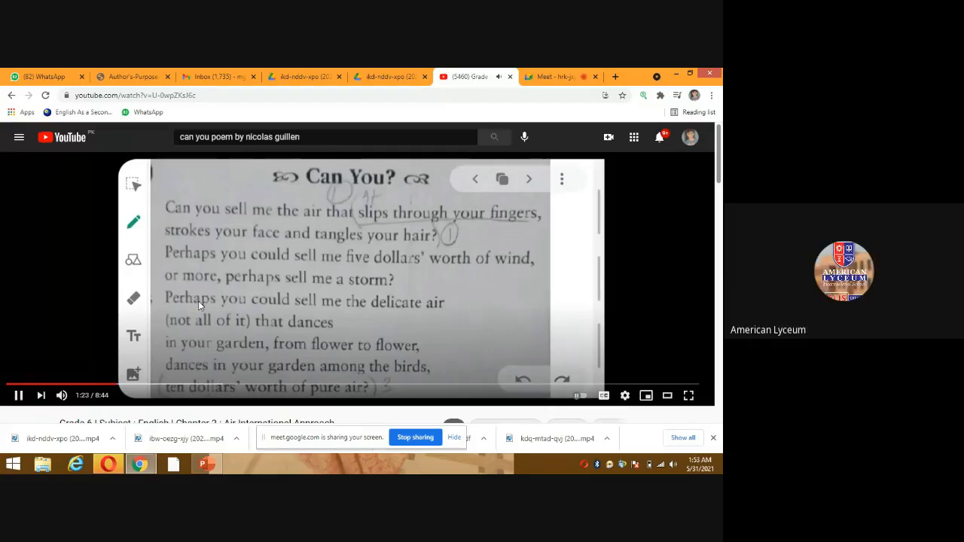
click(359, 278)
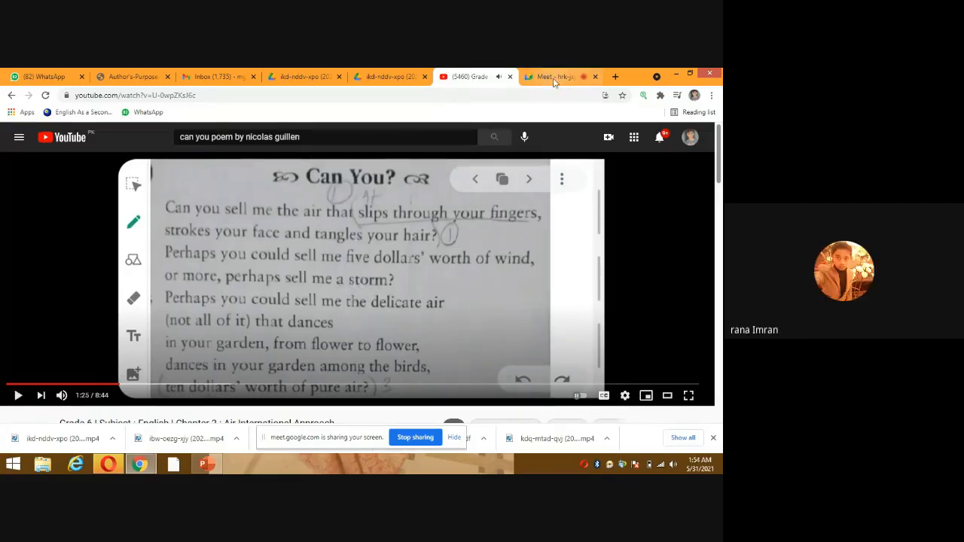
click(560, 75)
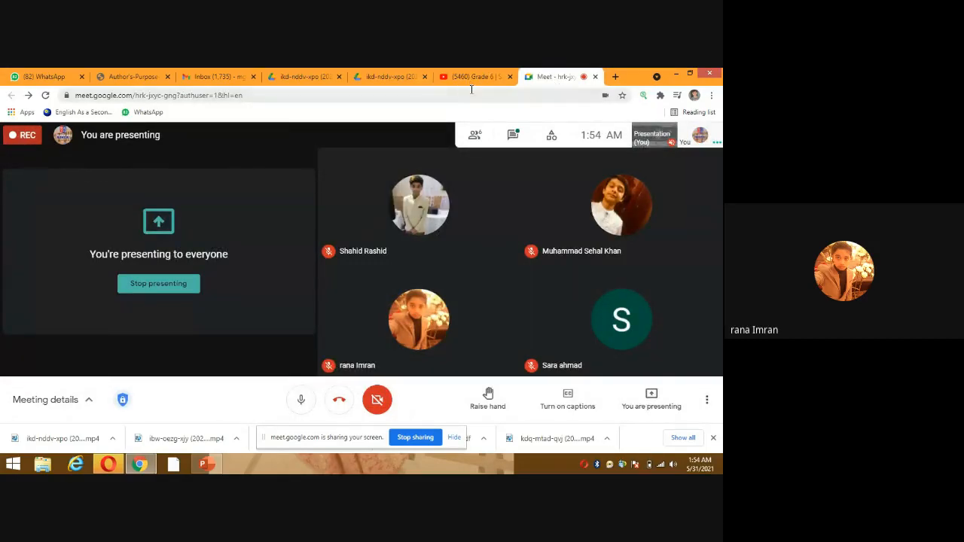
click(472, 75)
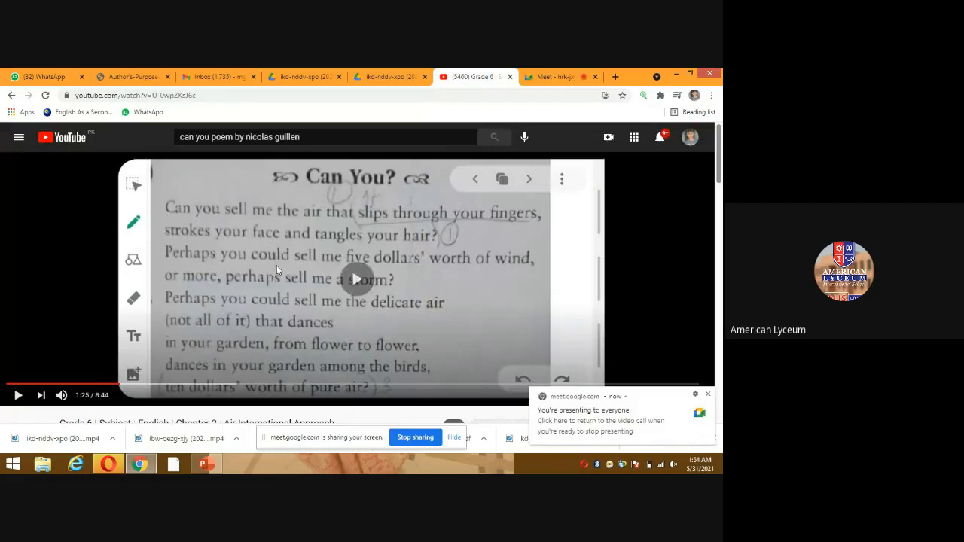
click(355, 278)
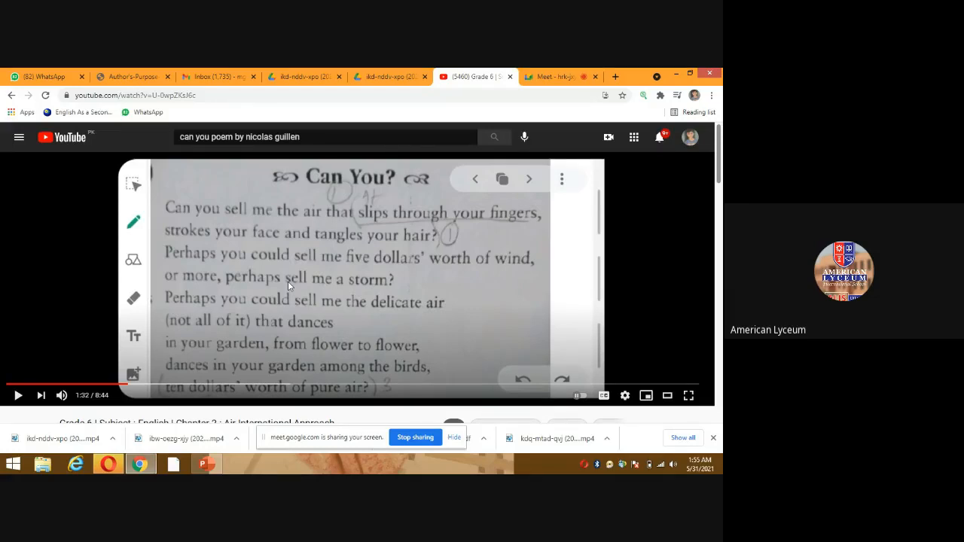
mouse_move(354, 325)
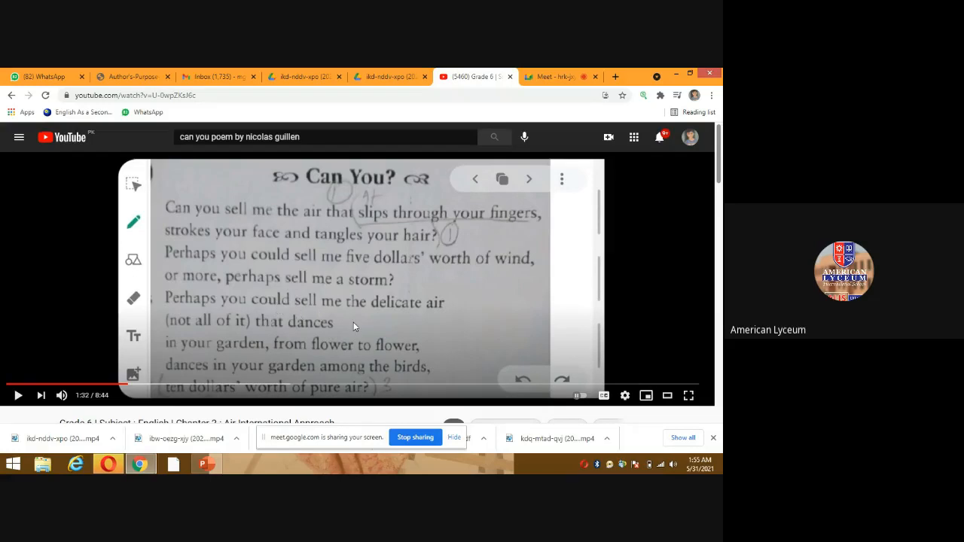
mouse_move(286, 309)
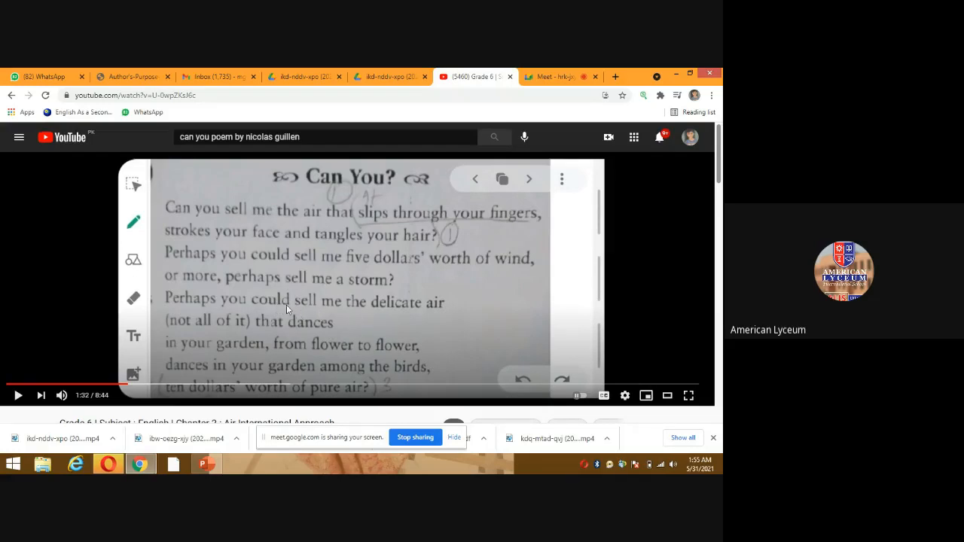
mouse_move(313, 334)
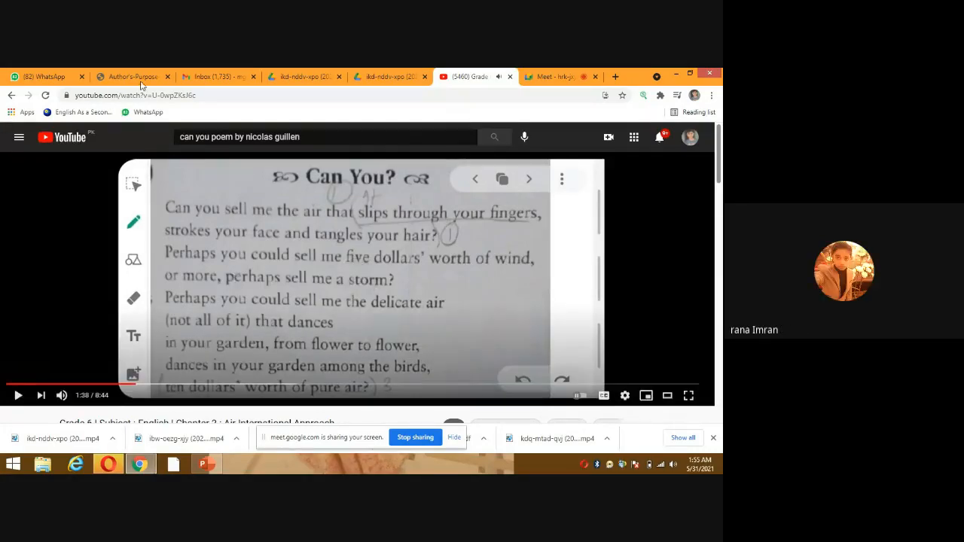
mouse_move(134, 76)
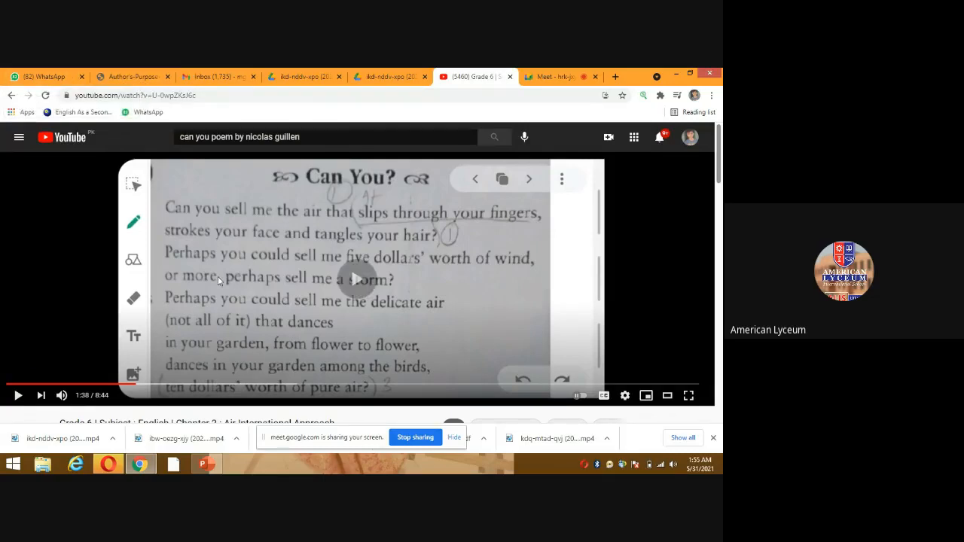
- Play the poem video until 'dollars'' and 'delicate air' are underlined, then pause it
click(358, 279)
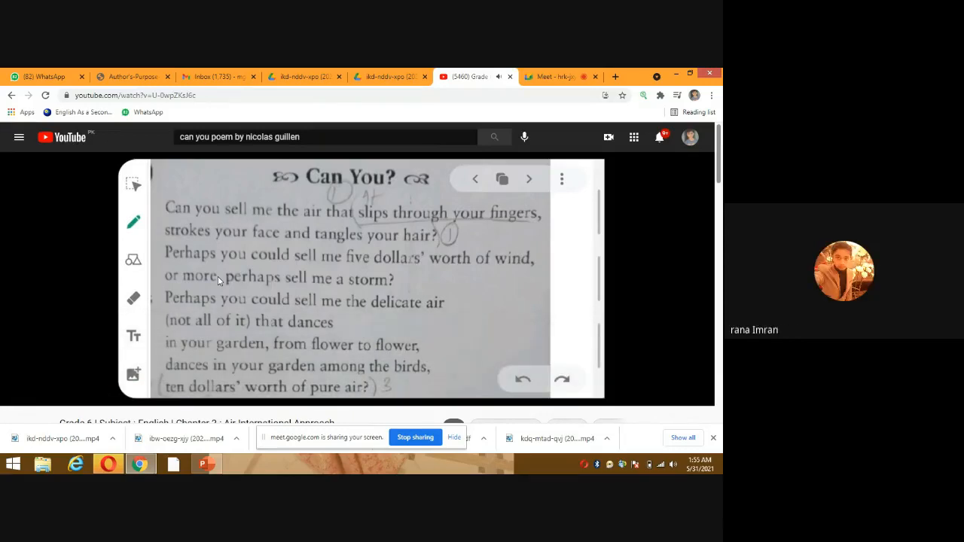
click(360, 279)
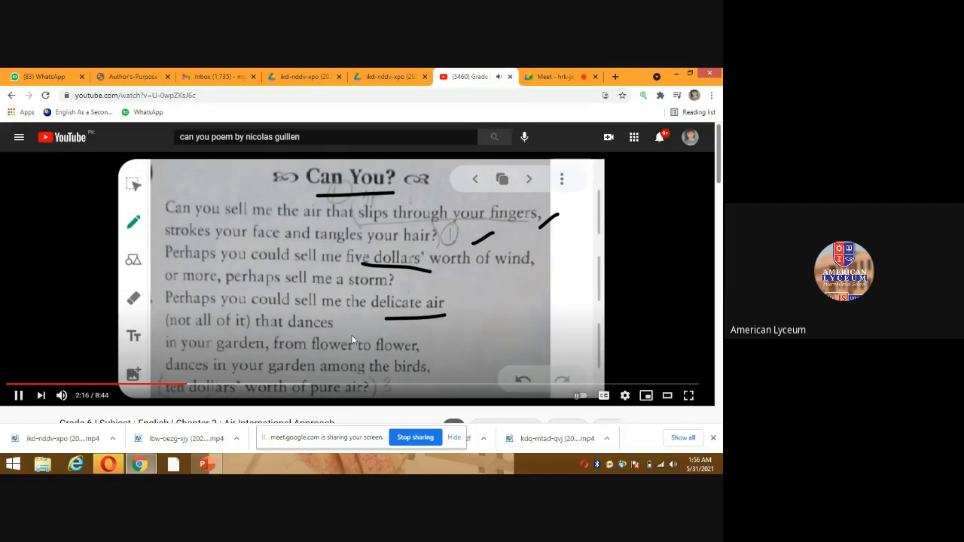
mouse_move(380, 324)
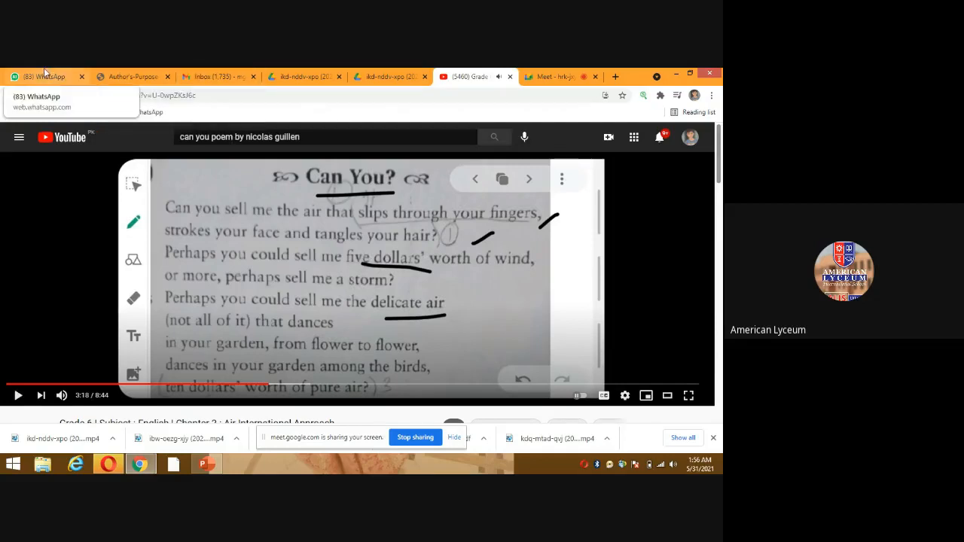
- Review the textbook Wordpool photo in WhatsApp, then add a blank slide after the Pg no 23 slide
click(42, 75)
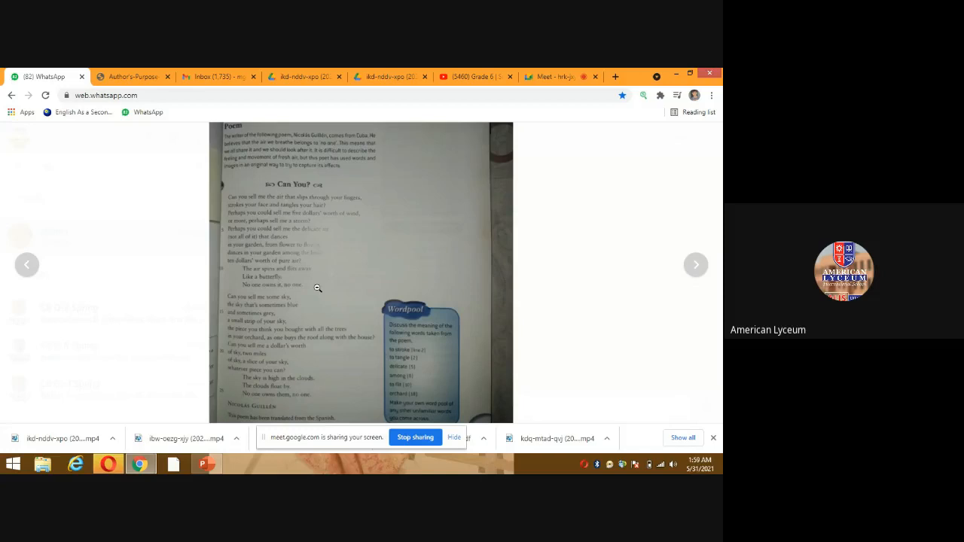
scroll(down, 3)
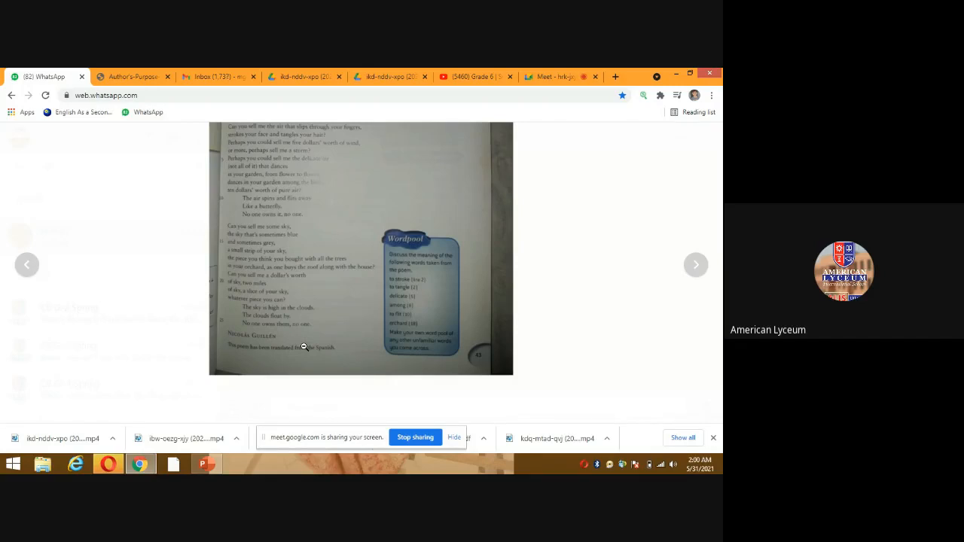
scroll(up, 3)
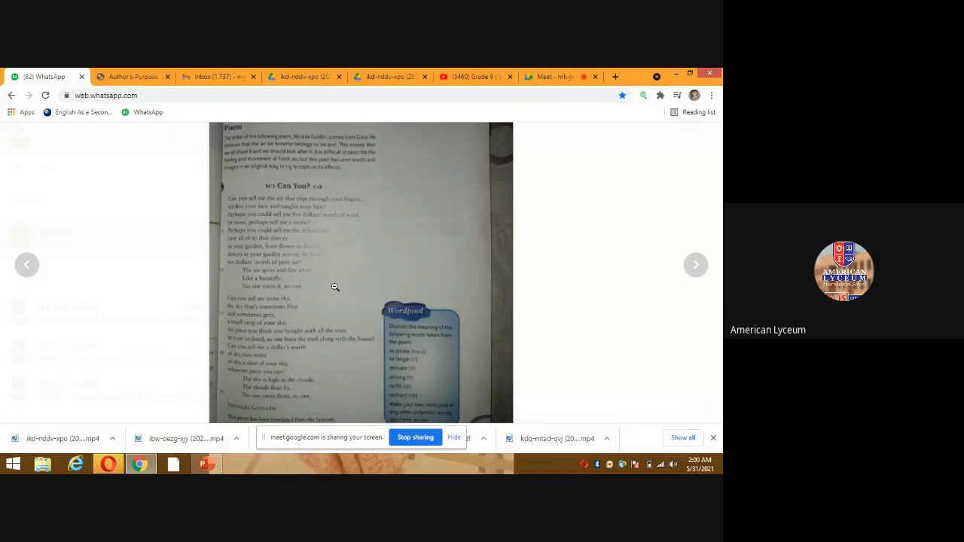
scroll(down, 3)
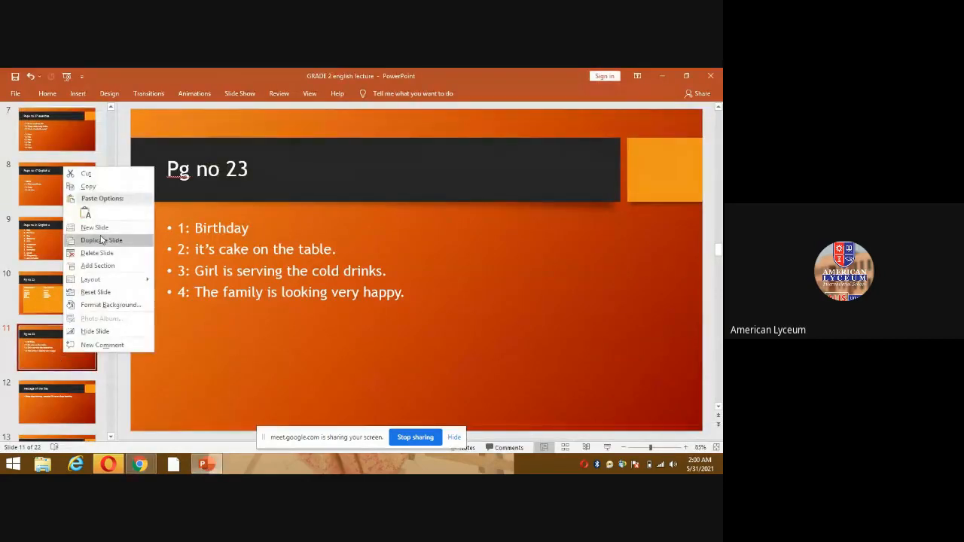
click(94, 227)
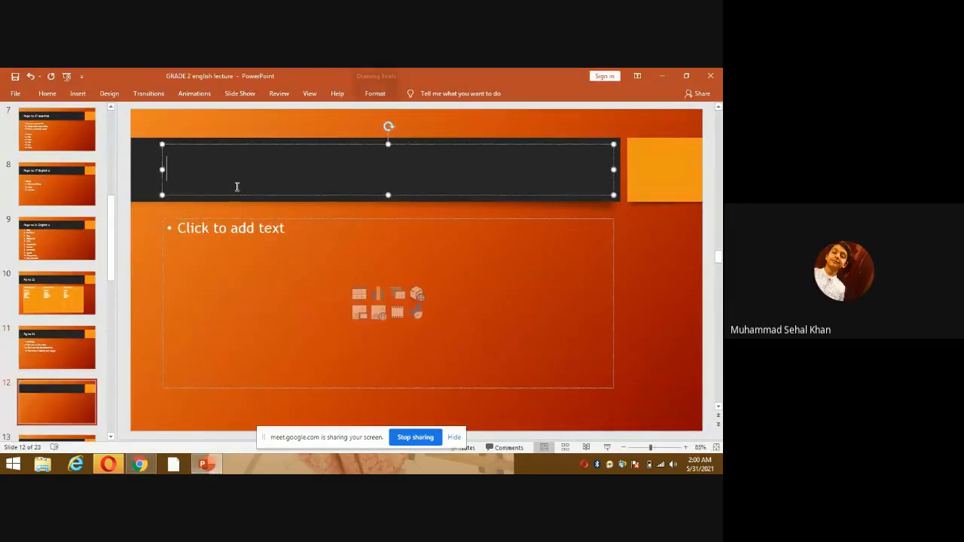
- Give slide 12 the title 'Word POOL'
text(W)
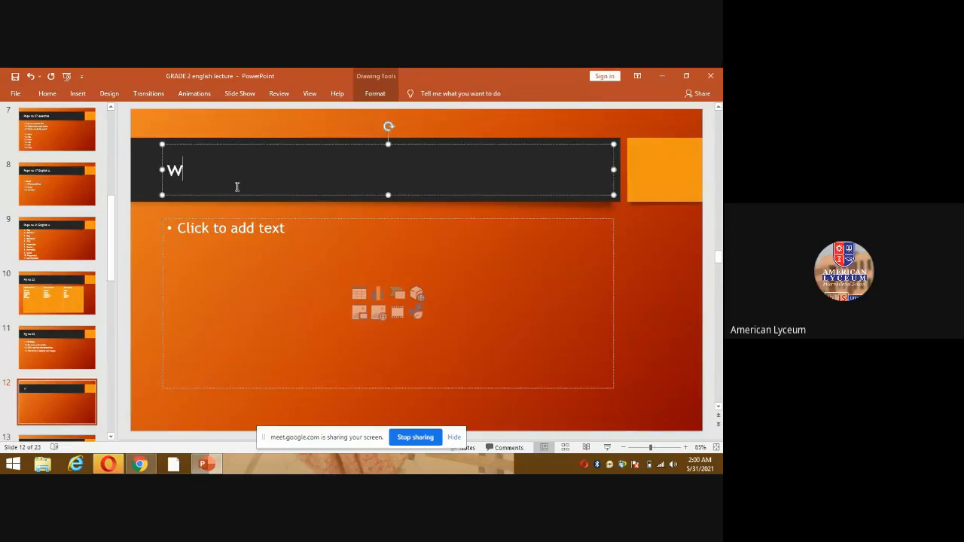
text(o)
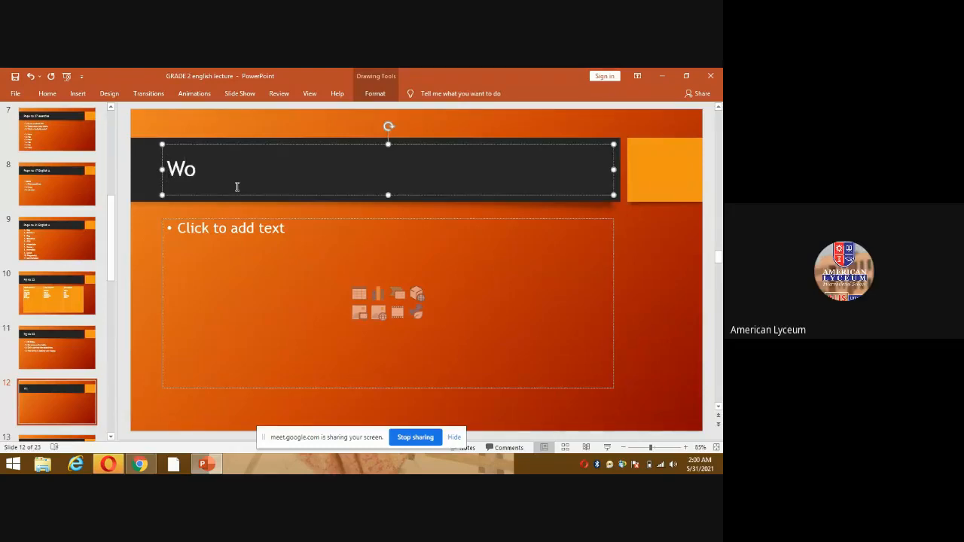
text(rd POOL)
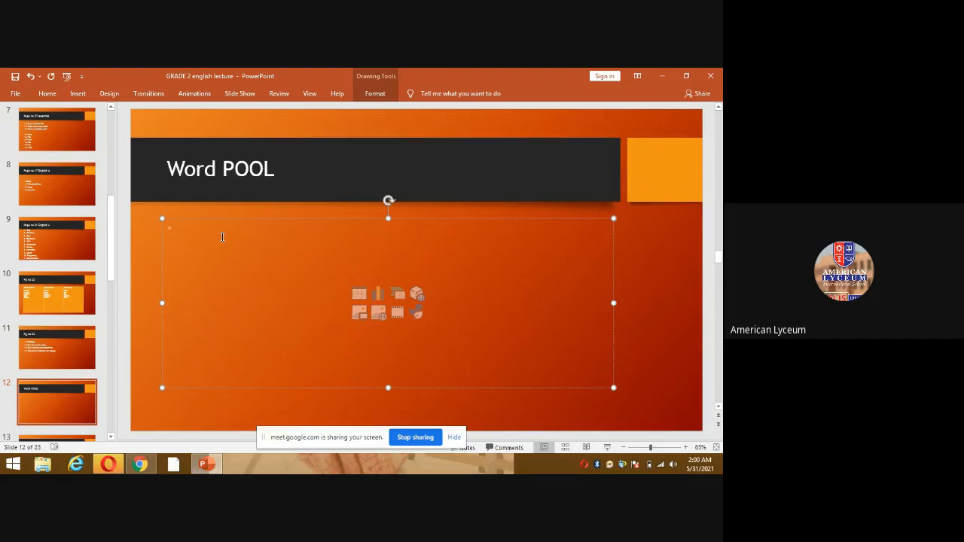
mouse_move(154, 265)
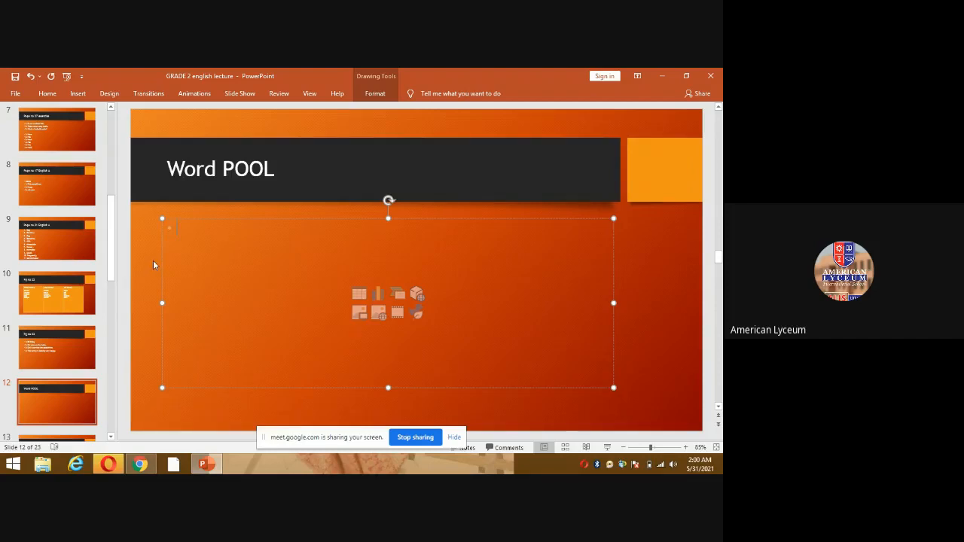
- Write the bullet 'To stroke : to touch lightly , repeatedly with a smooth blow.'
text(To)
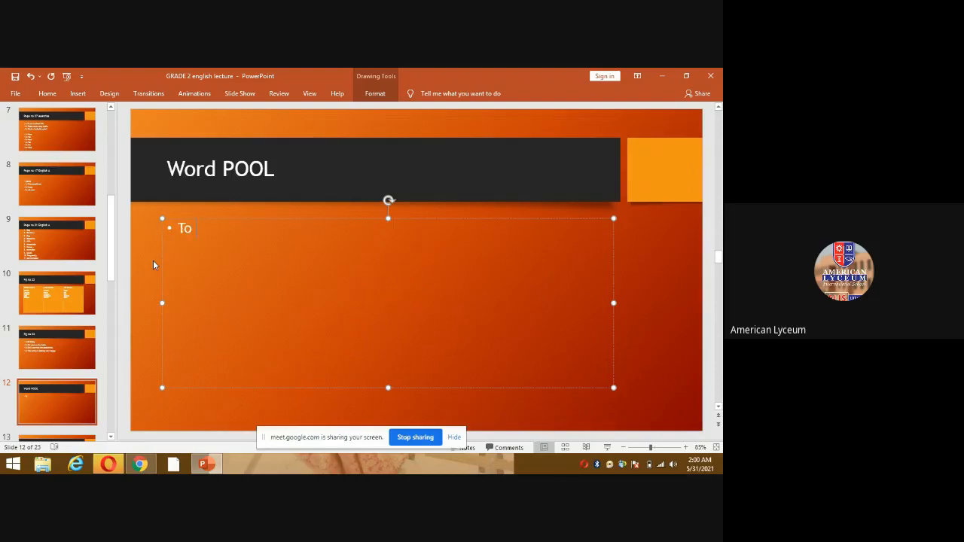
text(stro)
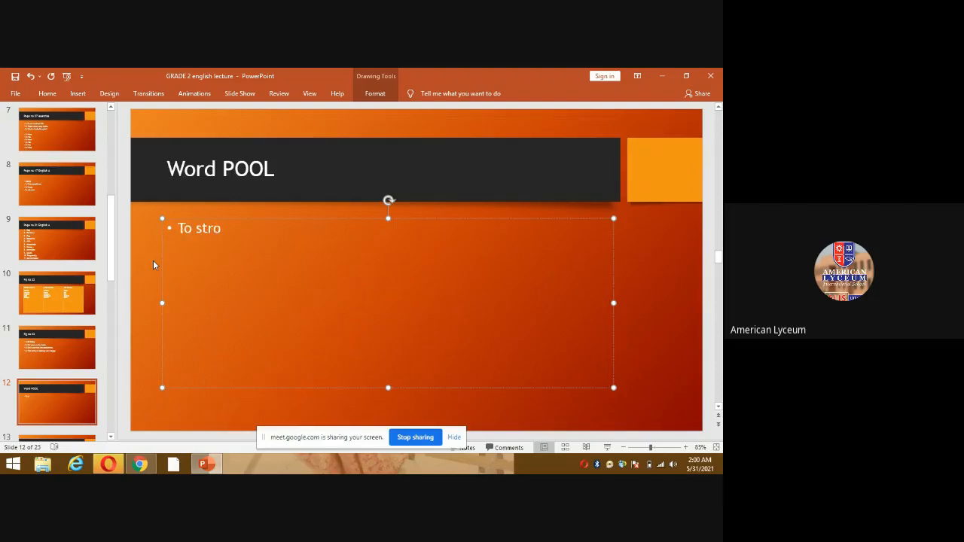
text(ke :)
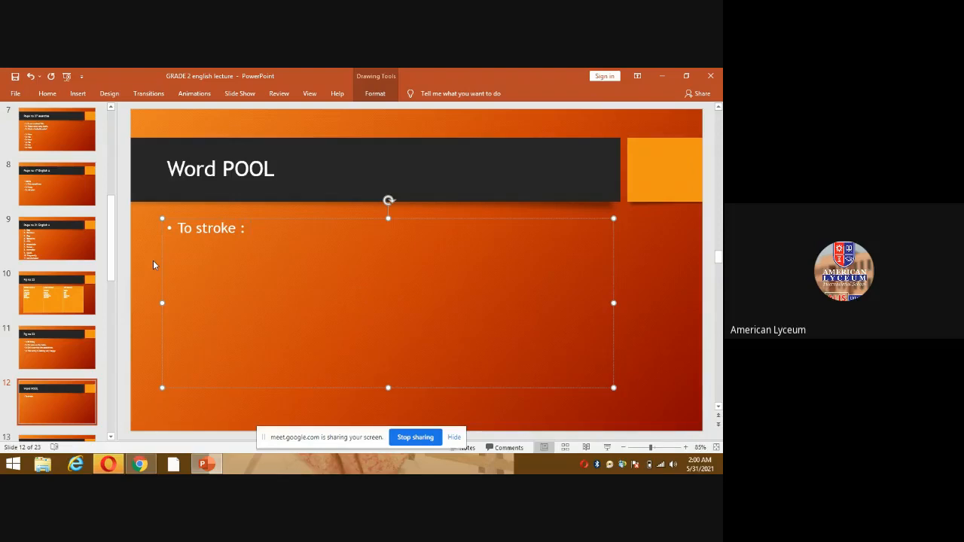
text(Tou)
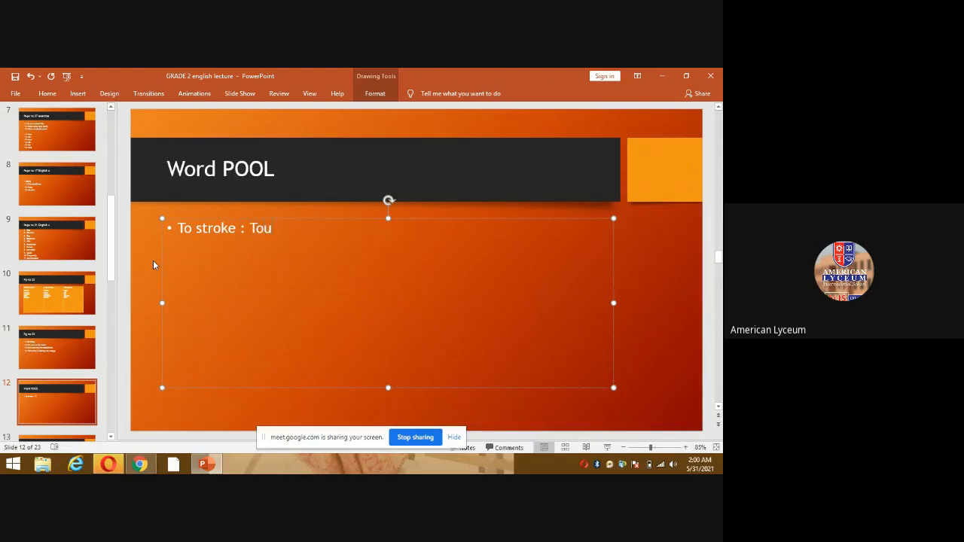
text(ch l)
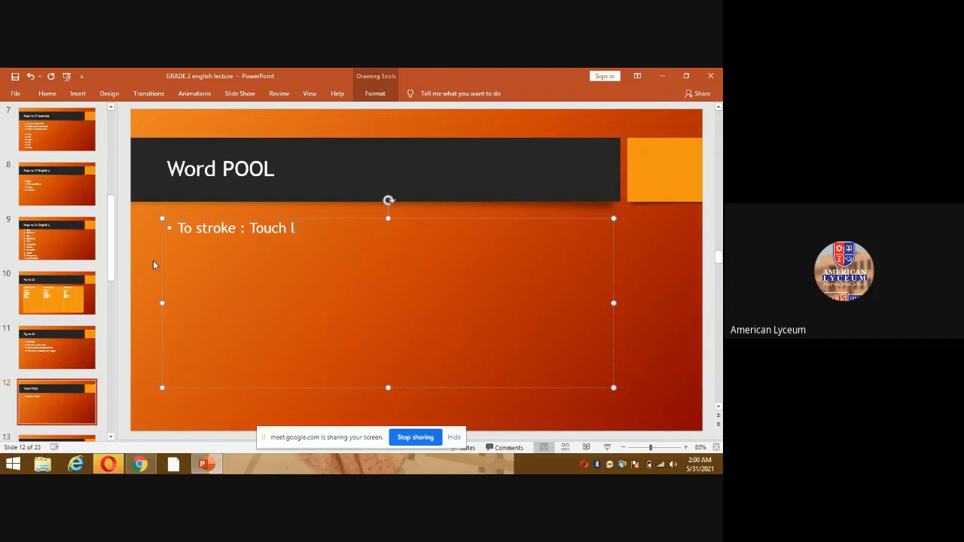
text(ightly)
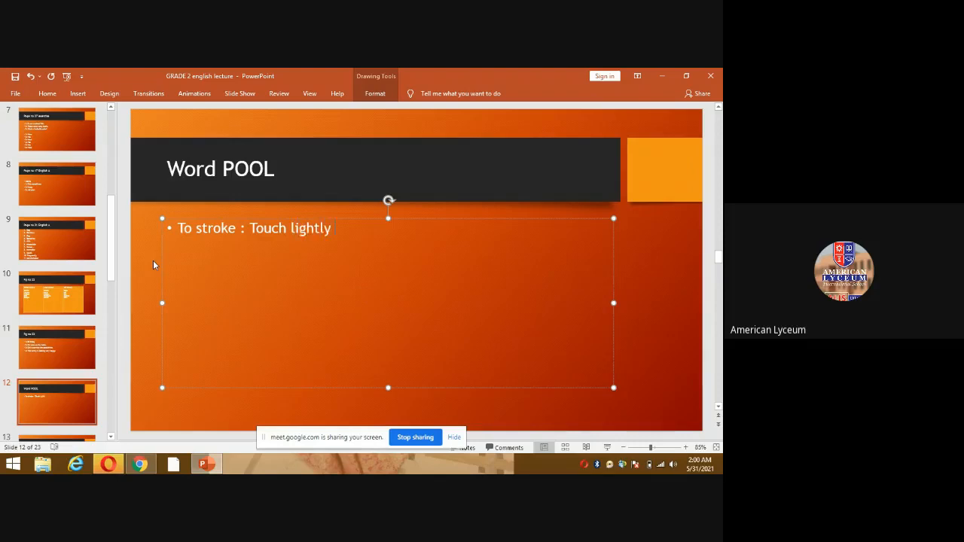
text(,)
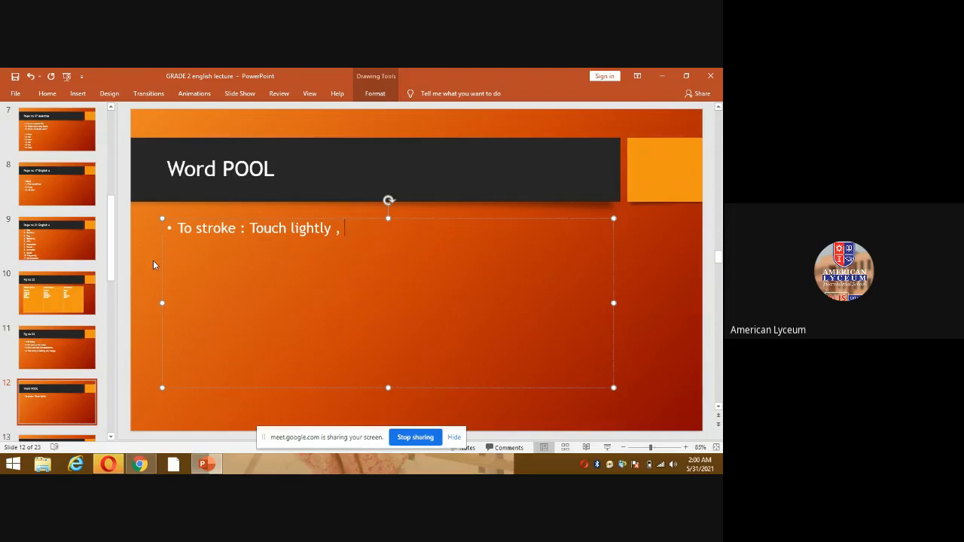
text(rep)
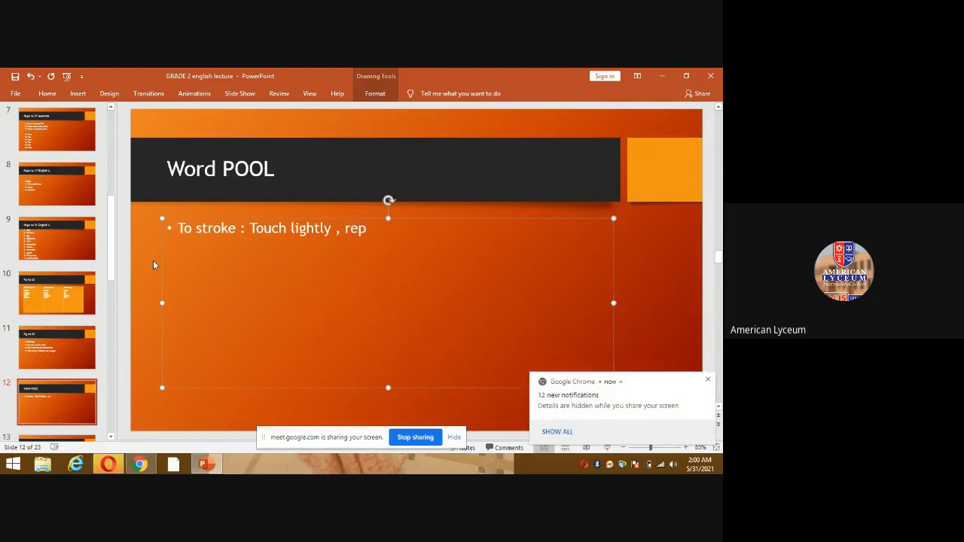
text(ea)
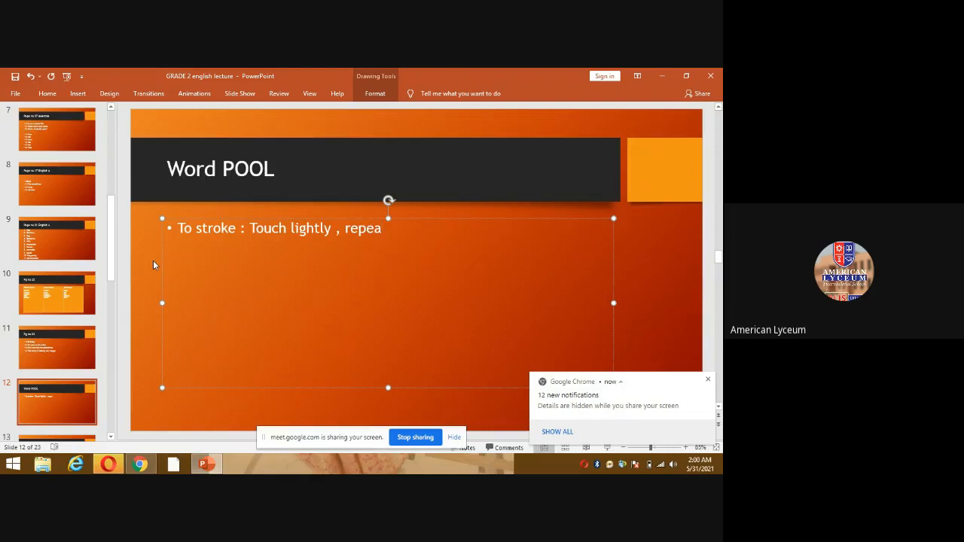
text(tedly)
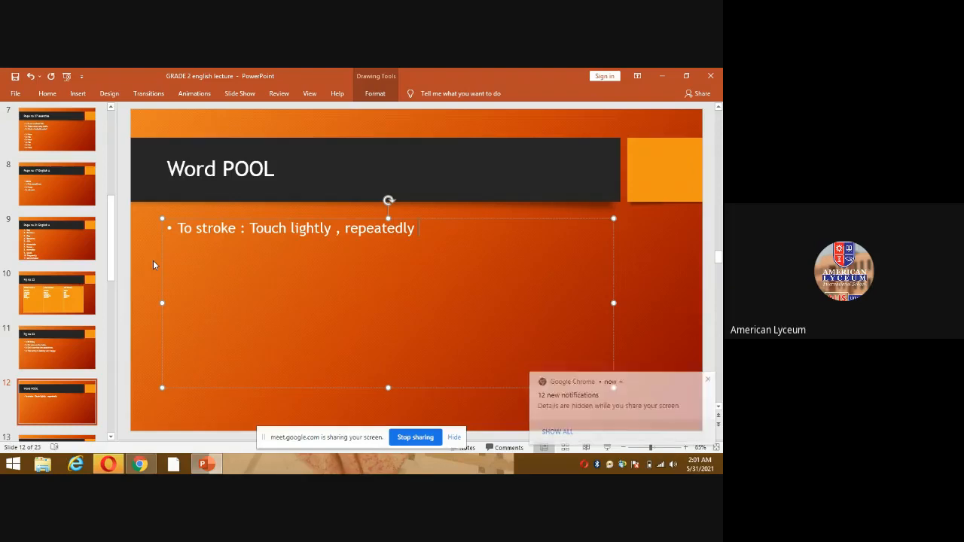
click(706, 380)
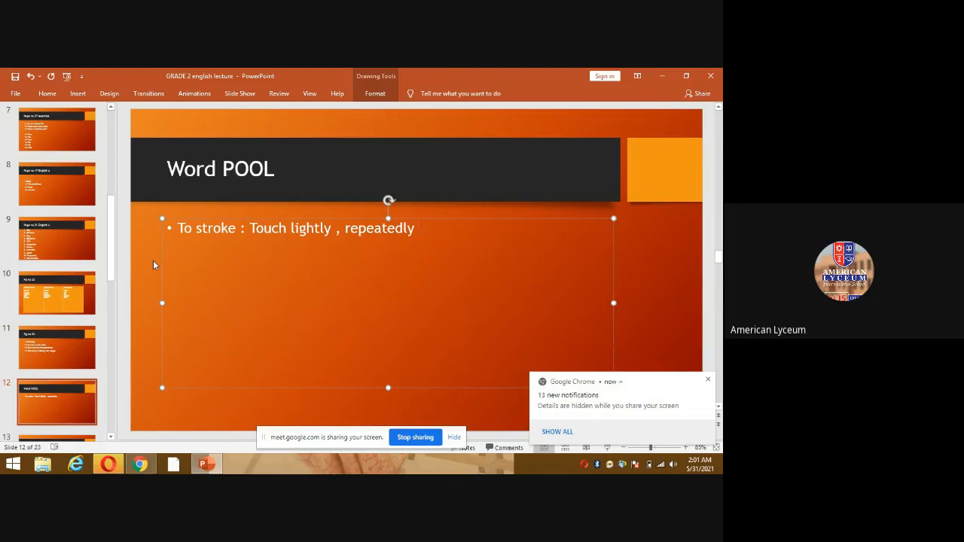
text(with a)
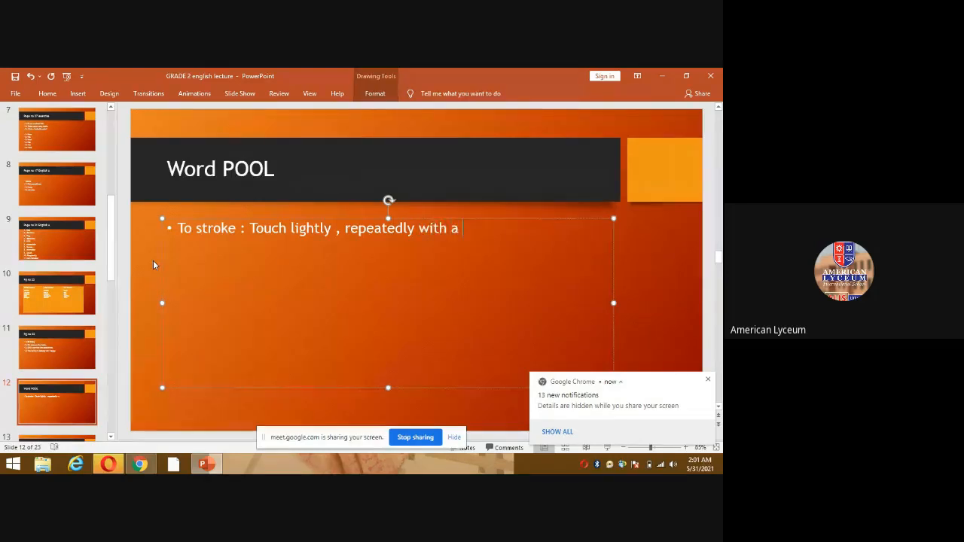
text(smooth)
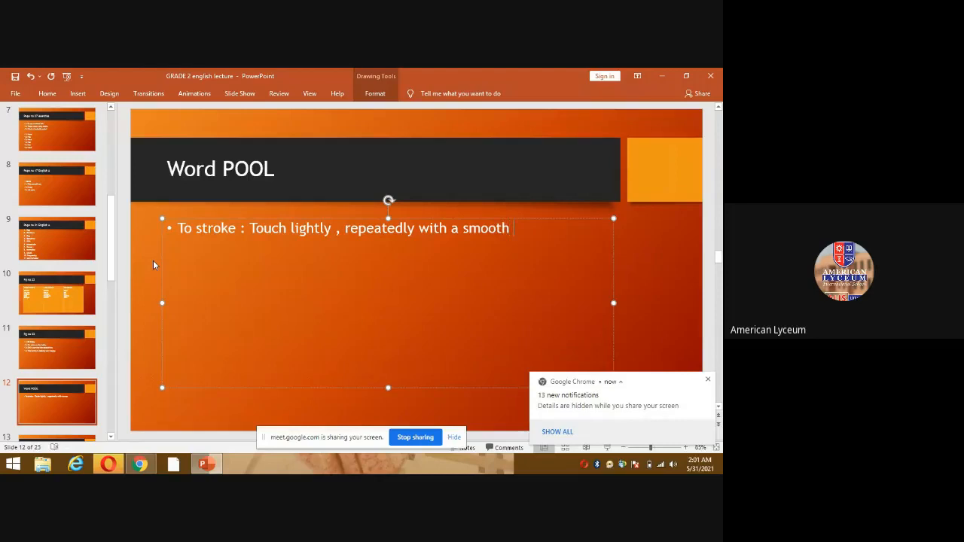
text(blow)
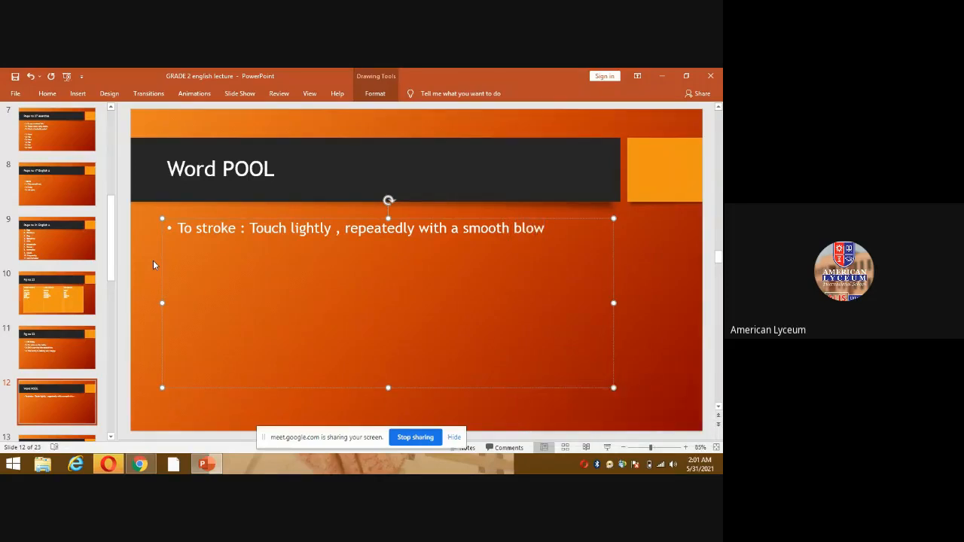
text(.)
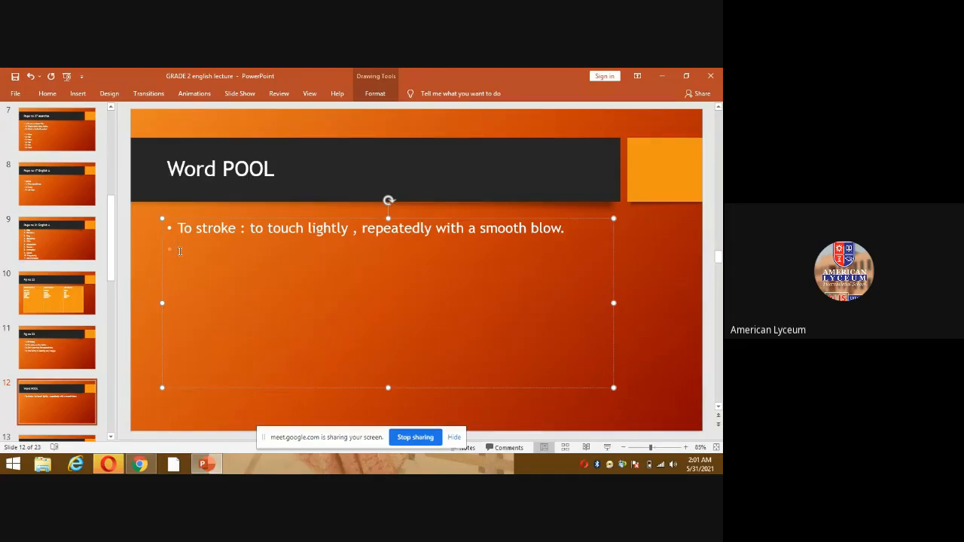
- Write the second bullet 'to Tangle : to disarrange or dishevel', correcting 'disarranged'
text(Tang)
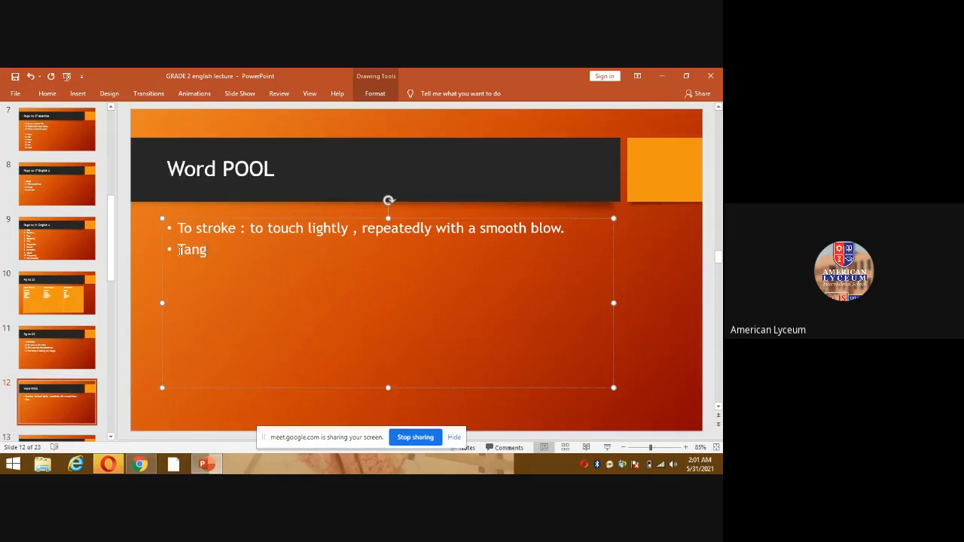
text(le)
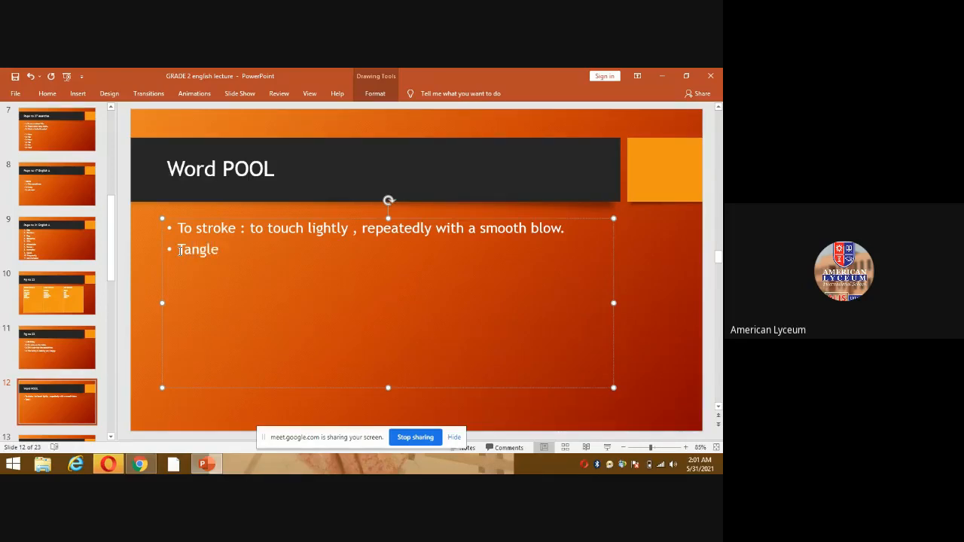
text(:)
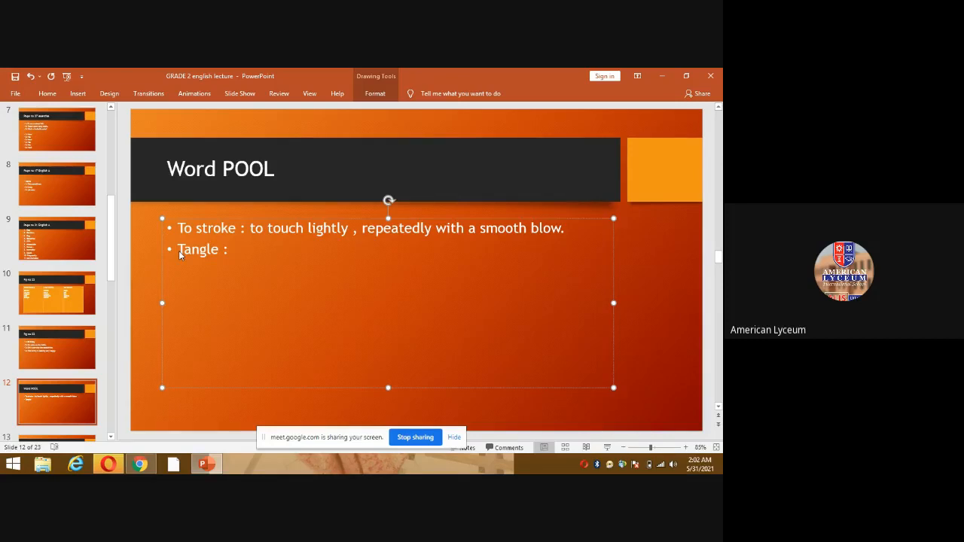
text(disarr)
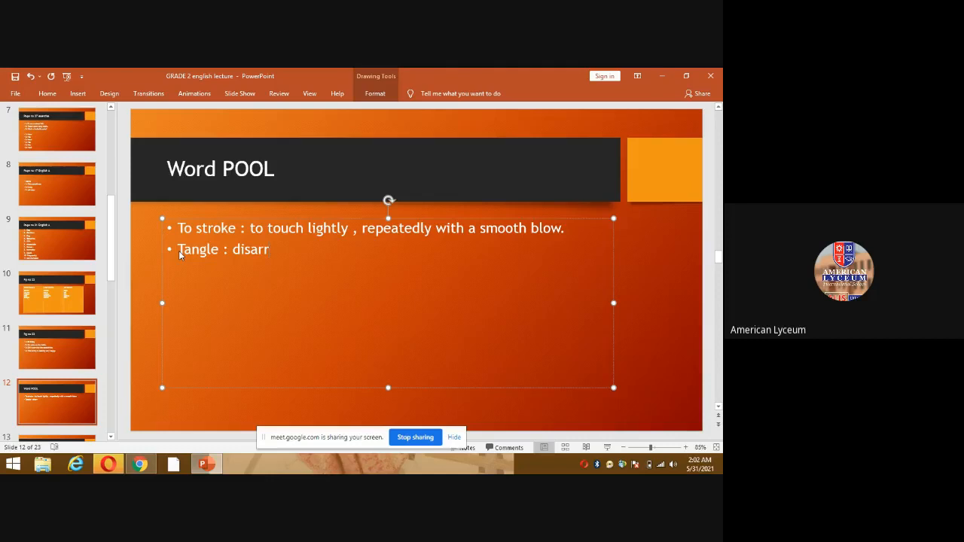
text(anged)
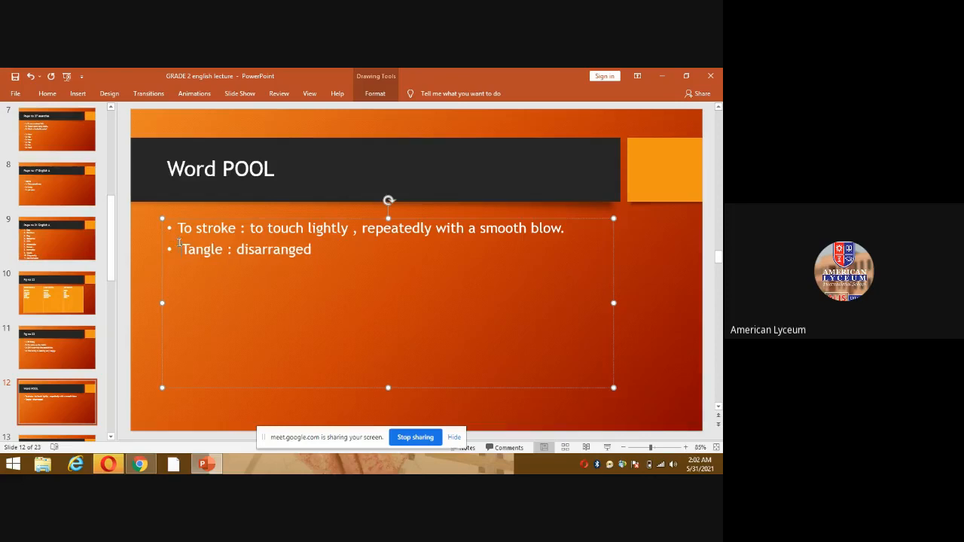
text(to)
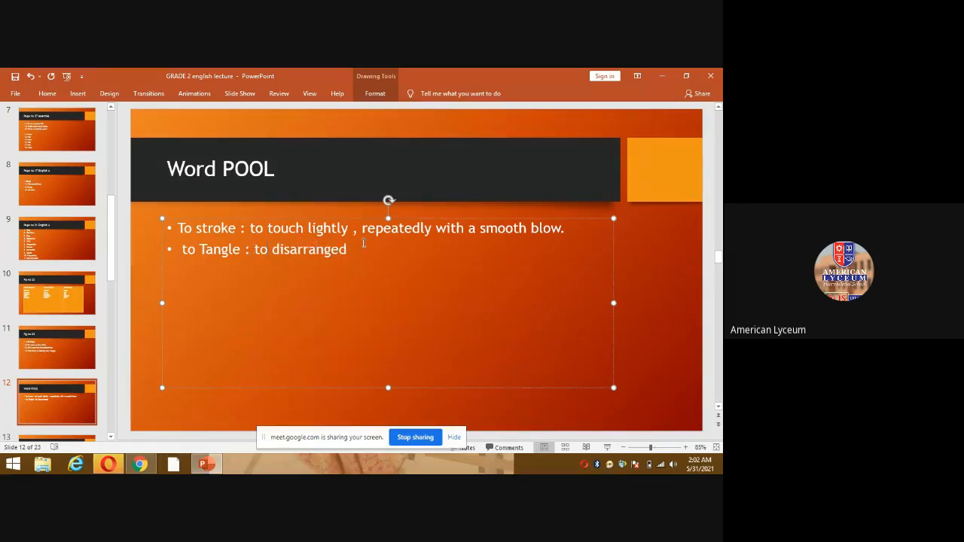
key(backspace)
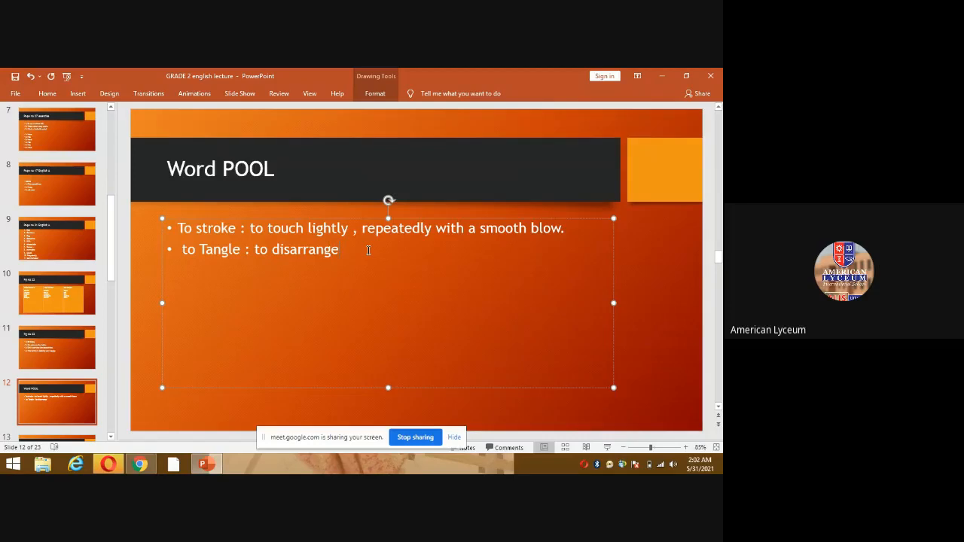
text(or)
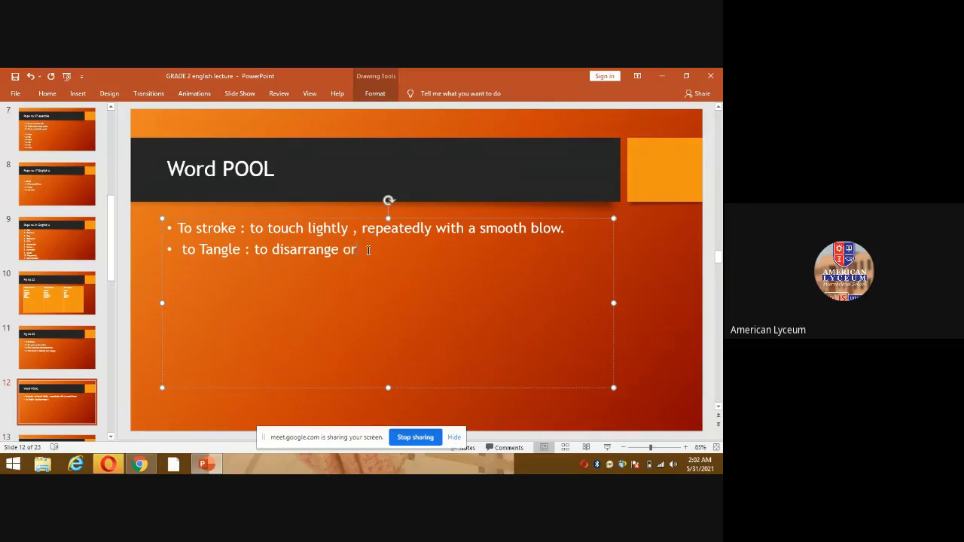
text(did)
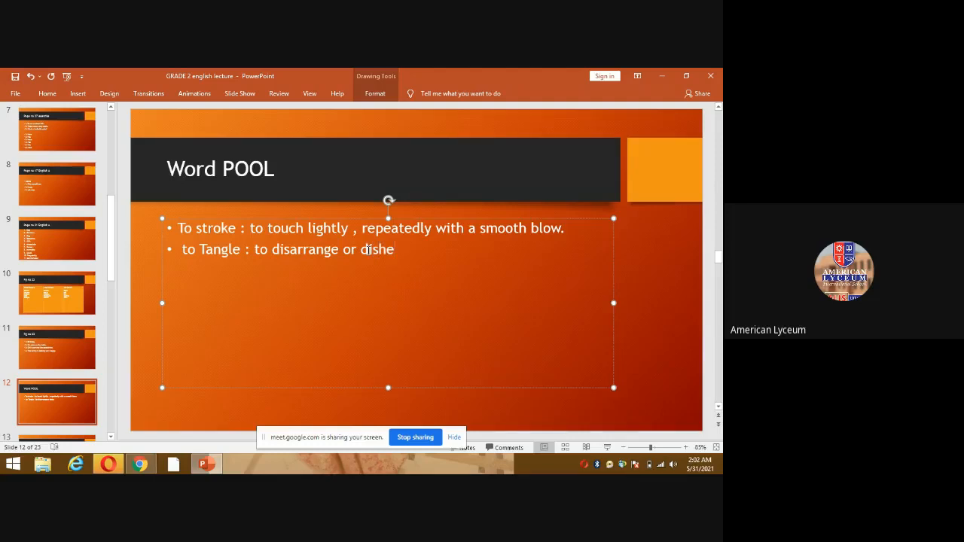
text(vel)
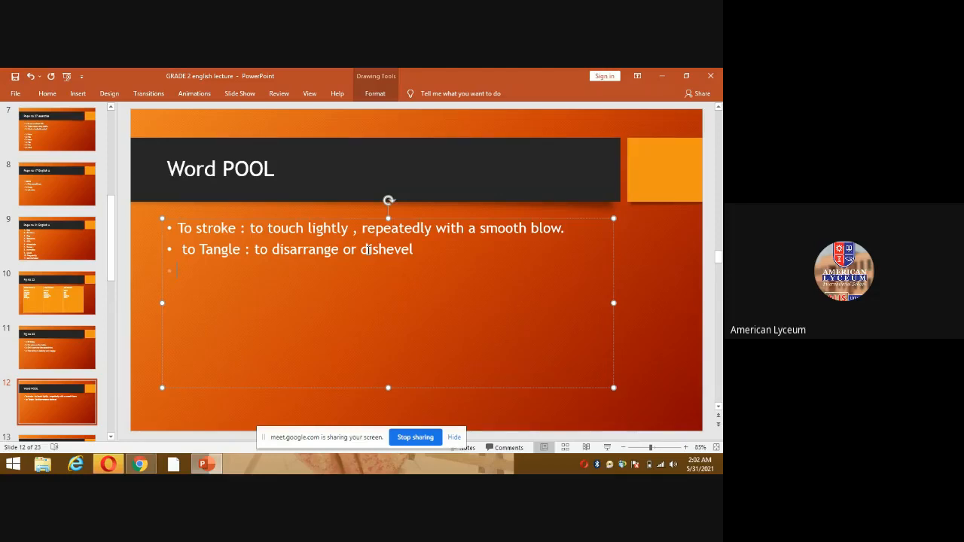
- Write the third bullet 'Delicate : Easy to break, fragile'
text(Ge)
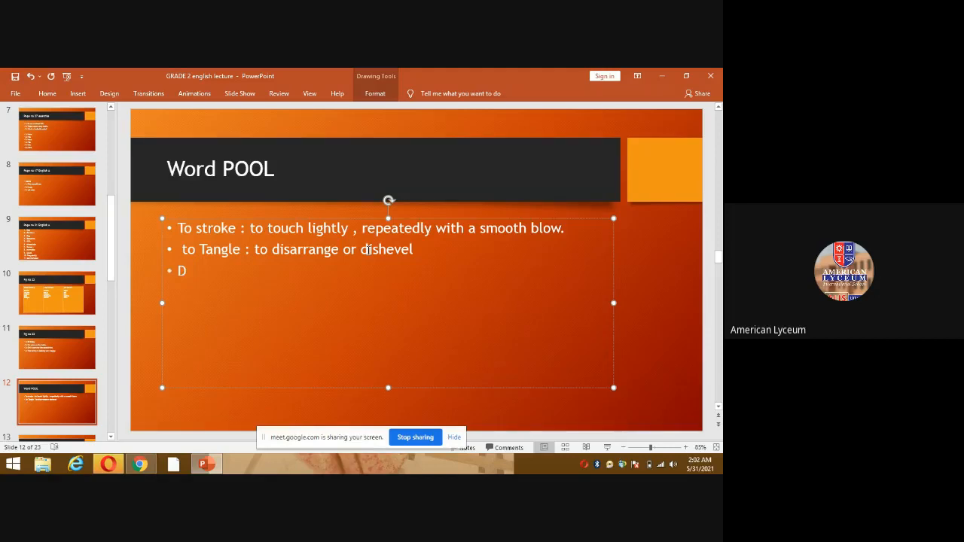
text(elicat)
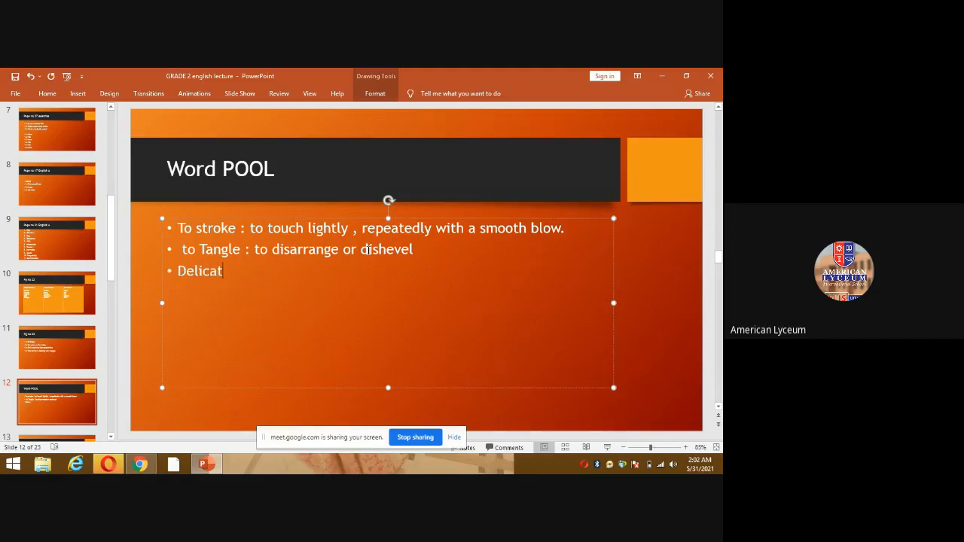
text(e)
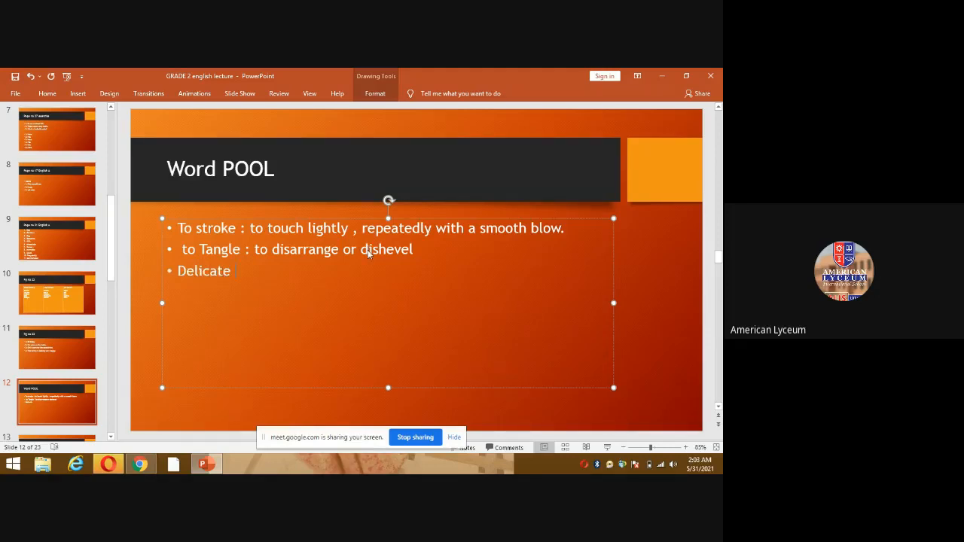
text(: E)
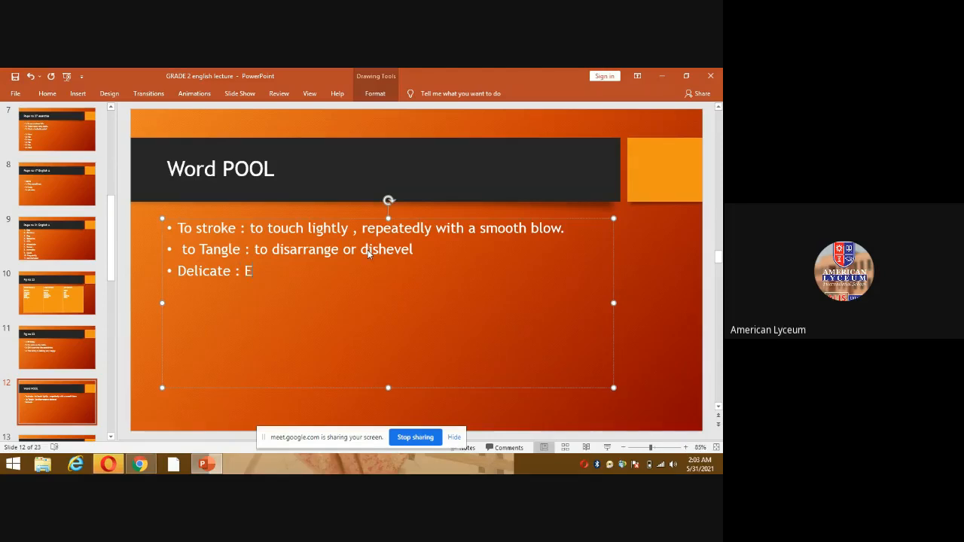
text(asy to break, fra)
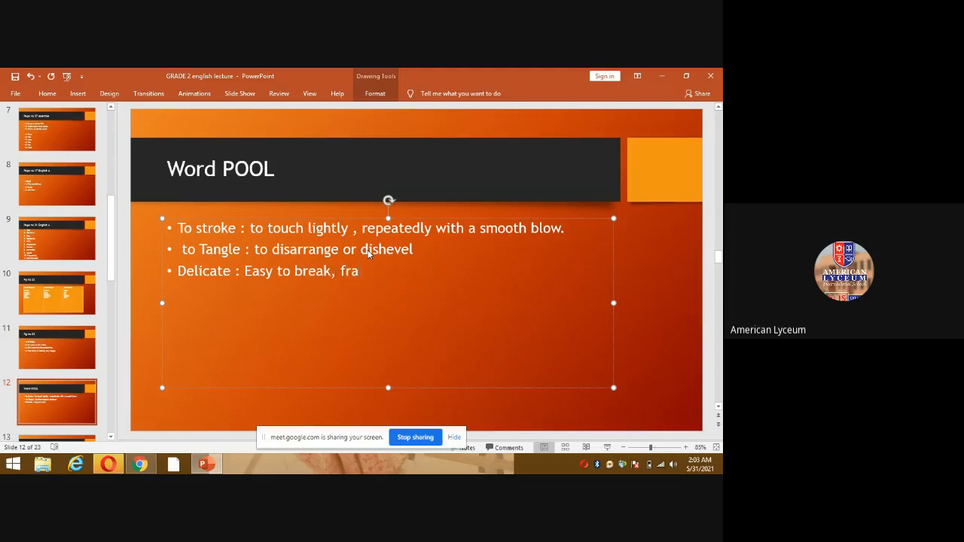
text(gile)
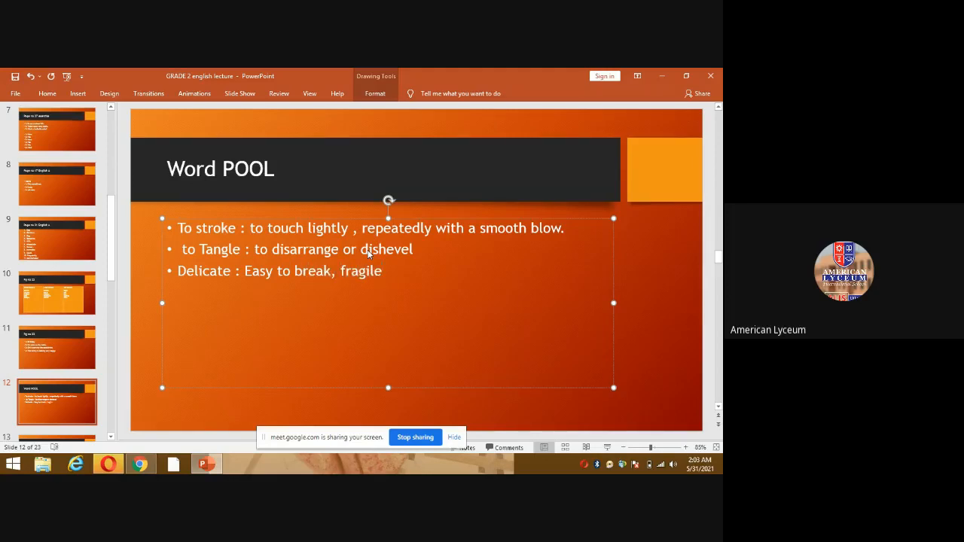
click(385, 271)
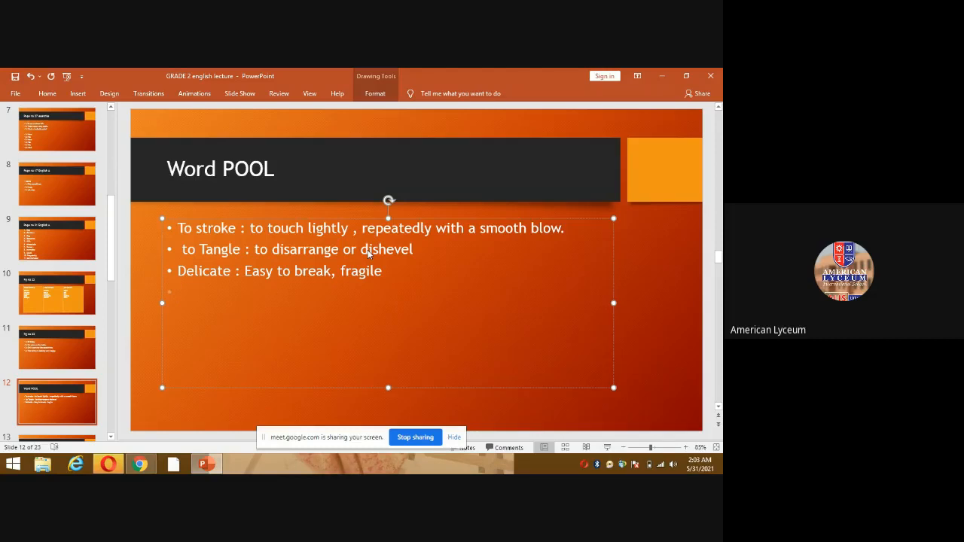
- Write the fourth bullet 'Among ; in the group', fixing the 'trhe' typo
text(am)
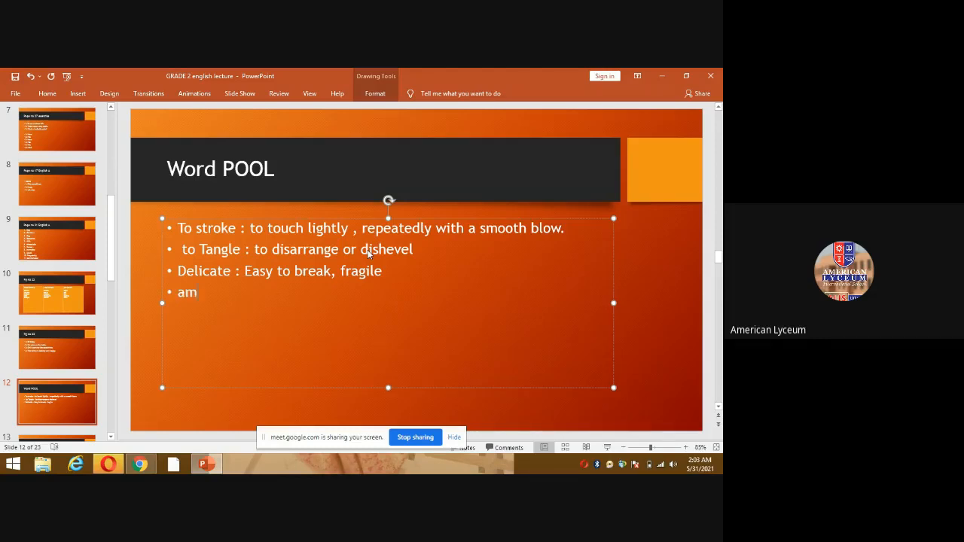
text(ong)
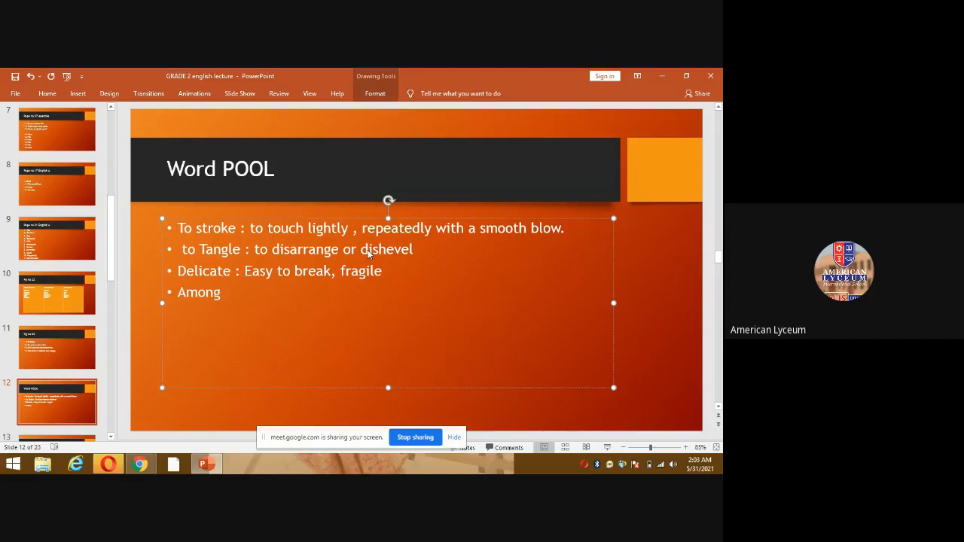
text(; in trhe)
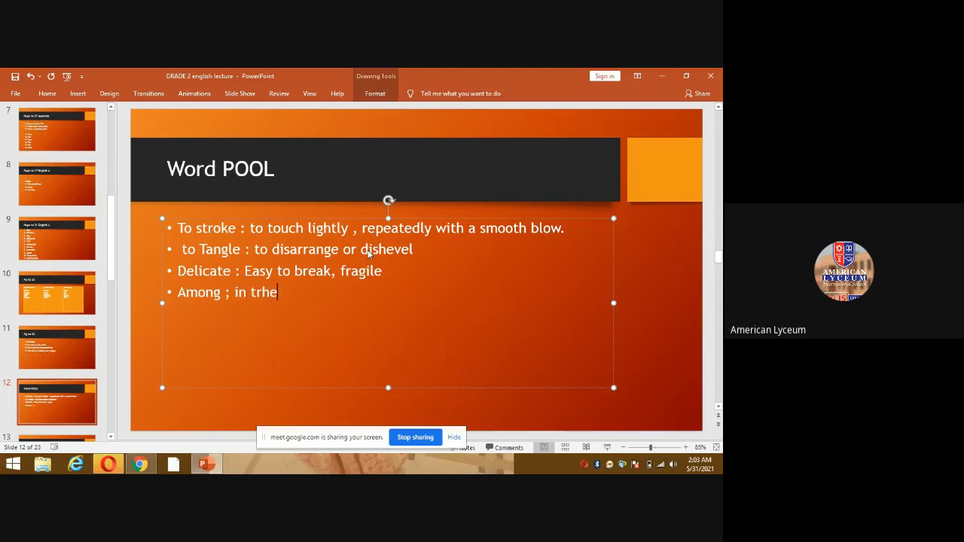
key(Backspace)
text( grou)
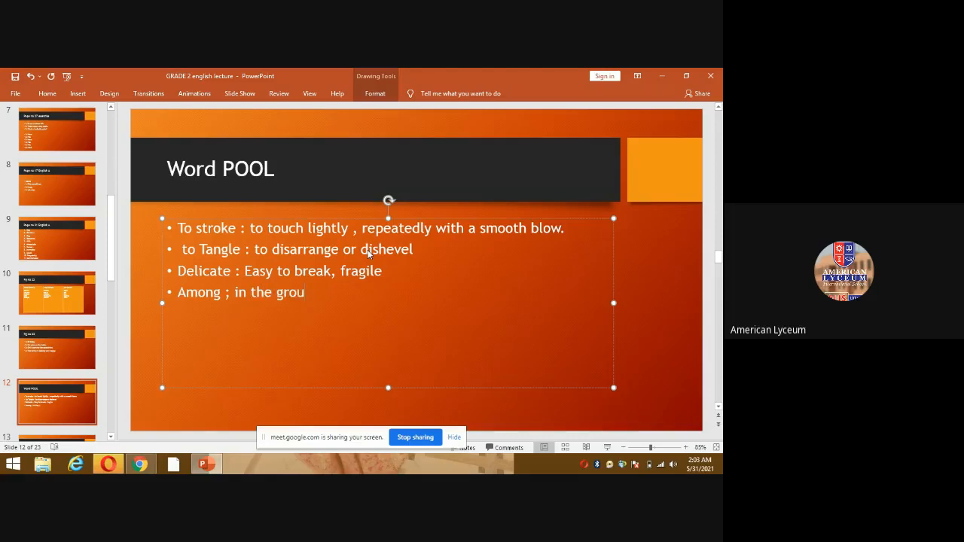
text(p)
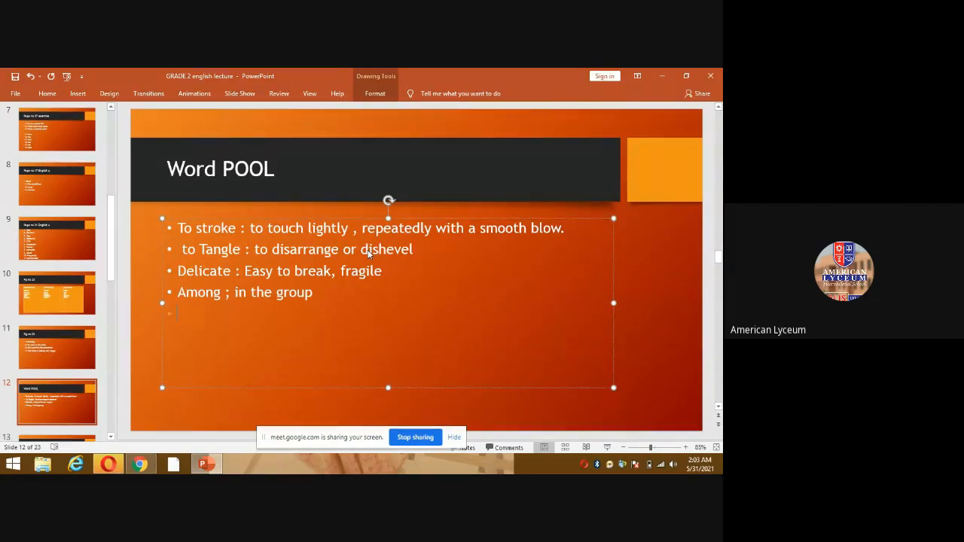
- Write the fifth bullet 'To flit : to move suddenly , to dart'
text(t)
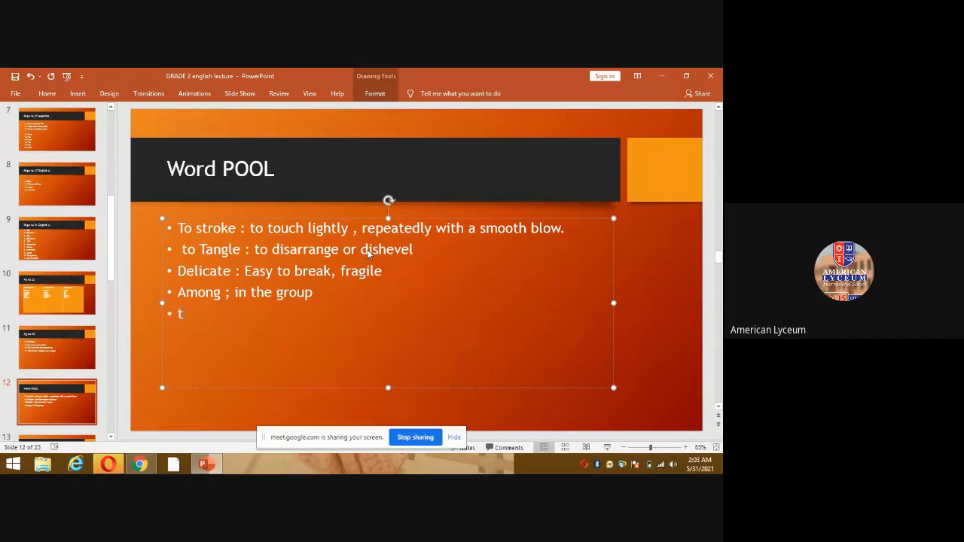
text(o)
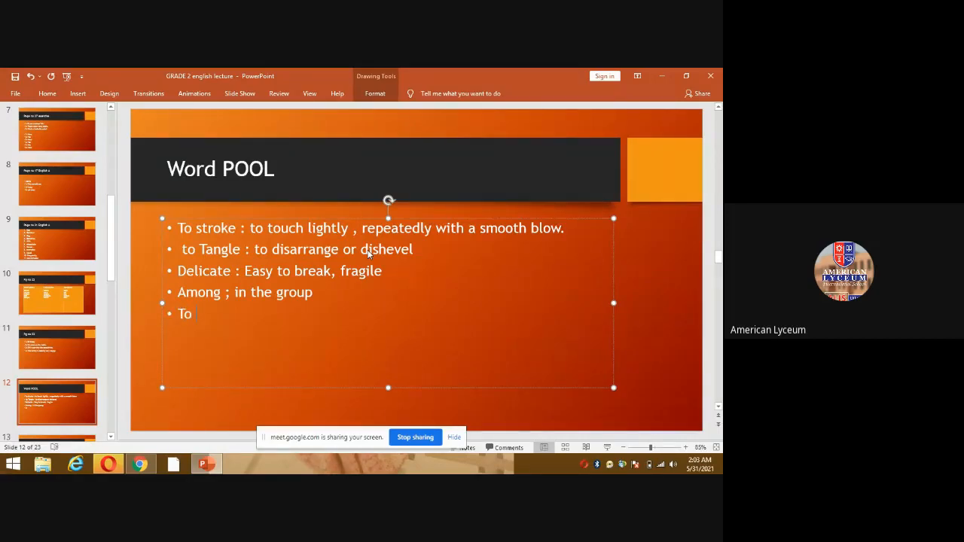
text(flit)
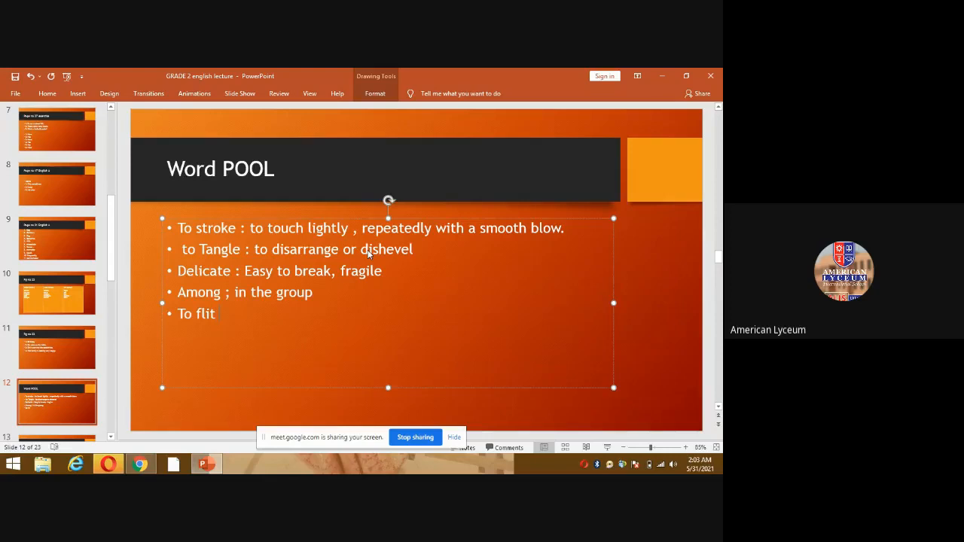
text(:)
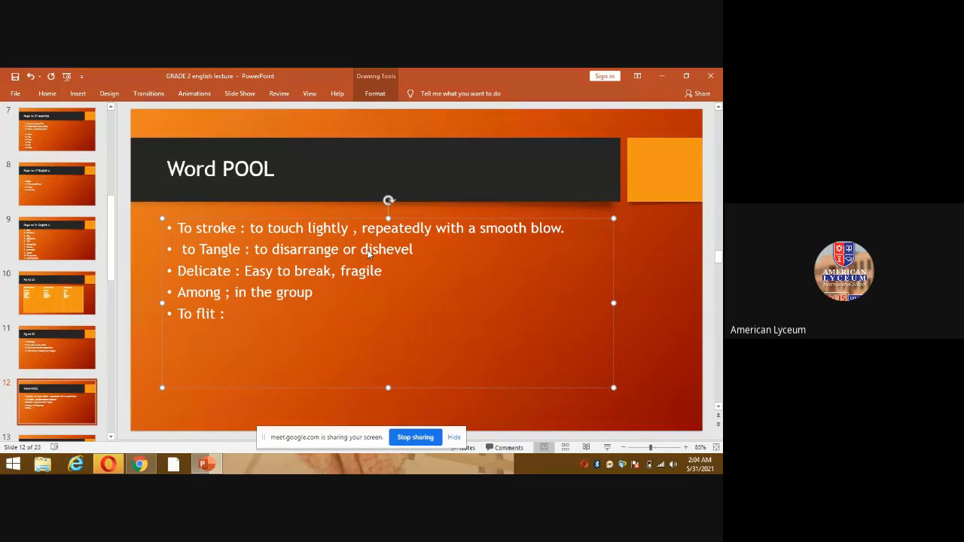
click(233, 313)
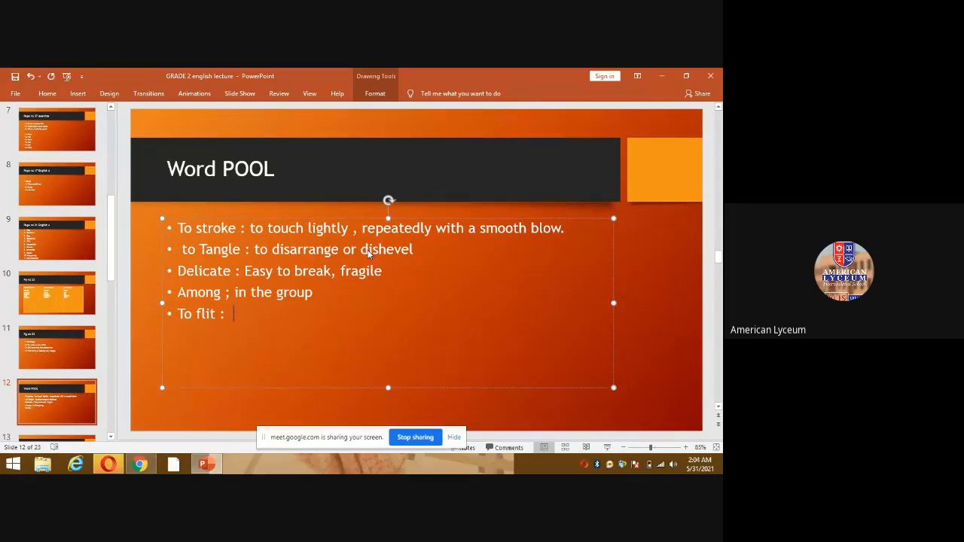
text(to)
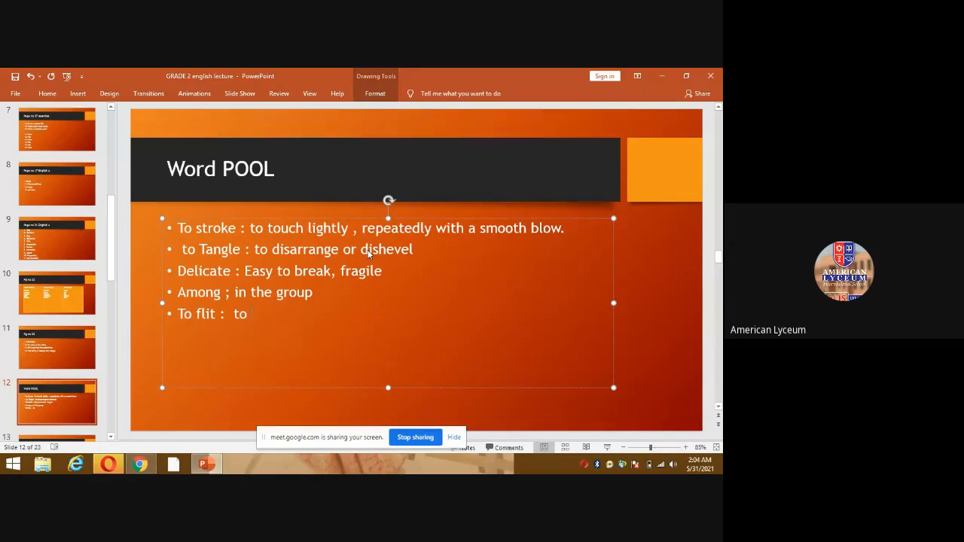
text(move)
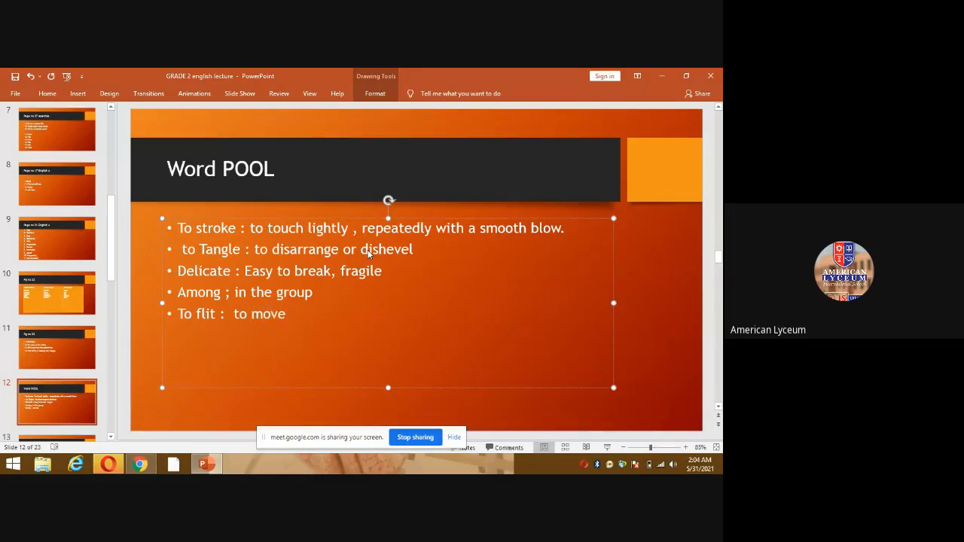
text(sudde)
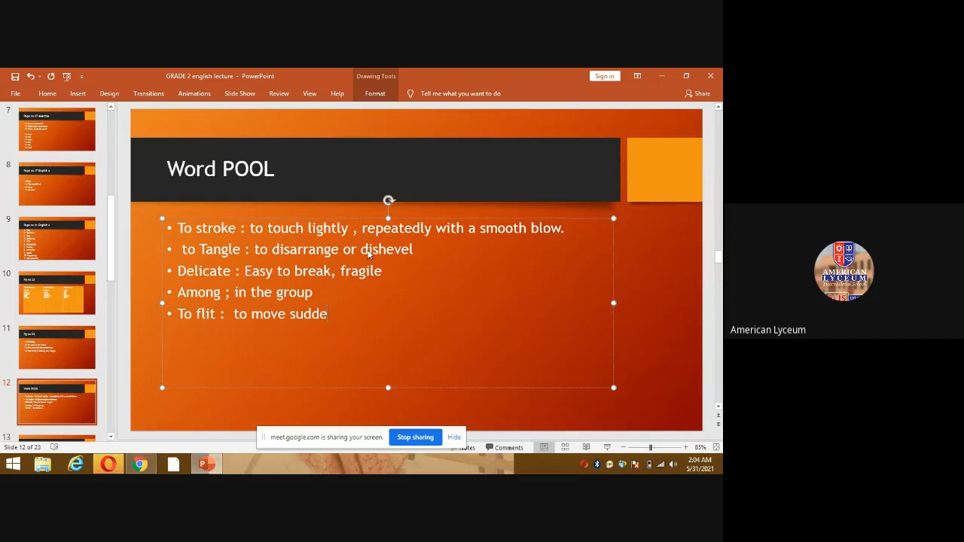
text(nly)
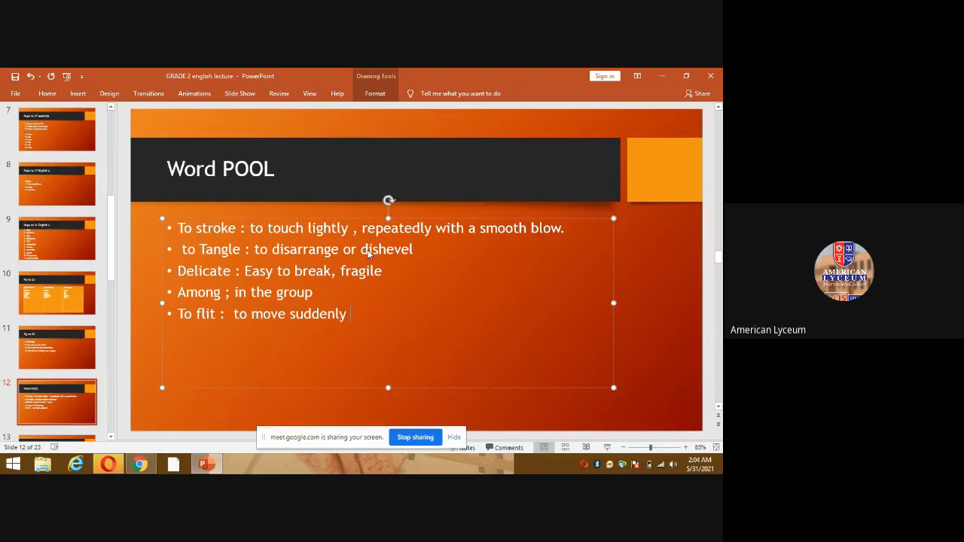
text(, to)
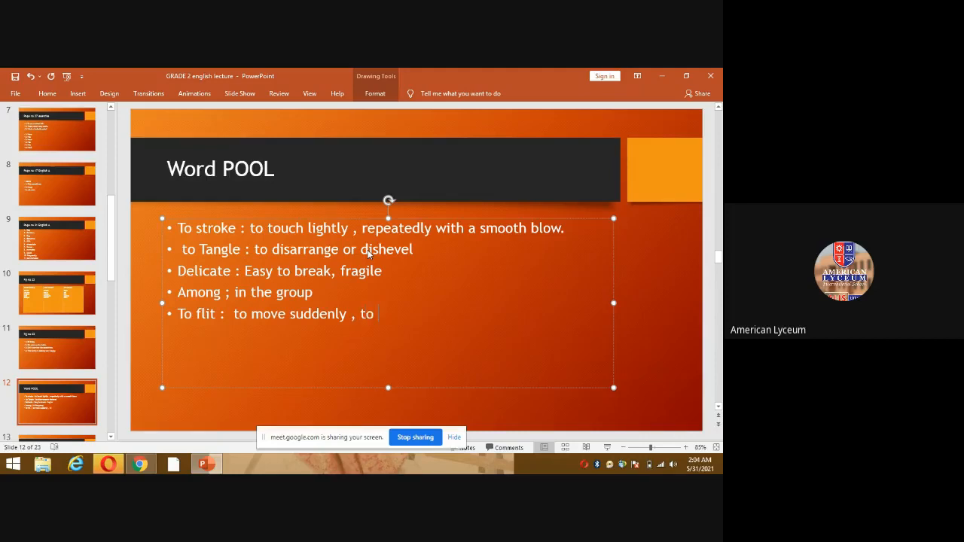
text(dart)
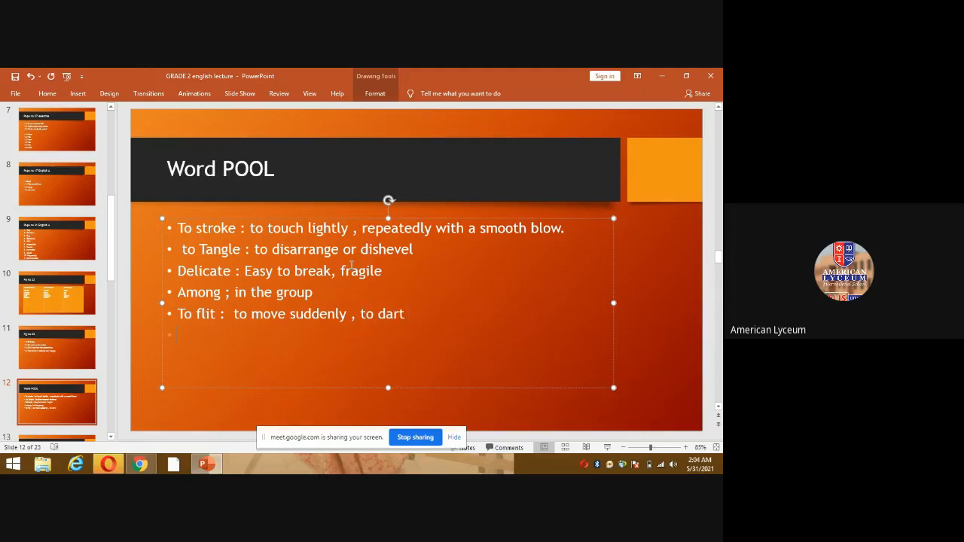
mouse_move(285, 317)
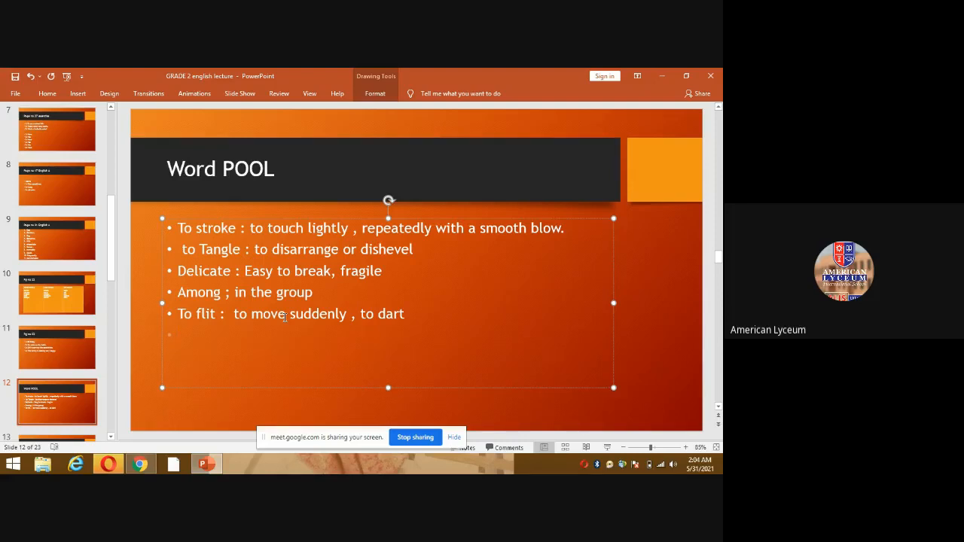
- Write the sixth bullet 'Orchard : graden consisting of a small cultivated wood without undergrowth.'
text(orc)
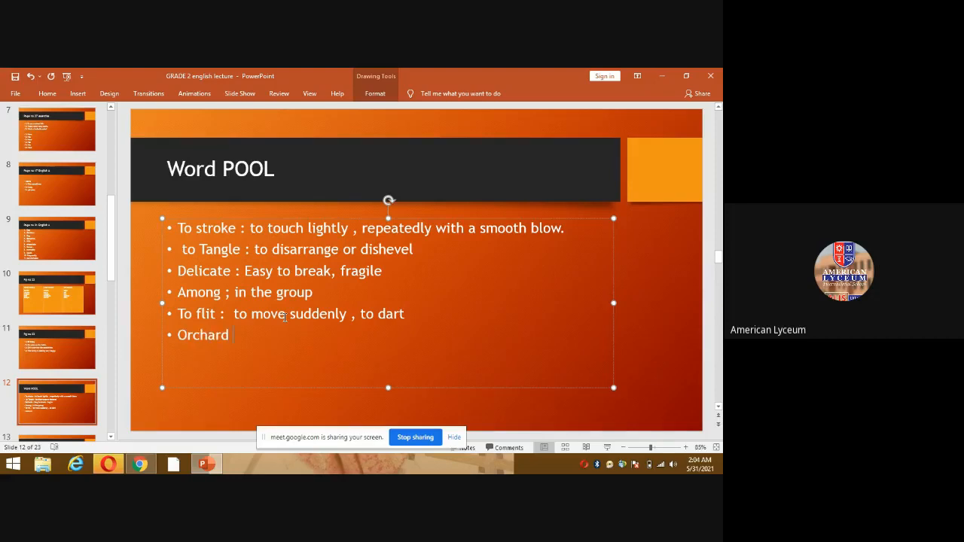
text(:)
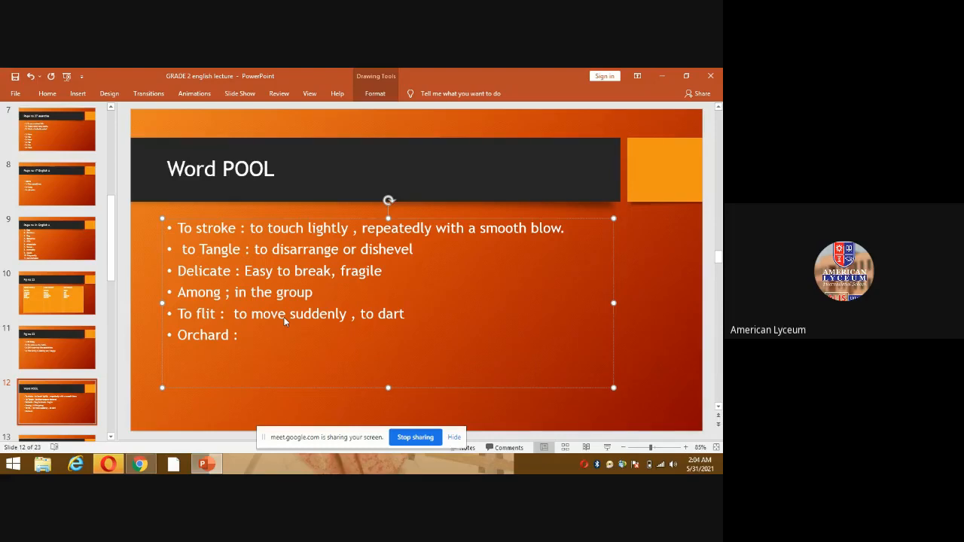
text(grade)
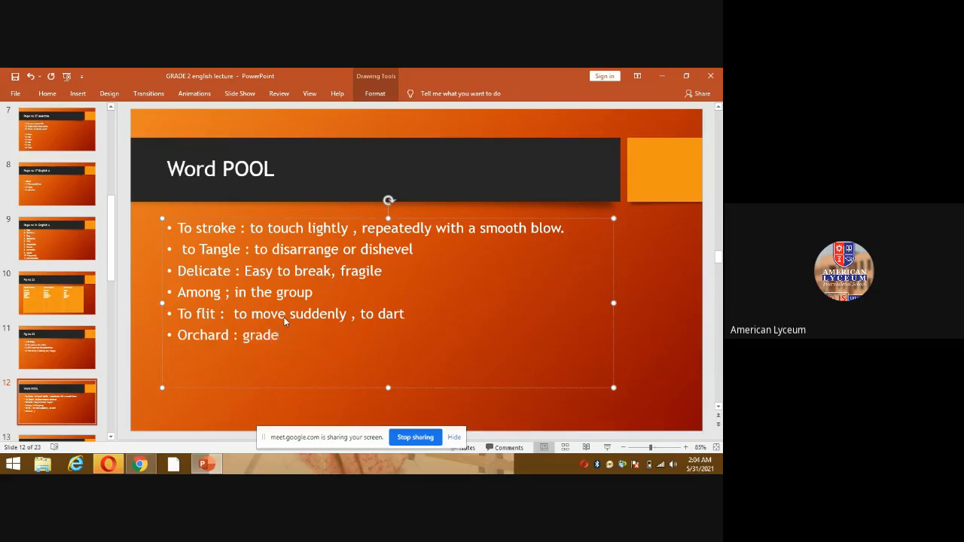
text(n)
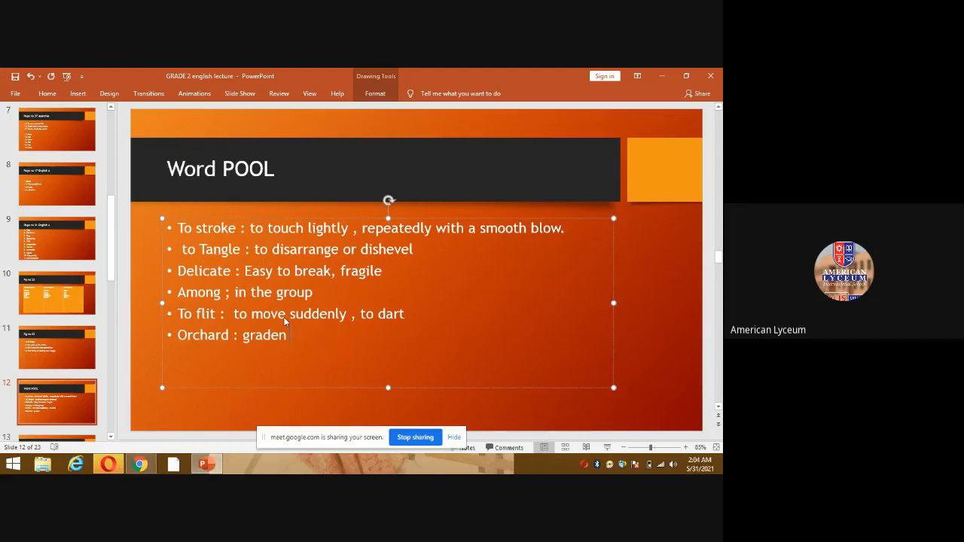
text(consisti)
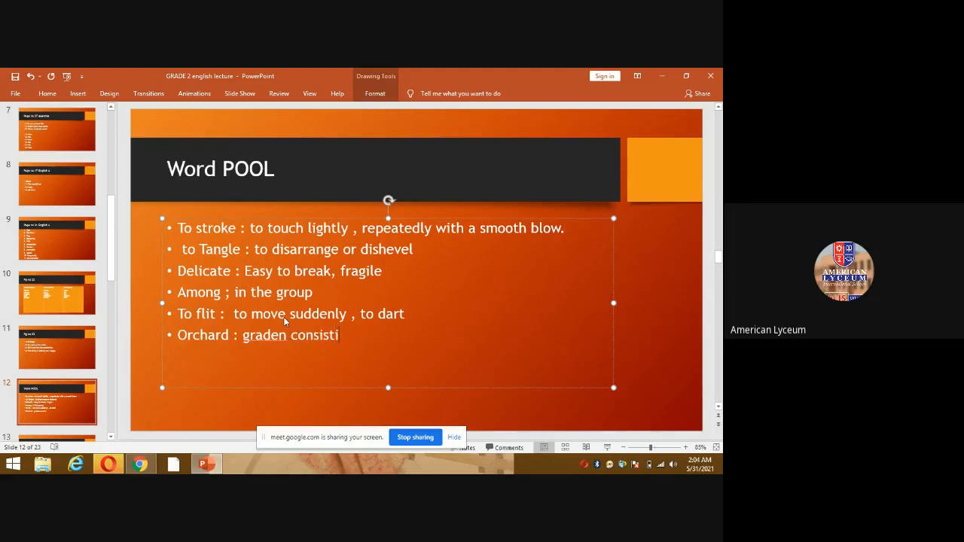
text(ng o)
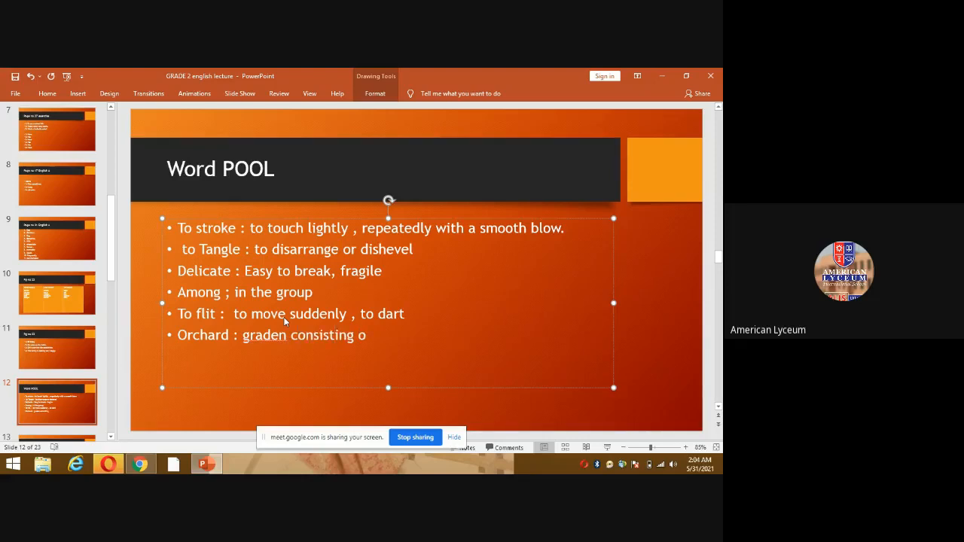
text(f a sn)
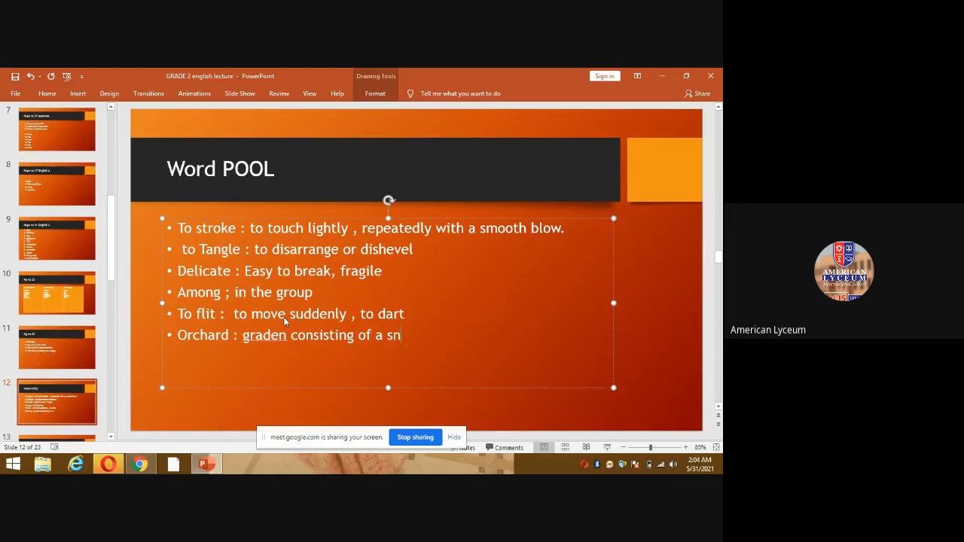
text(mall)
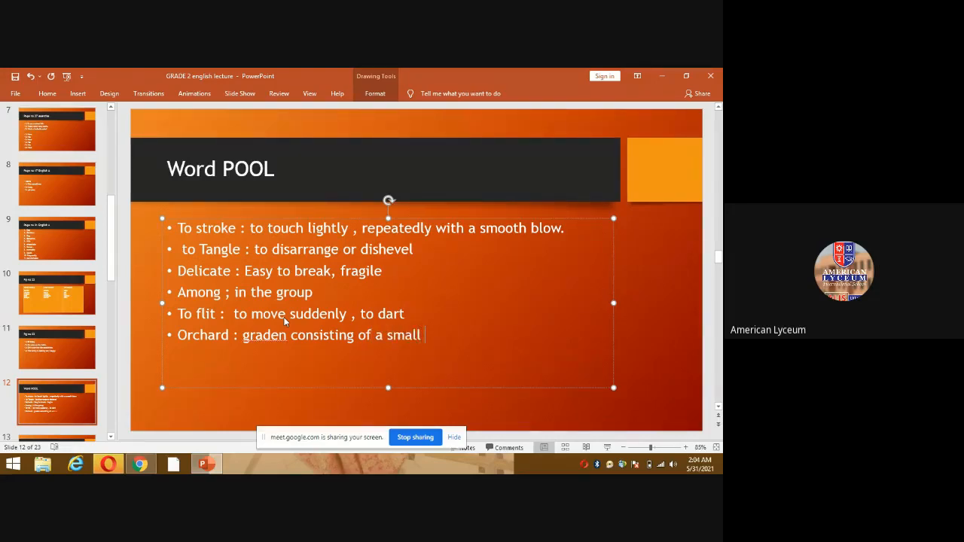
text(cult)
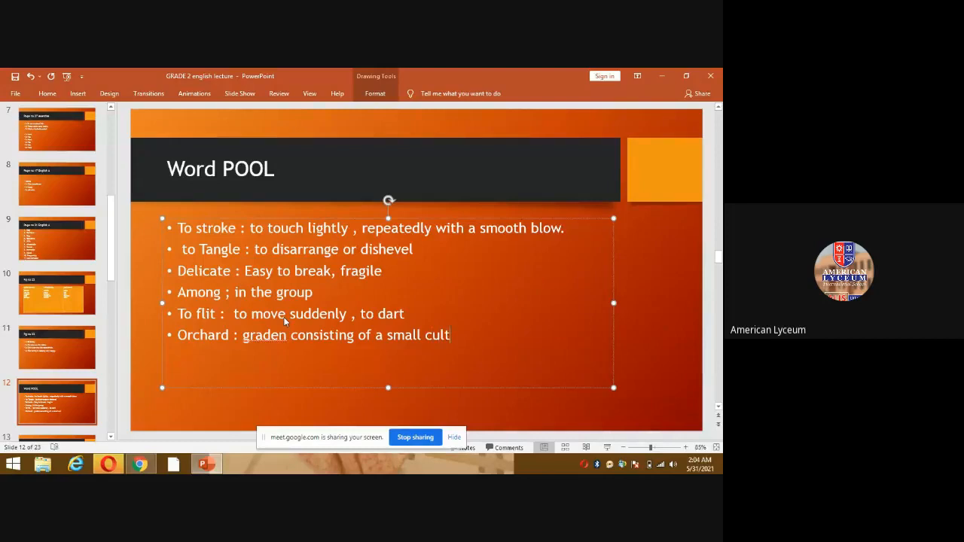
text(ib)
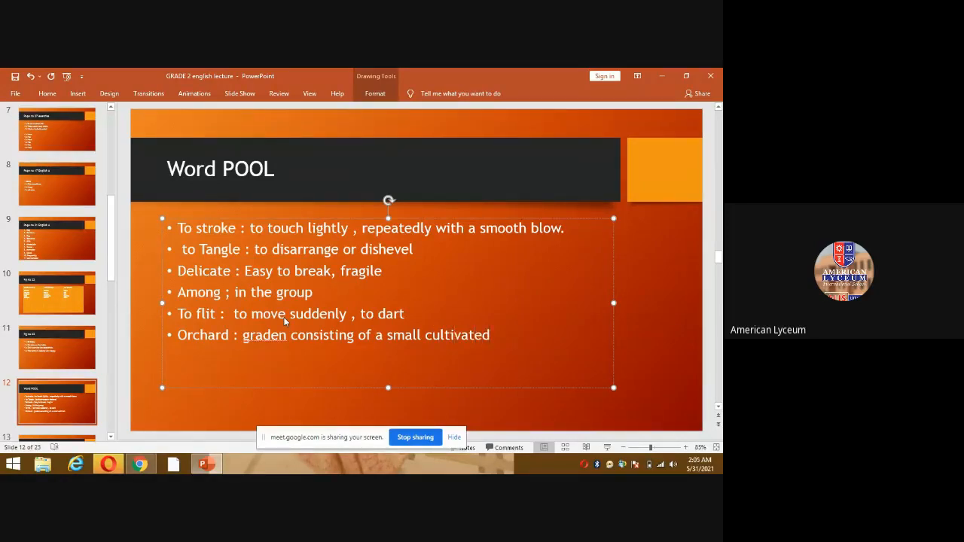
text(wo)
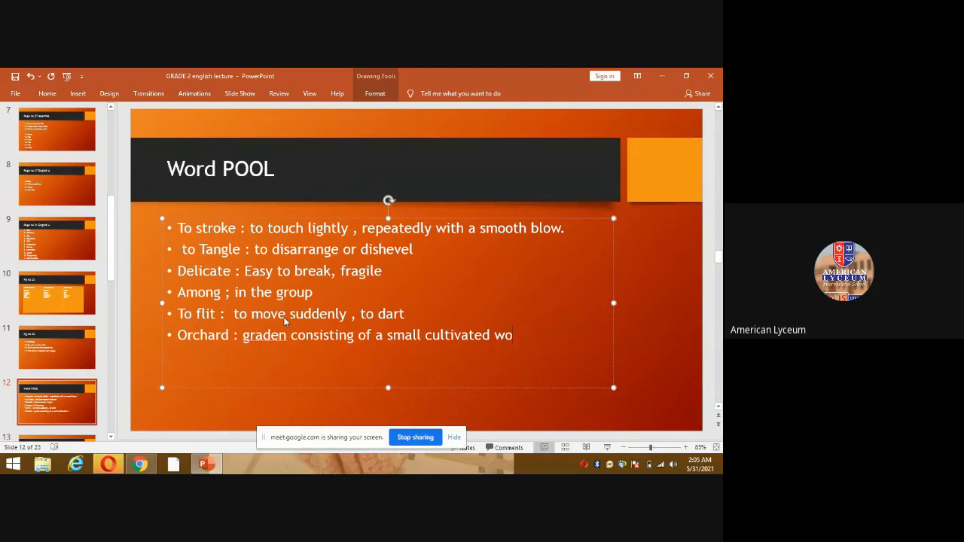
text(od)
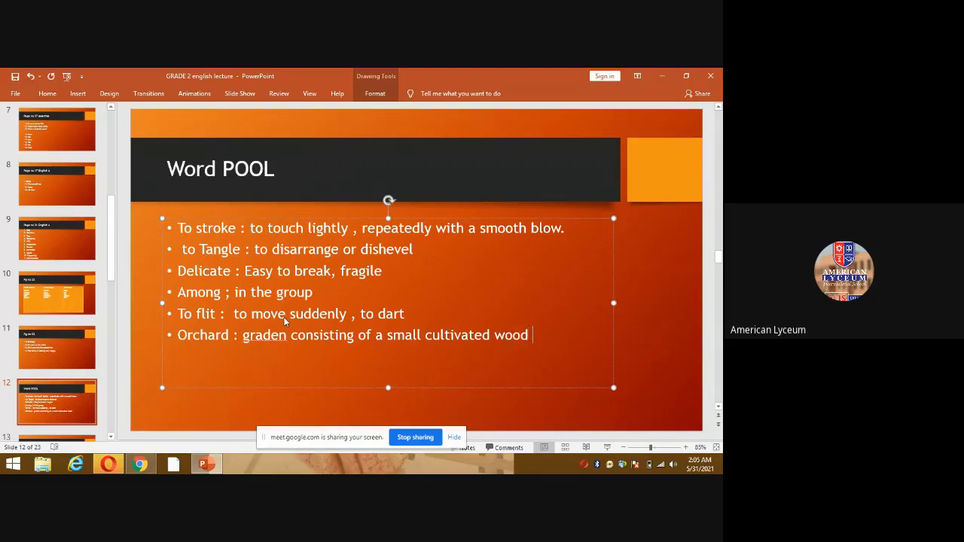
text(without)
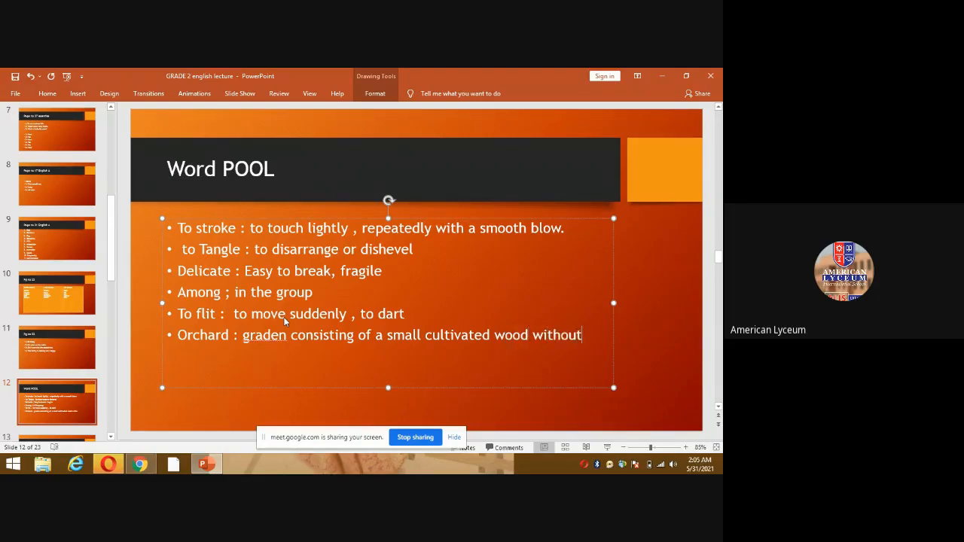
text(under)
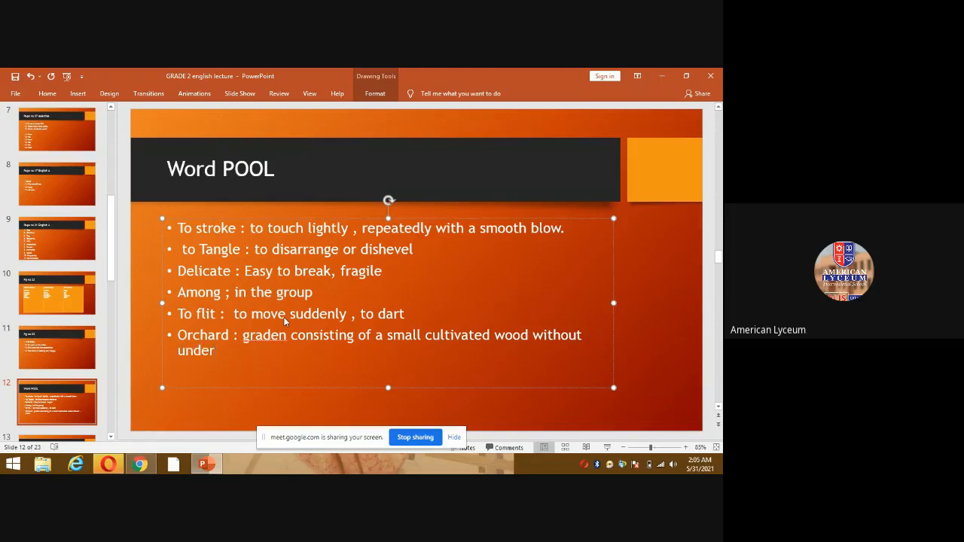
text(growth.)
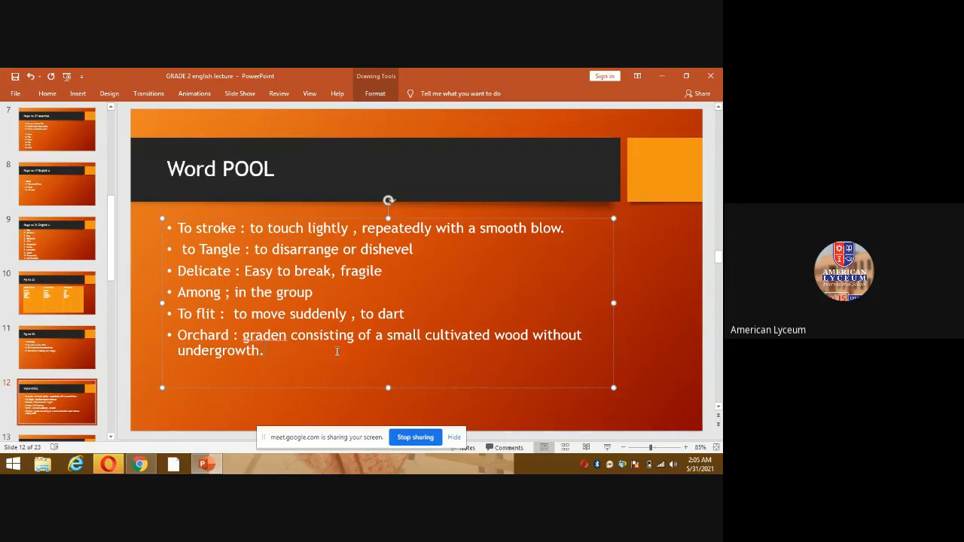
click(240, 411)
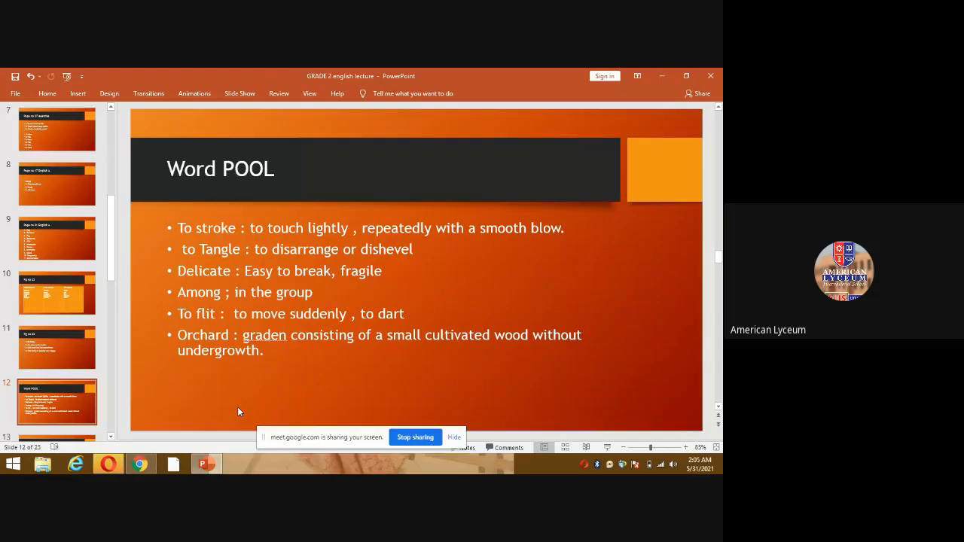
mouse_move(175, 452)
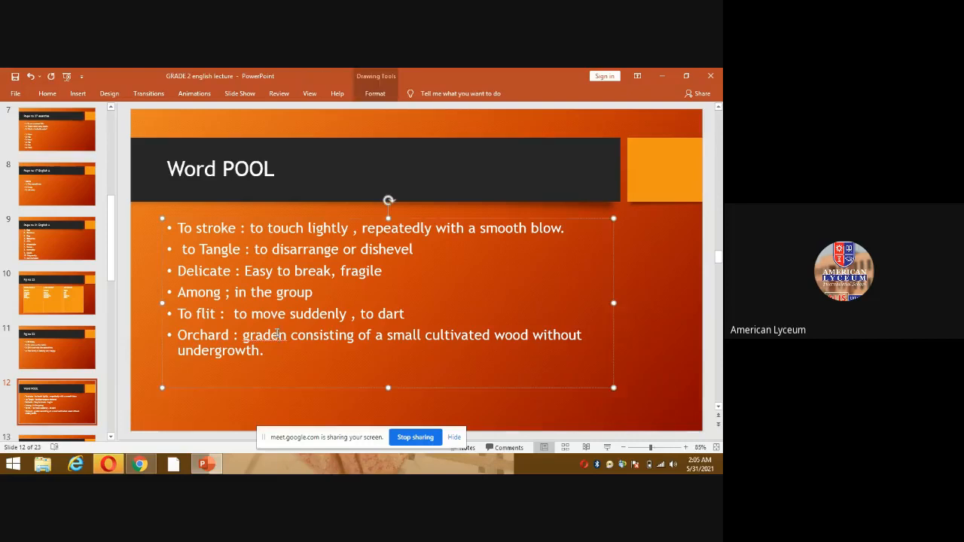
- Correct 'graden' to 'garden' in the Orchard definition
text(garden)
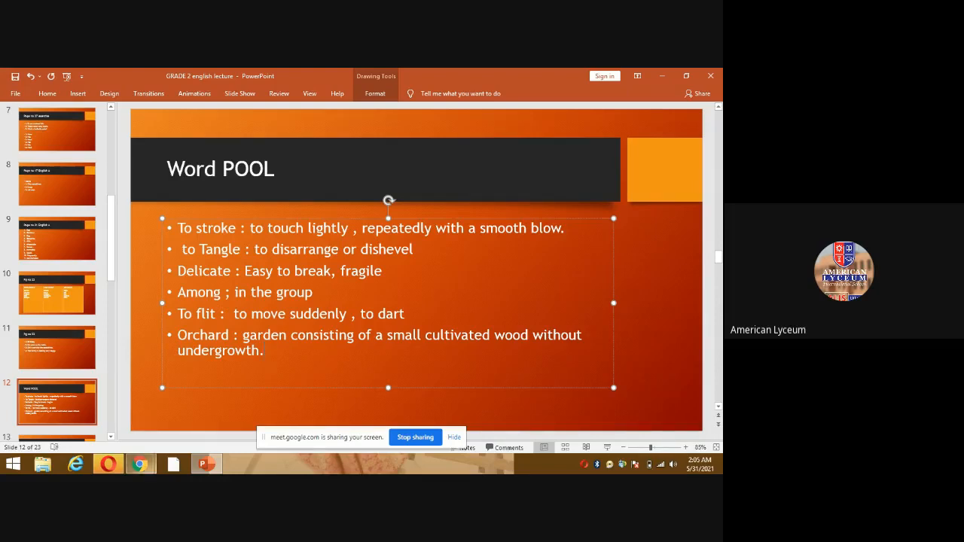
mouse_move(140, 464)
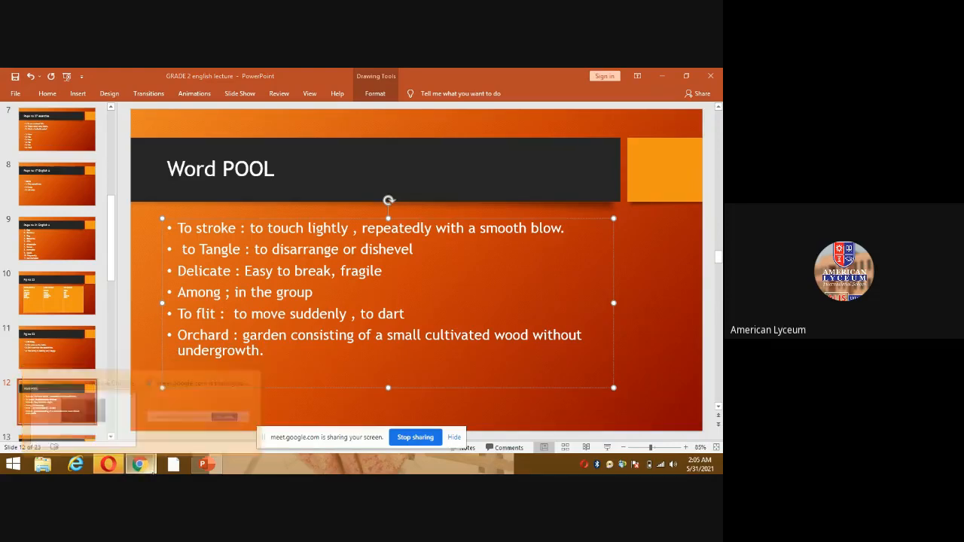
- Switch from PowerPoint back to the Chrome window showing the Google Meet call
right_click(139, 464)
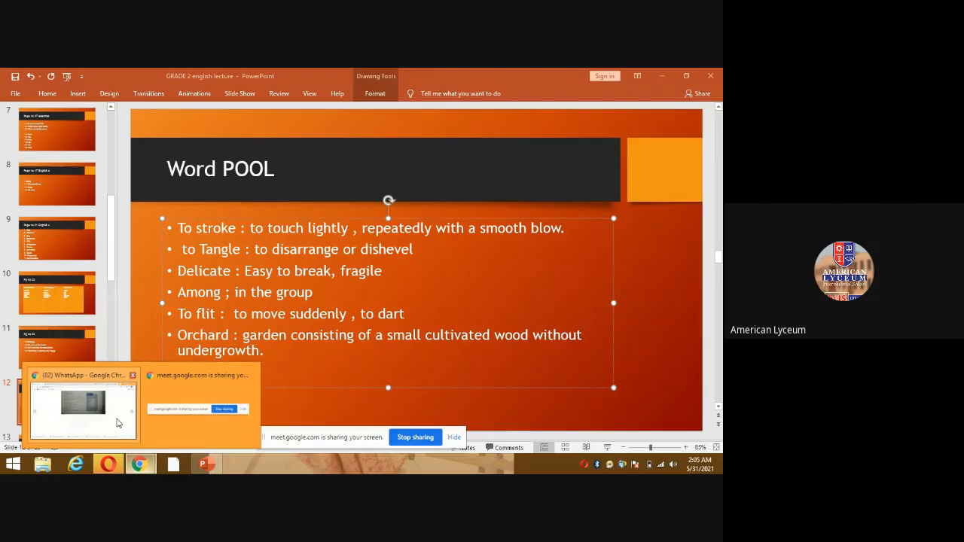
click(199, 406)
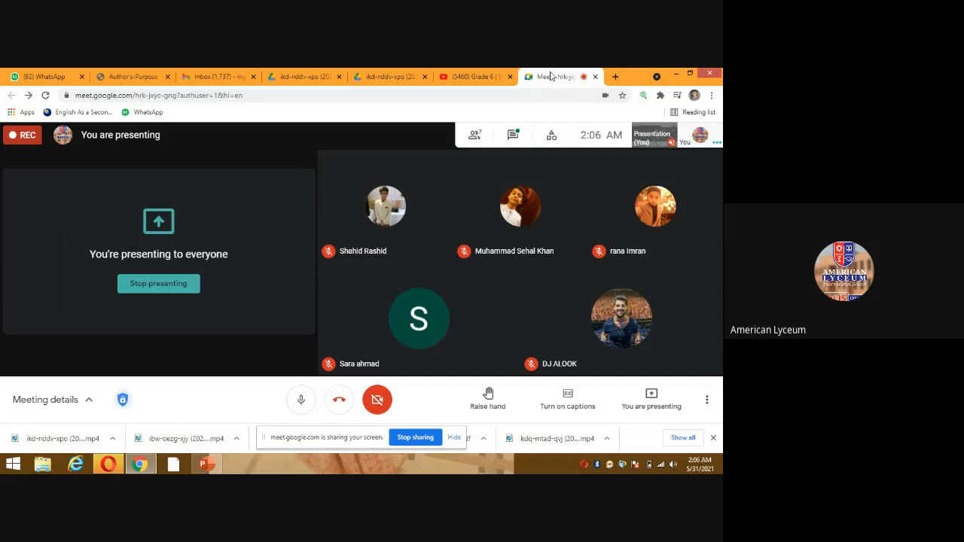
mouse_move(716, 142)
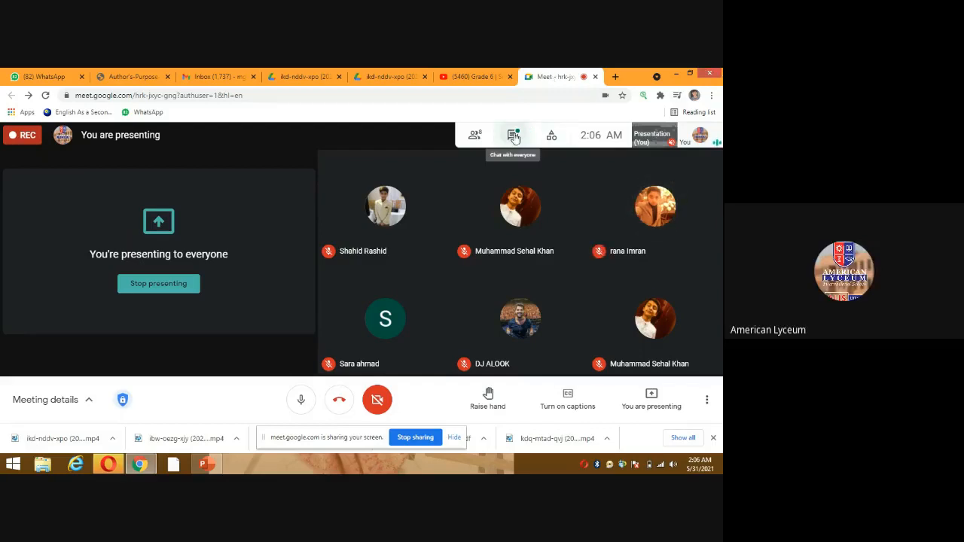
click(512, 135)
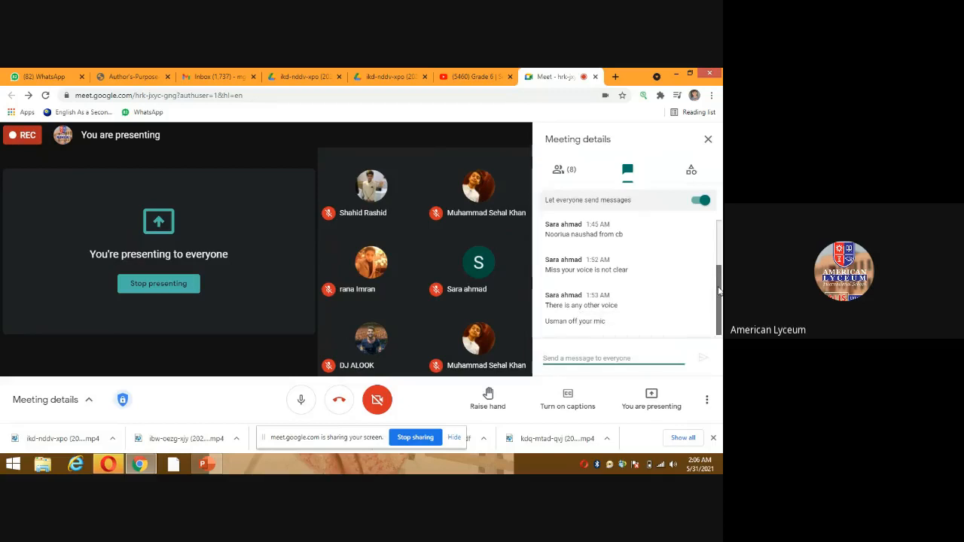
- Close the chat panel and show the Activities list offering Recording and Whiteboarding
scroll(up, 3)
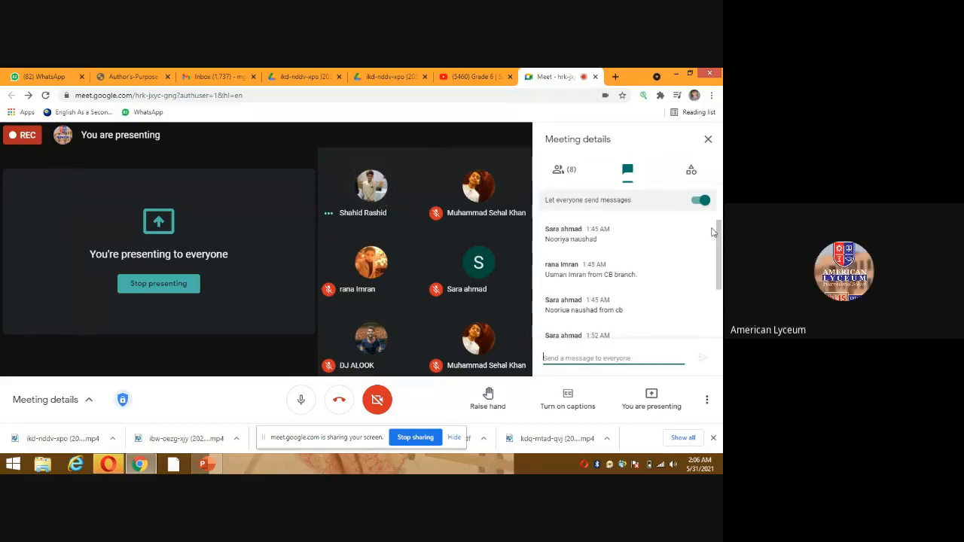
mouse_move(708, 139)
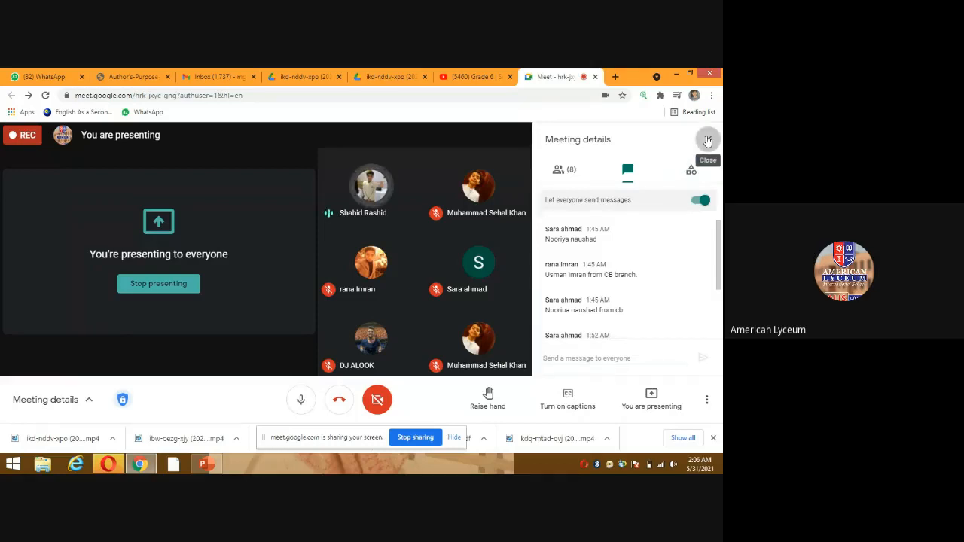
click(708, 139)
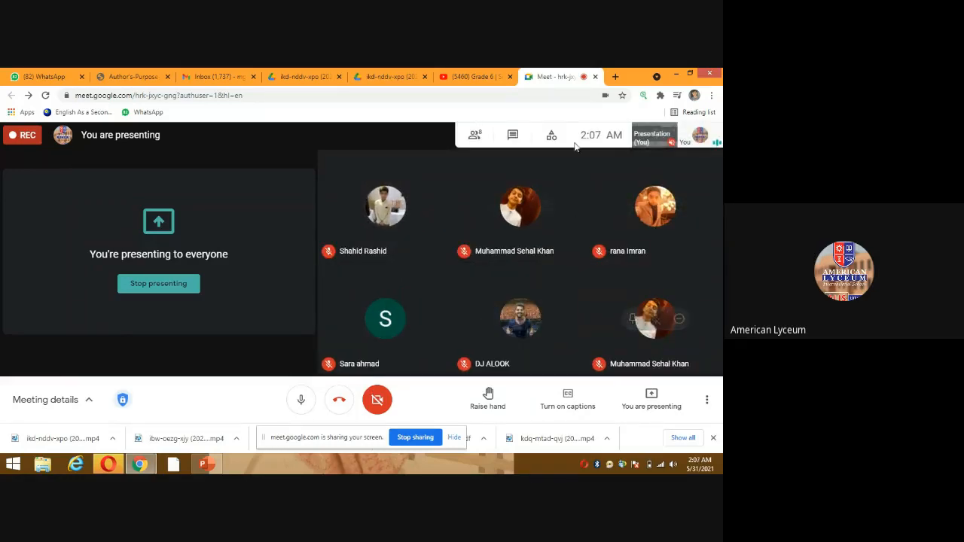
click(551, 135)
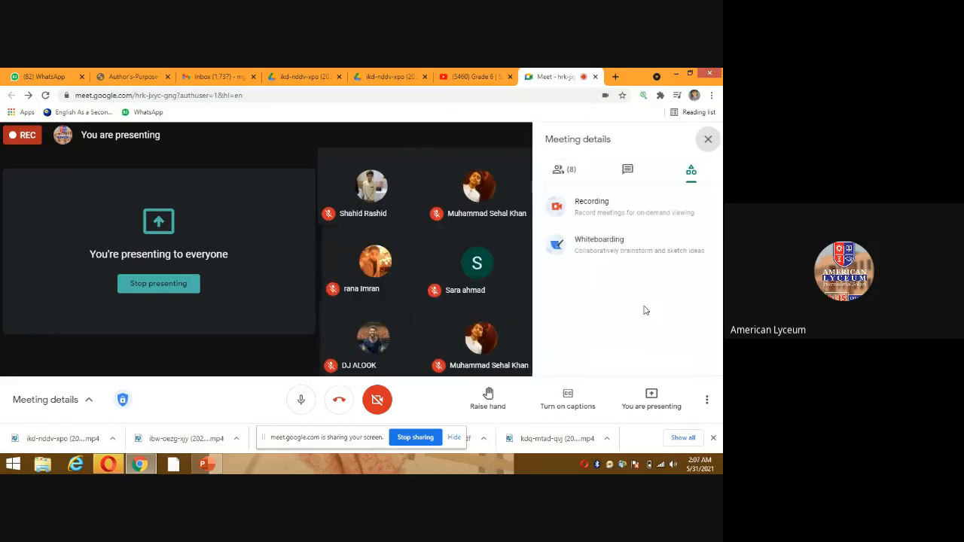